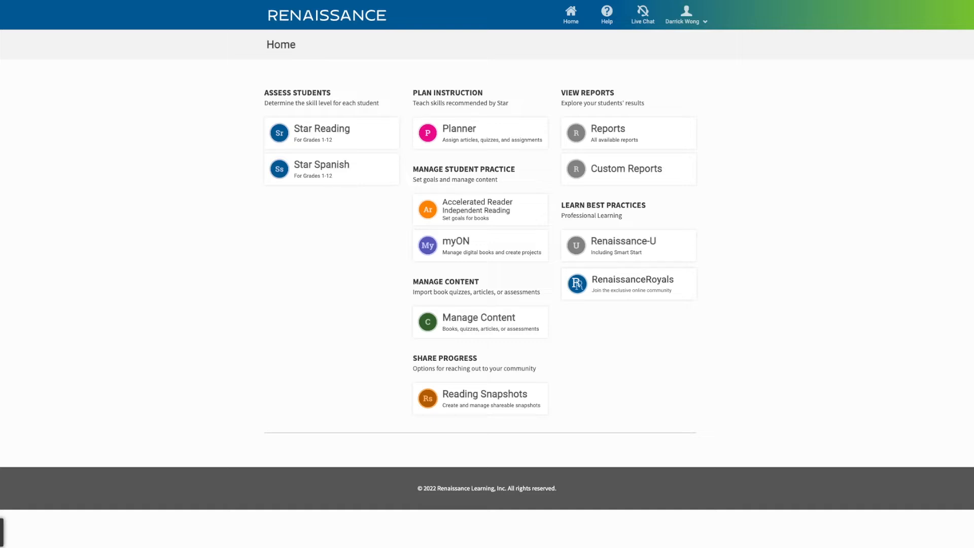
{"action": "mouse_move", "coordinate": [728, 445]}
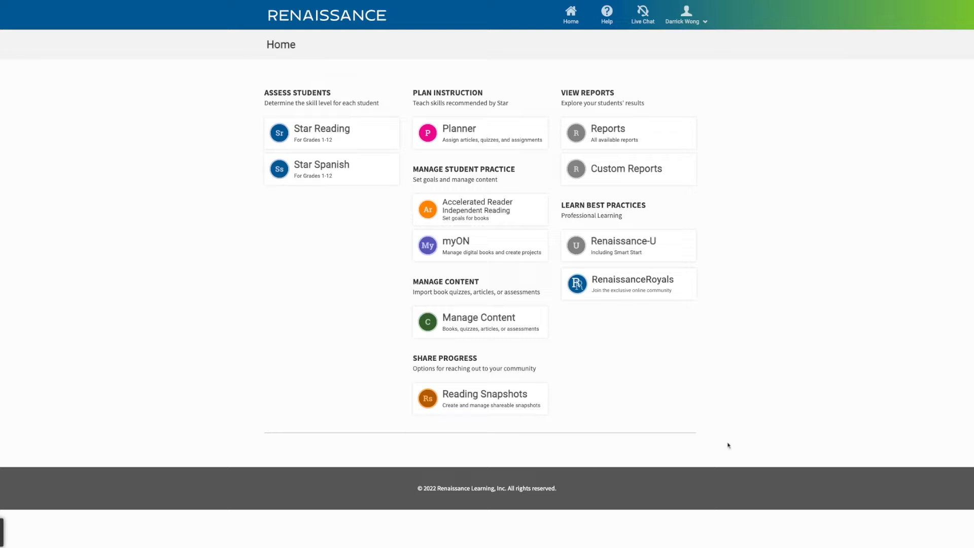
Launch myON from the Renaissance Home page to reach the Activity Dashboard.
{"action": "left_click", "coordinate": [363, 233]}
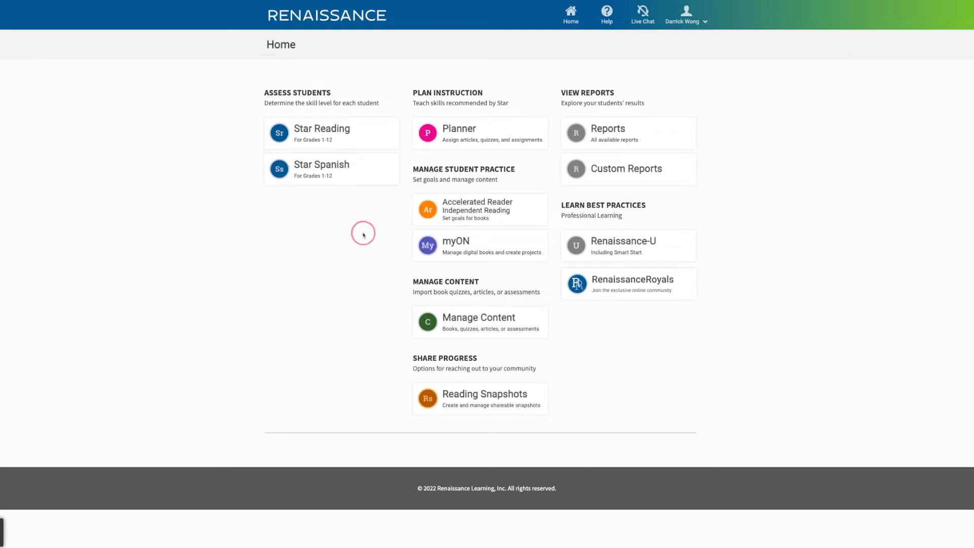
{"action": "mouse_move", "coordinate": [459, 248]}
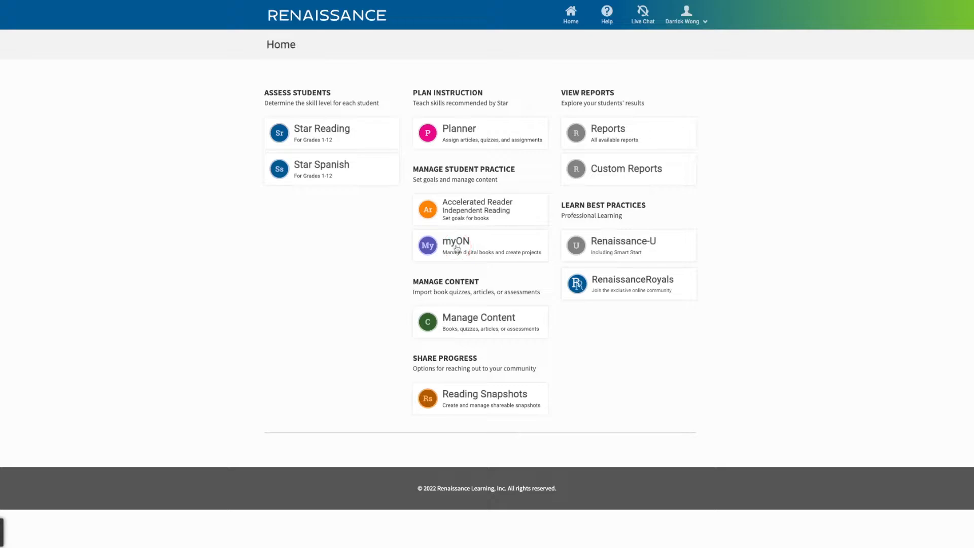
{"action": "left_click", "coordinate": [456, 241]}
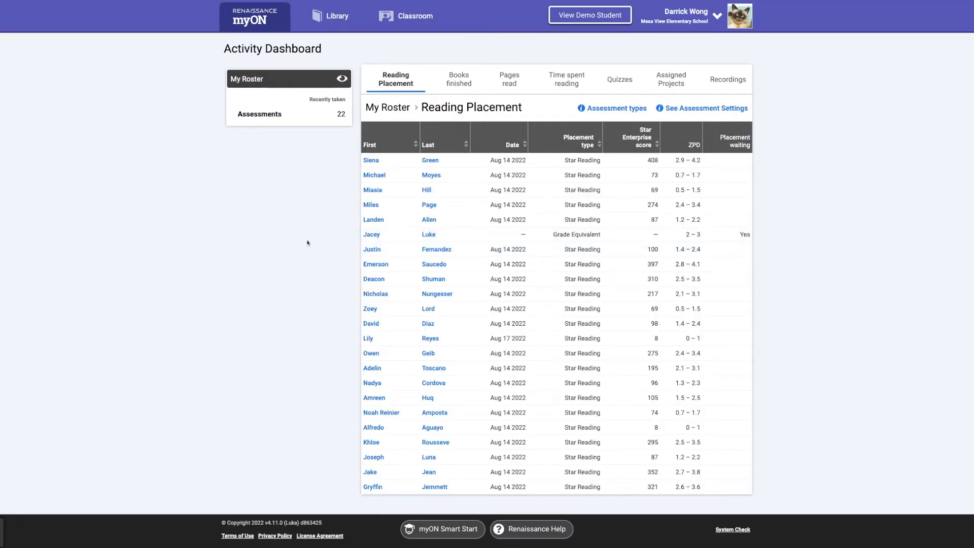
{"action": "mouse_move", "coordinate": [772, 211]}
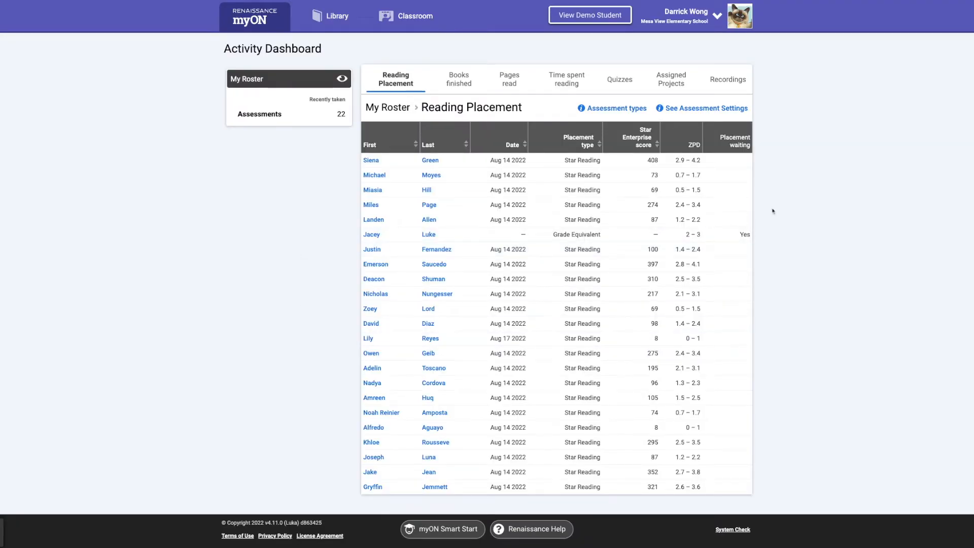
{"action": "mouse_move", "coordinate": [779, 314]}
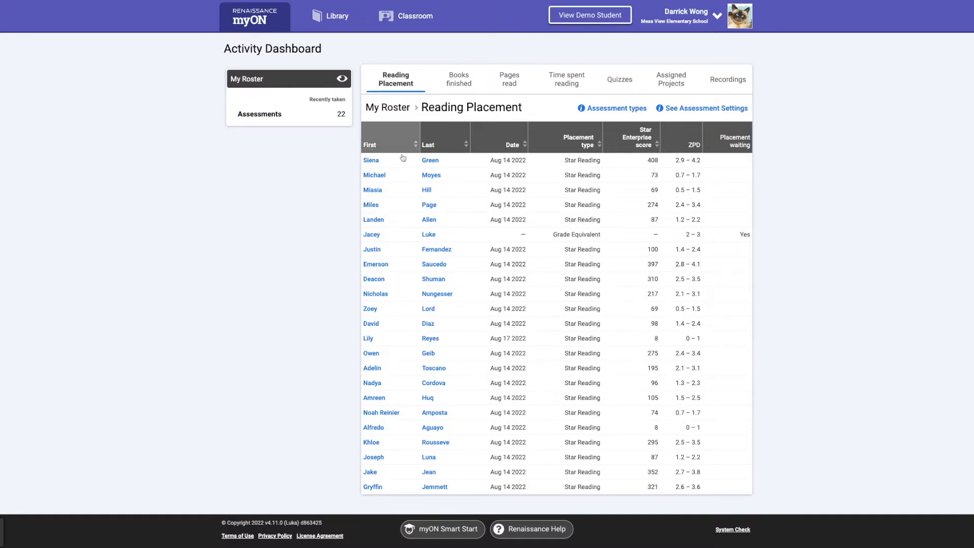
{"action": "mouse_move", "coordinate": [670, 83]}
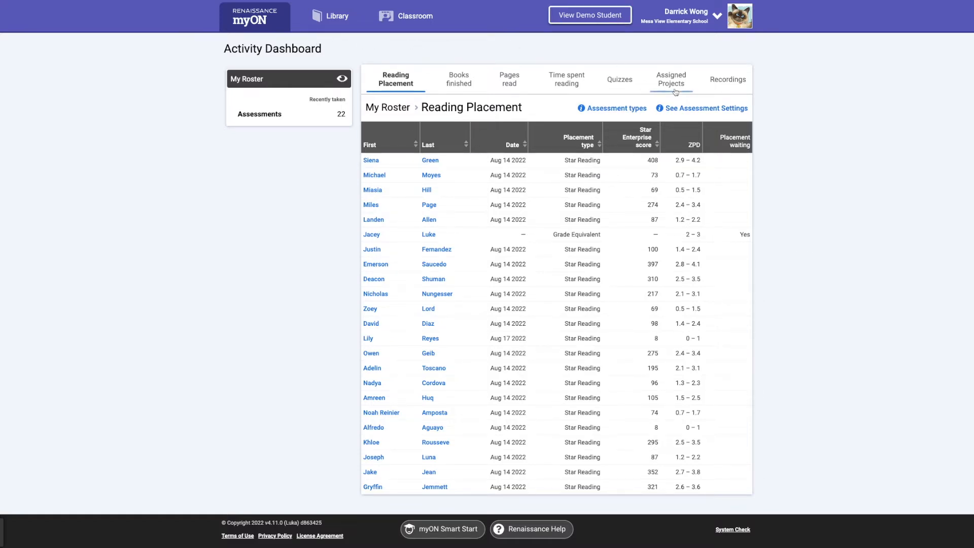
{"action": "mouse_move", "coordinate": [785, 93]}
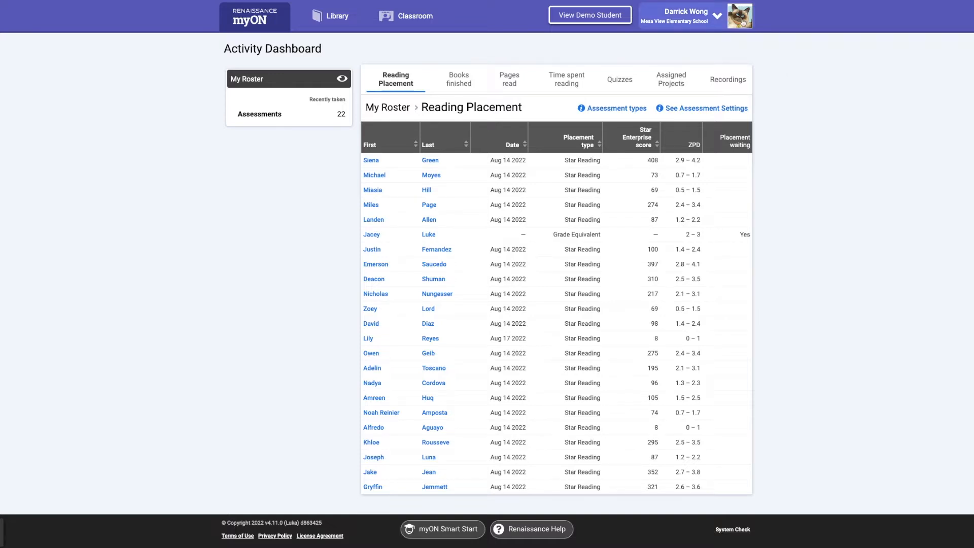
Show the Avatar character gallery from the user name menu.
{"action": "left_click", "coordinate": [693, 15]}
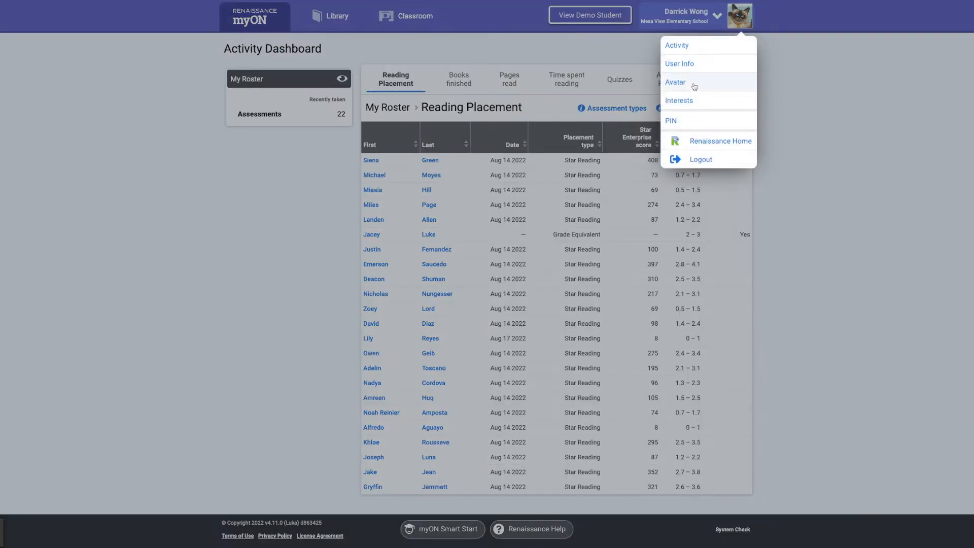
{"action": "left_click", "coordinate": [675, 82]}
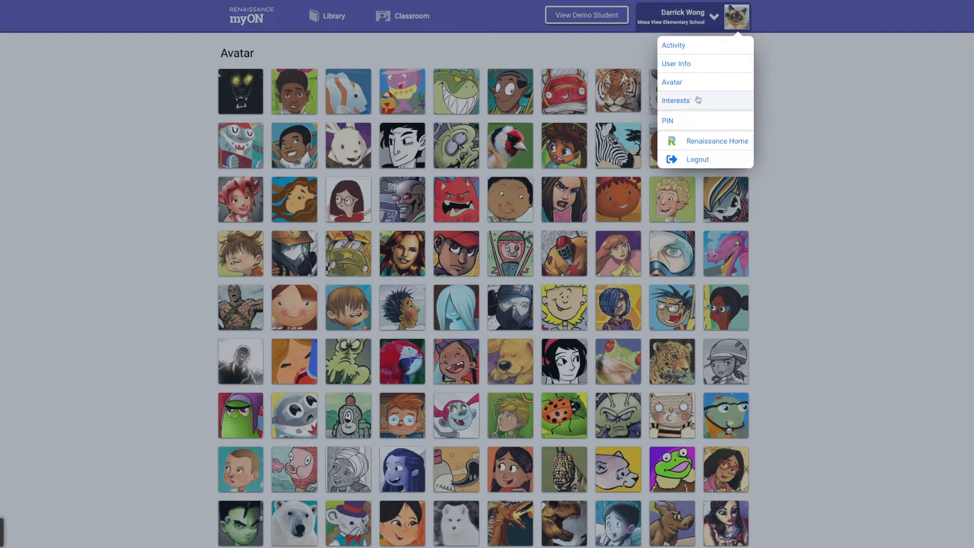
Keep only English as book language by unchecking English (UK) and Español, then review category ratings.
{"action": "left_click", "coordinate": [675, 100]}
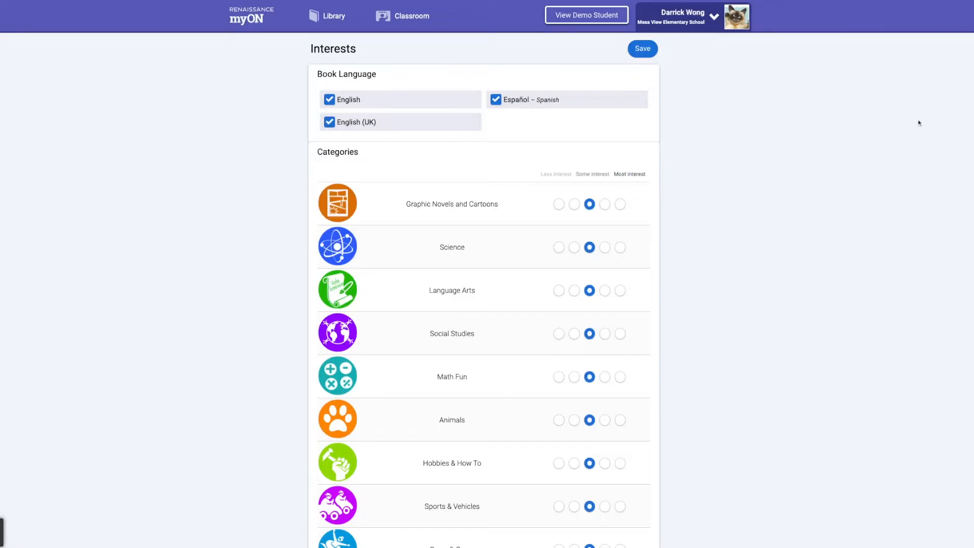
{"action": "mouse_move", "coordinate": [571, 311]}
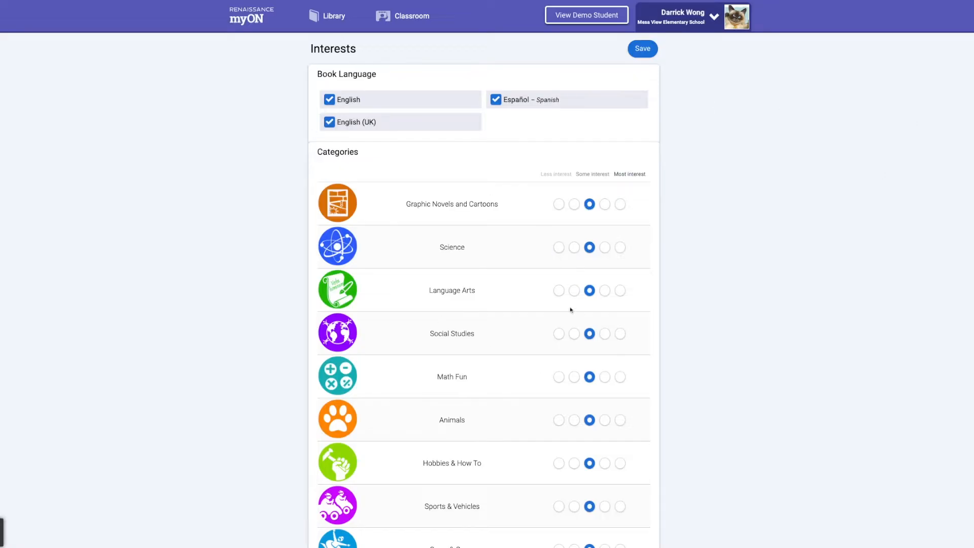
{"action": "mouse_move", "coordinate": [731, 311]}
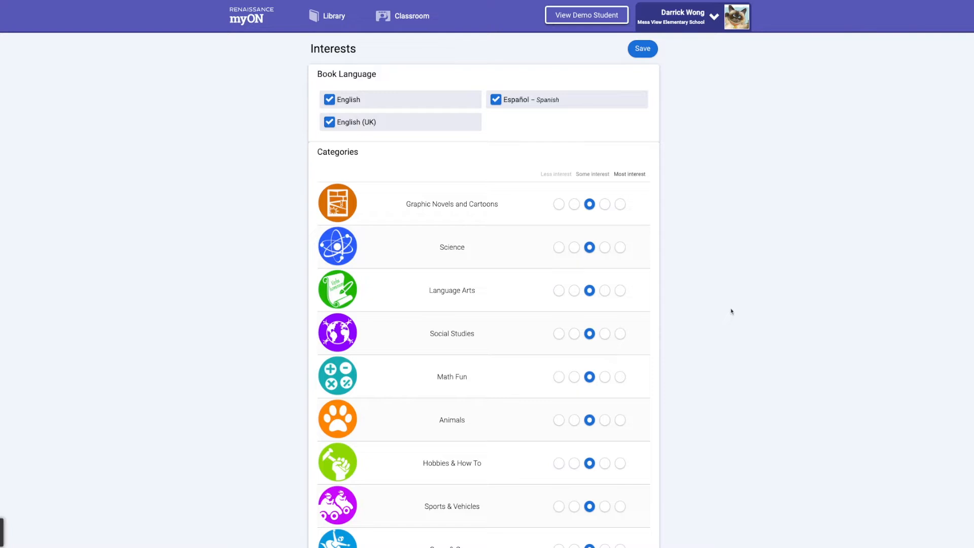
{"action": "mouse_move", "coordinate": [716, 169]}
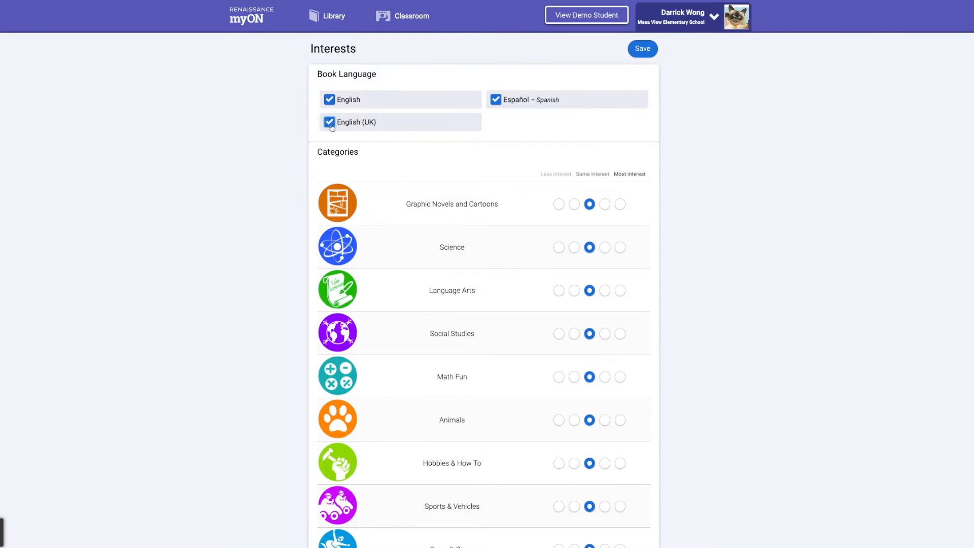
{"action": "left_click", "coordinate": [329, 122]}
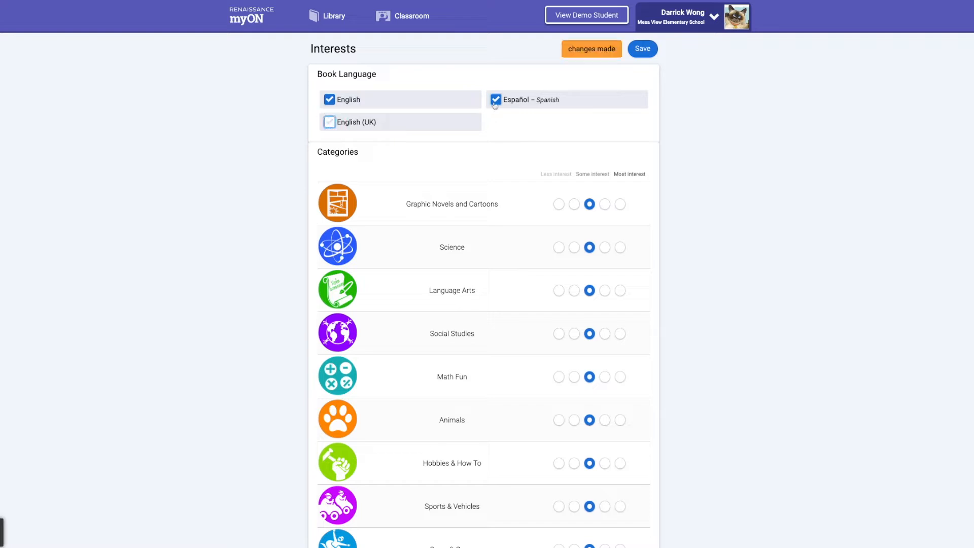
{"action": "left_click", "coordinate": [496, 100]}
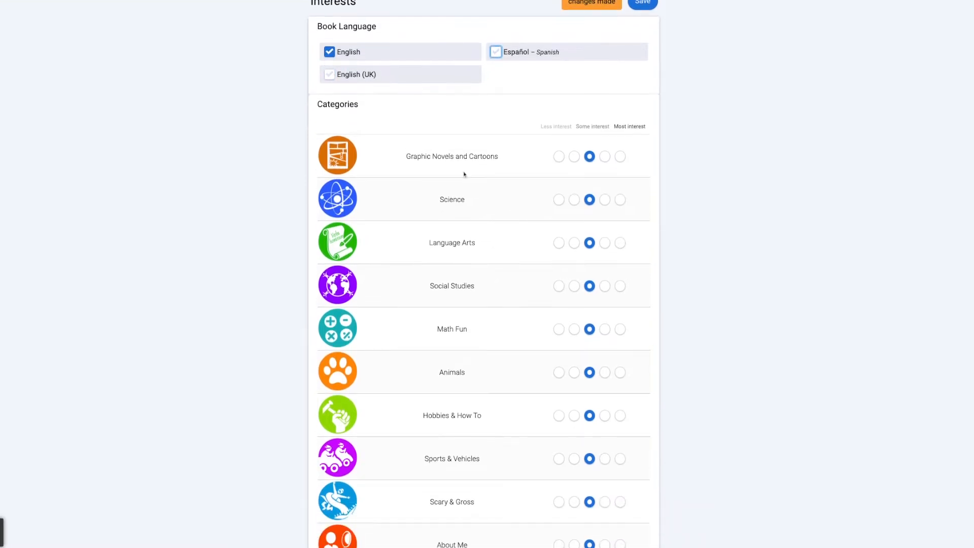
{"action": "mouse_move", "coordinate": [451, 175]}
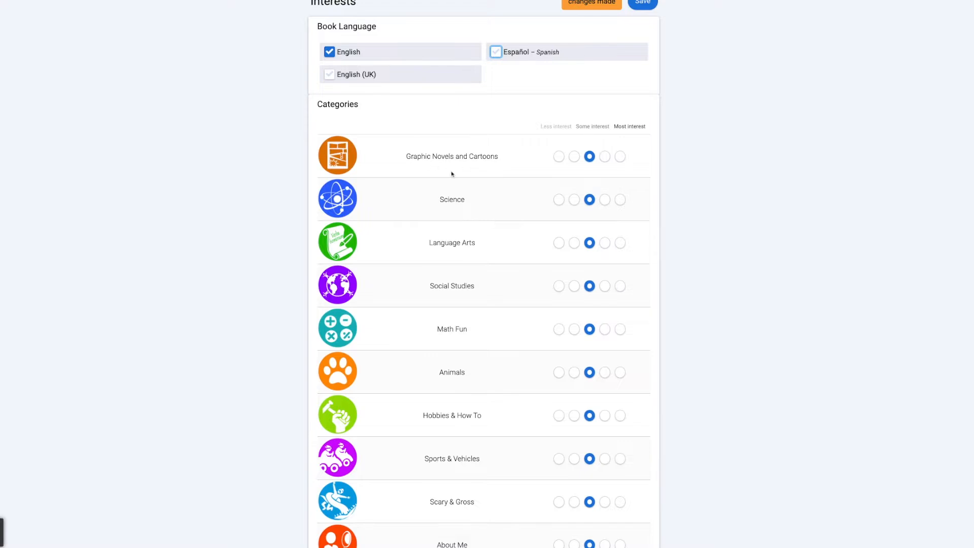
{"action": "mouse_move", "coordinate": [611, 164]}
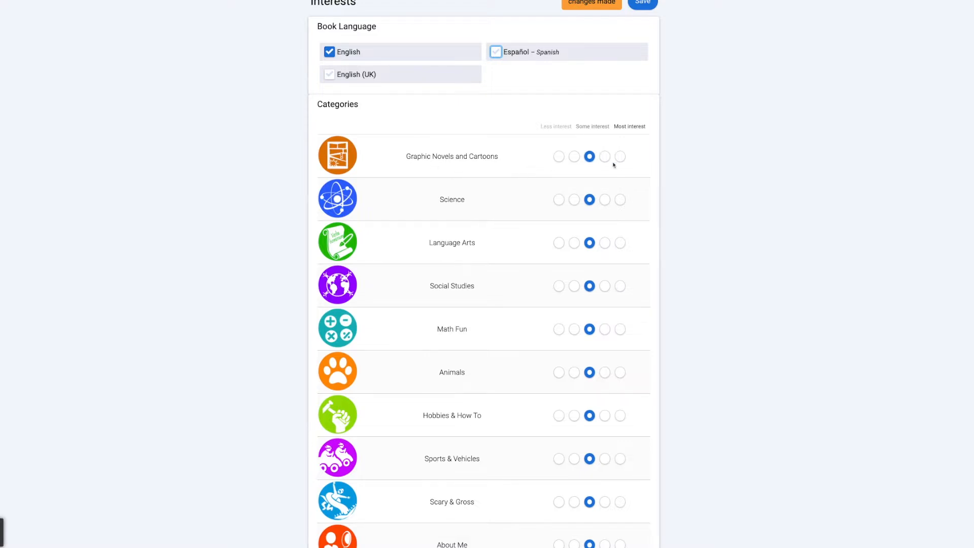
{"action": "mouse_move", "coordinate": [625, 168]}
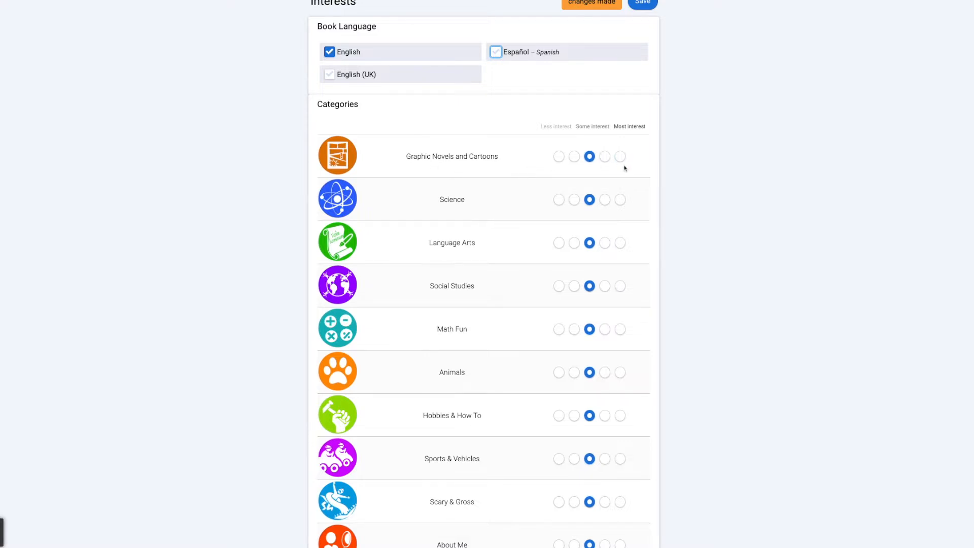
{"action": "mouse_move", "coordinate": [642, 158]}
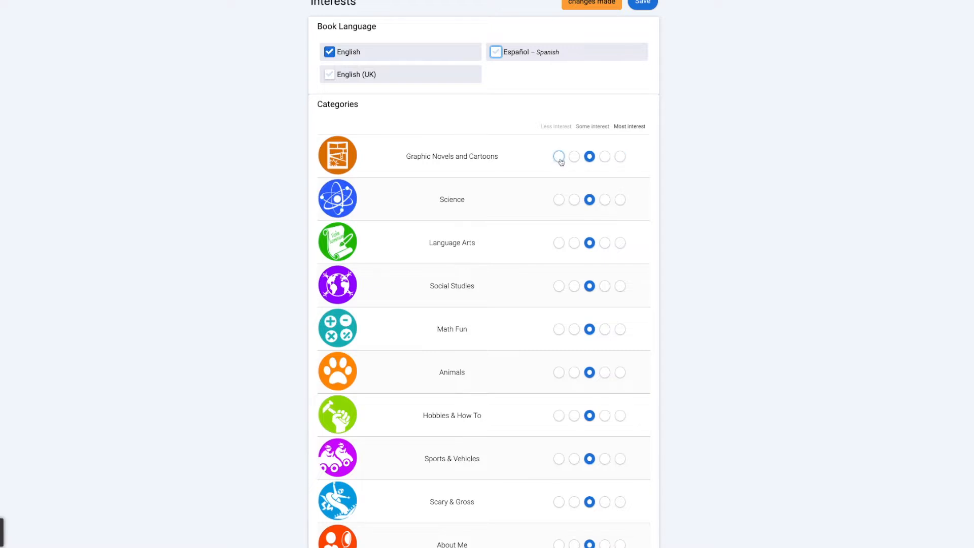
{"action": "mouse_move", "coordinate": [574, 166]}
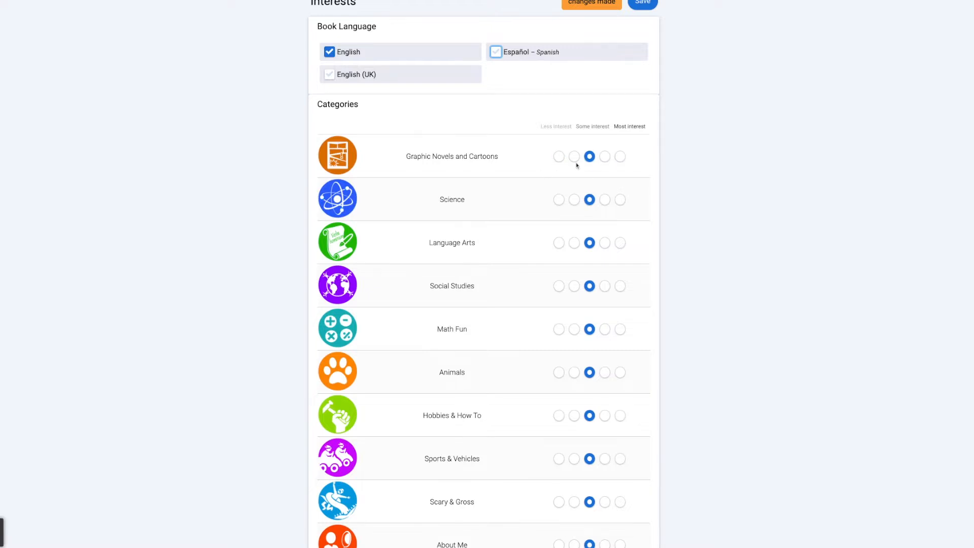
{"action": "scroll", "scroll_direction": "down", "scroll_amount": 3}
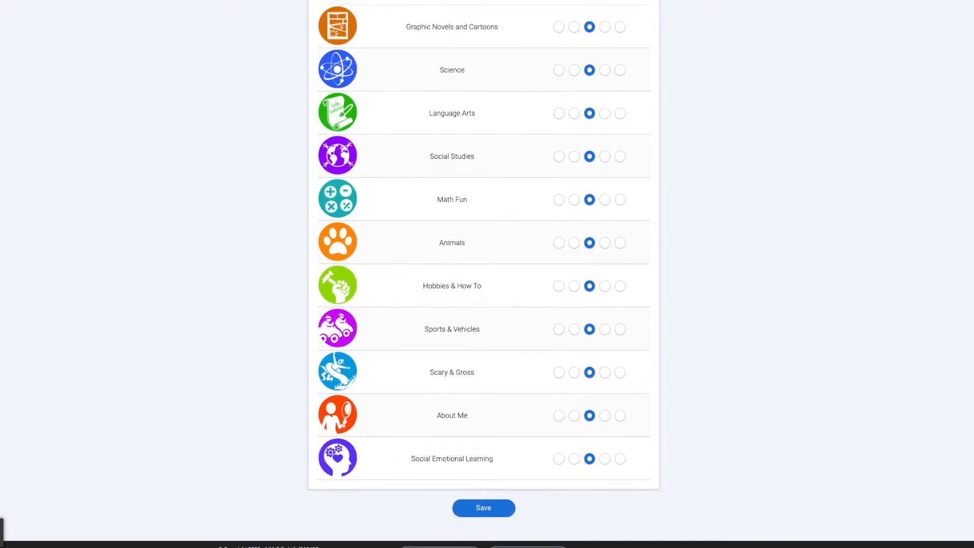
{"action": "scroll", "scroll_direction": "up", "scroll_amount": 3}
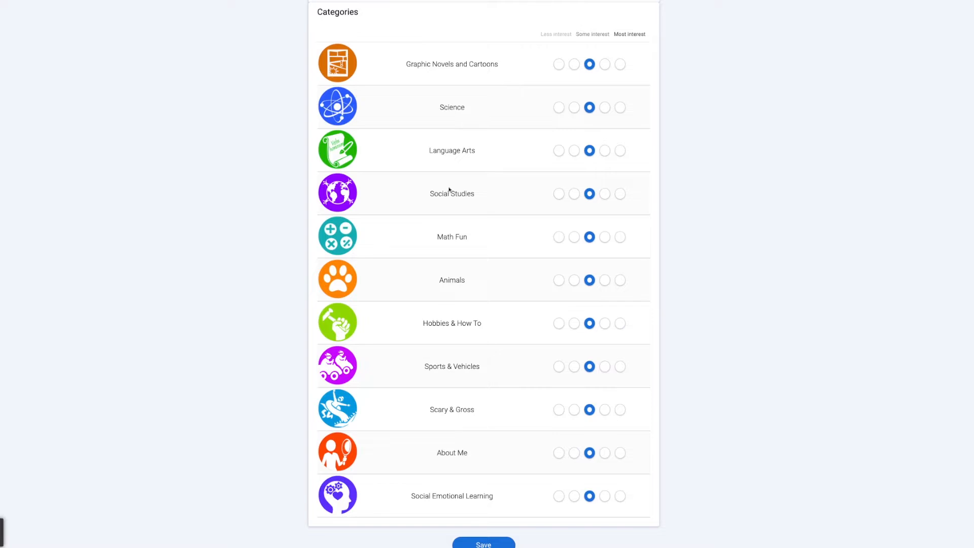
{"action": "scroll", "scroll_direction": "up", "scroll_amount": 3}
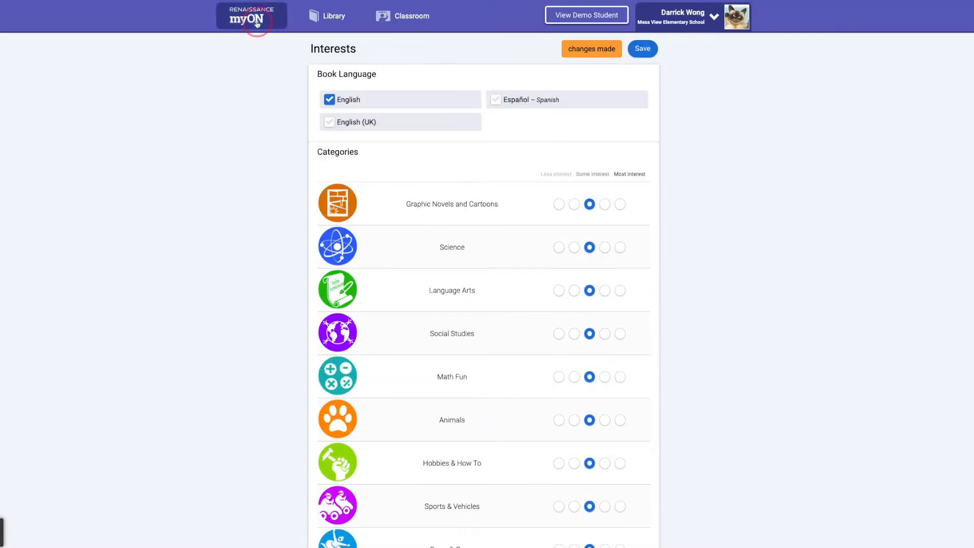
Return to the dashboard via the myON logo and go to the Library.
{"action": "left_click", "coordinate": [251, 17]}
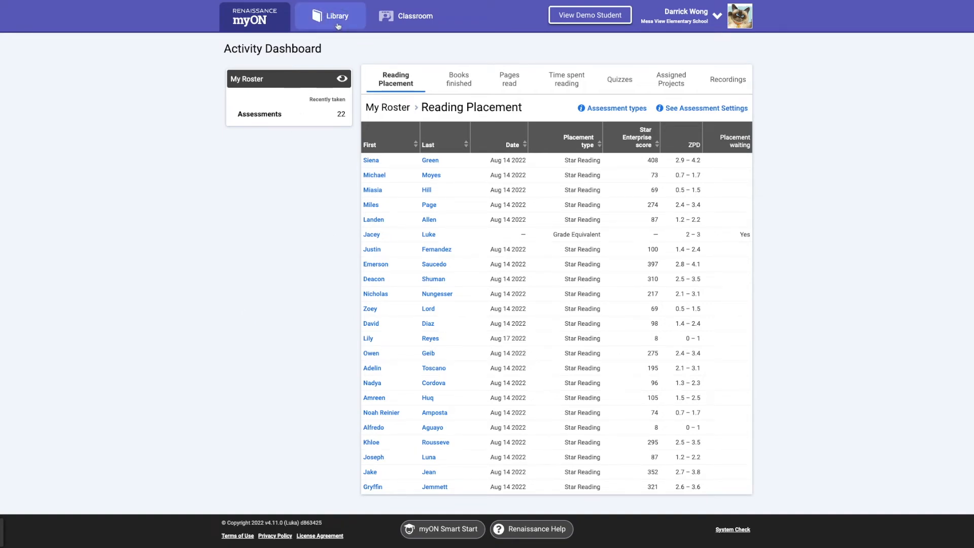
{"action": "left_click", "coordinate": [337, 16]}
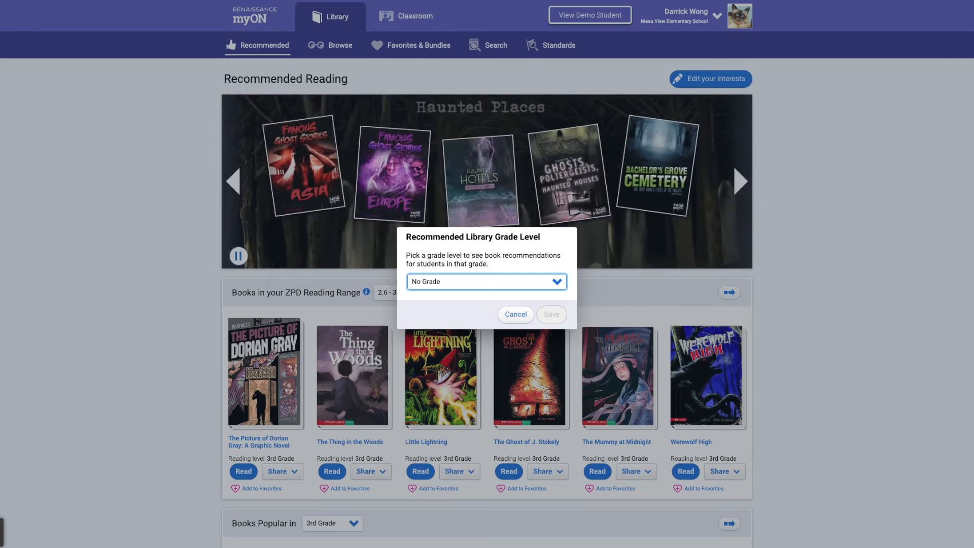
Browse the Recommended Reading rows and advance the carousel to Silly Stories for Halloween.
{"action": "left_click", "coordinate": [515, 314]}
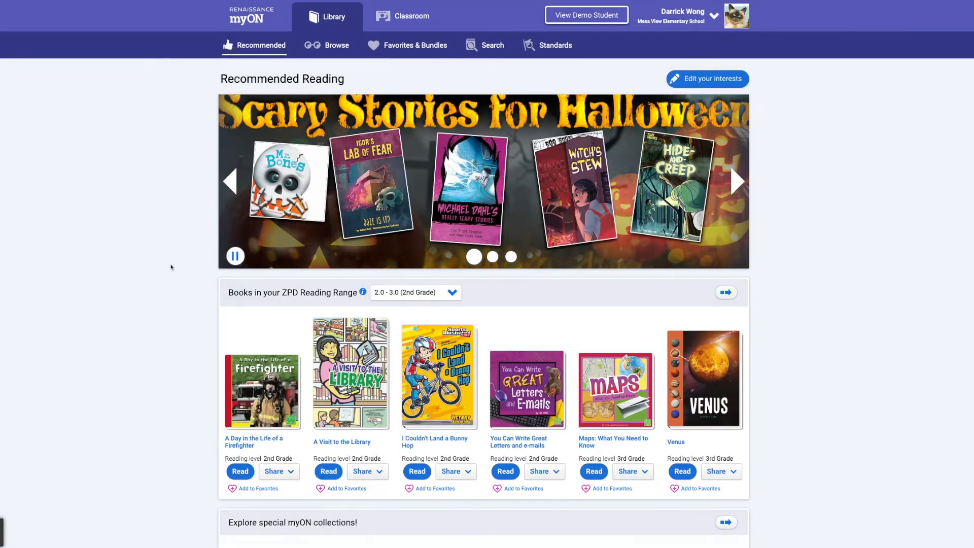
{"action": "mouse_move", "coordinate": [163, 268]}
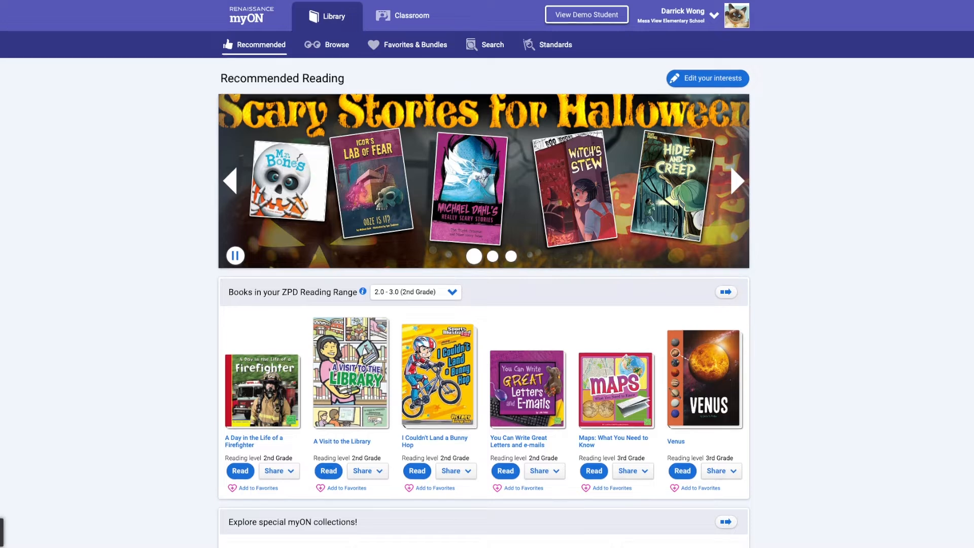
{"action": "scroll", "scroll_direction": "down", "scroll_amount": 3}
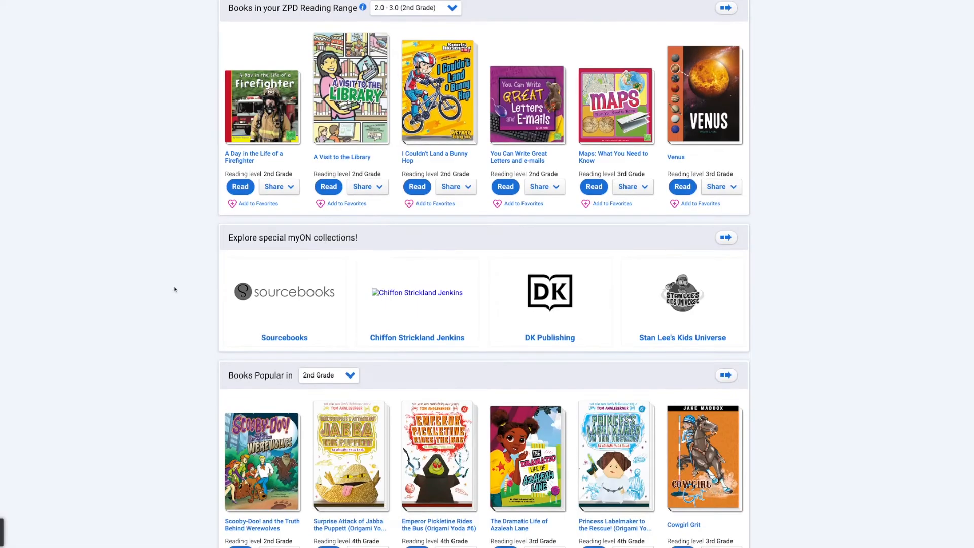
{"action": "scroll", "scroll_direction": "down", "scroll_amount": 3}
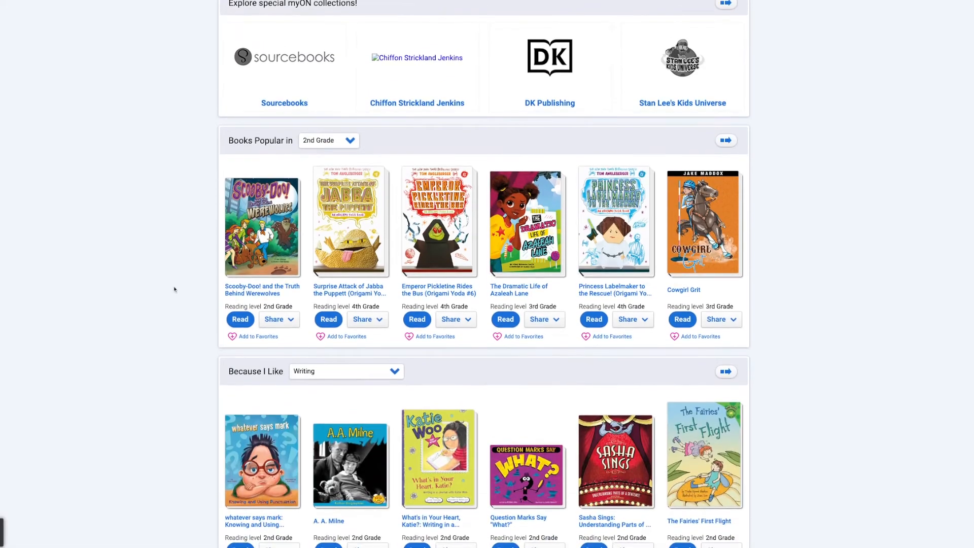
{"action": "scroll", "scroll_direction": "down", "scroll_amount": 3}
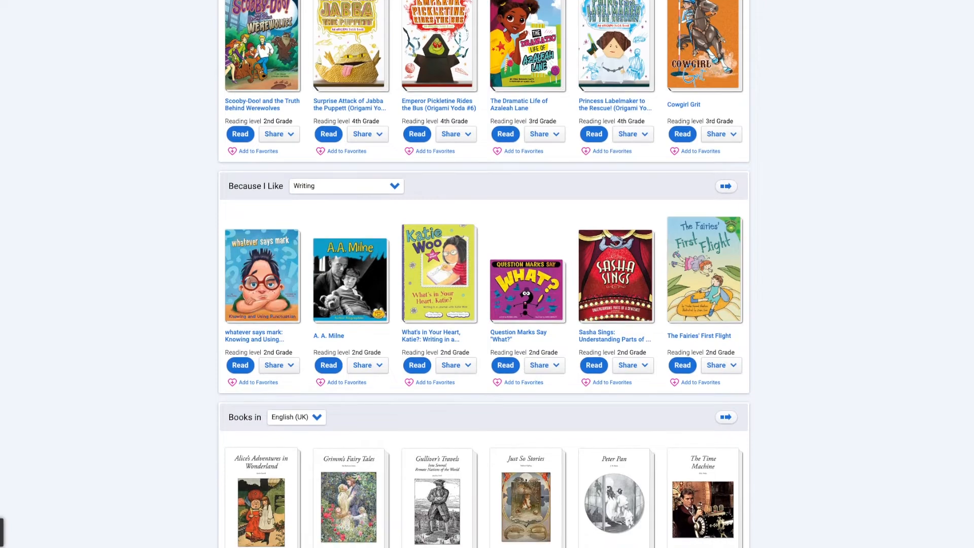
{"action": "scroll", "scroll_direction": "up", "scroll_amount": 3}
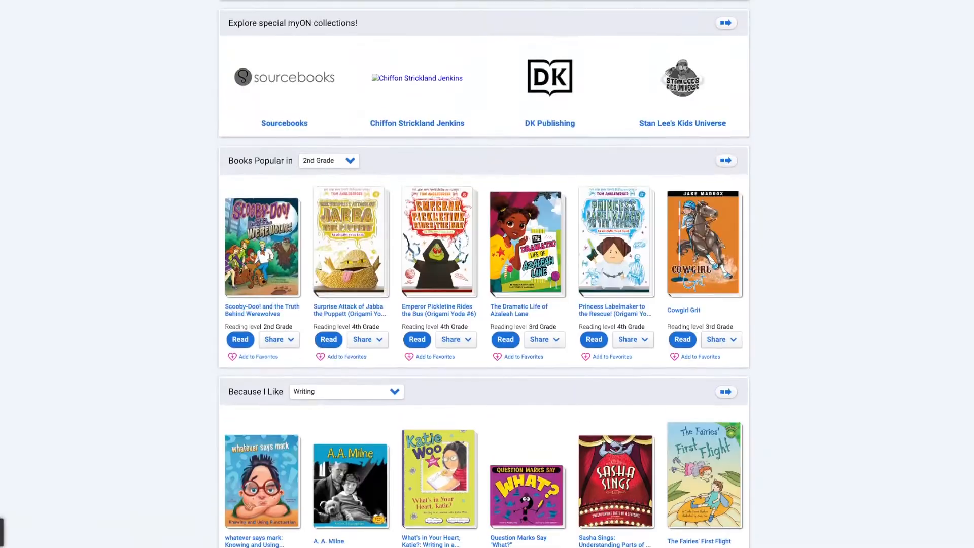
{"action": "scroll", "scroll_direction": "up", "scroll_amount": 3}
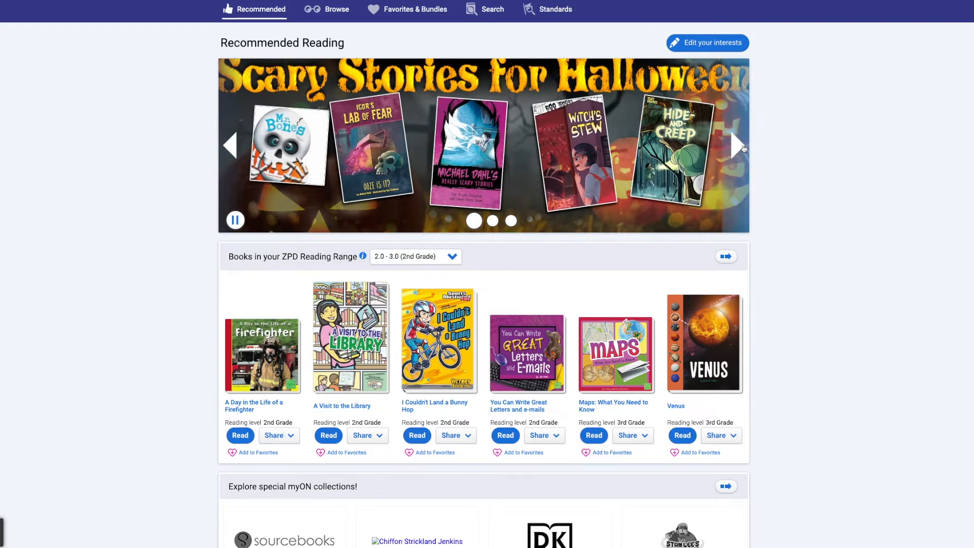
{"action": "left_click", "coordinate": [736, 146]}
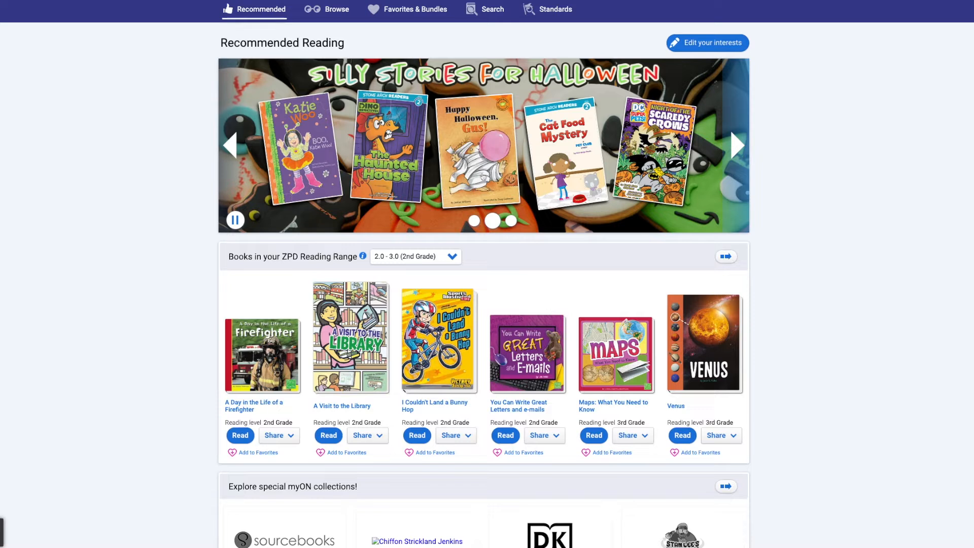
Review Happy Halloween, Gus! details and AR quiz info, ending on its Overview.
{"action": "left_click", "coordinate": [476, 155]}
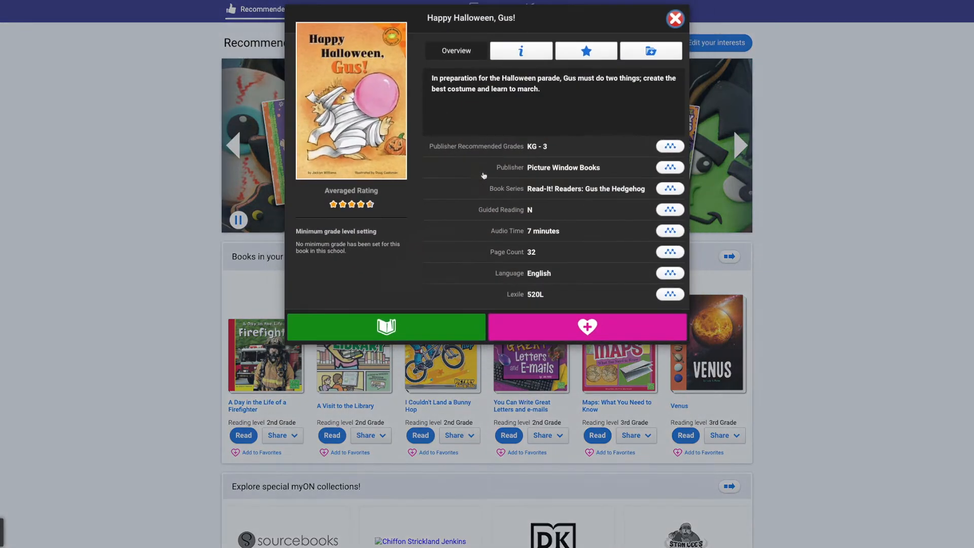
{"action": "mouse_move", "coordinate": [508, 186]}
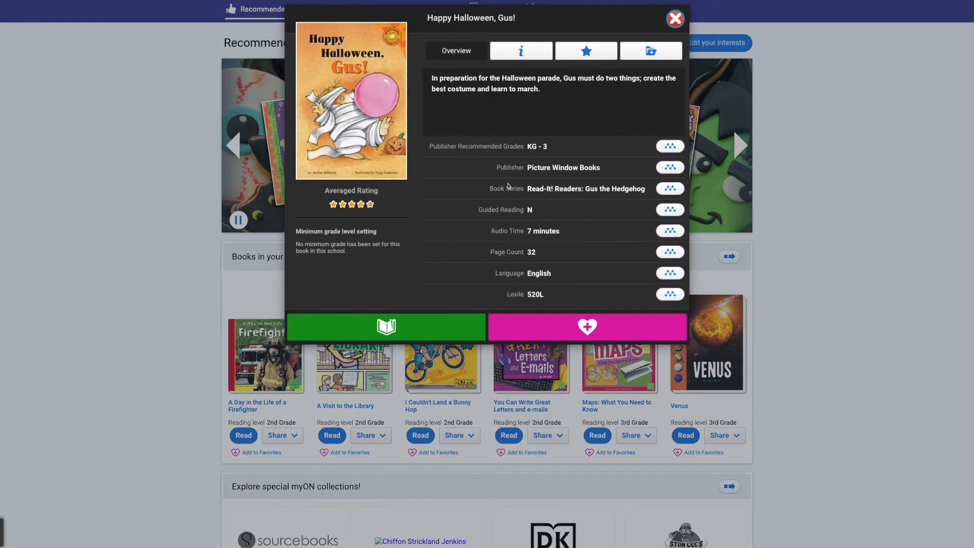
{"action": "mouse_move", "coordinate": [520, 50]}
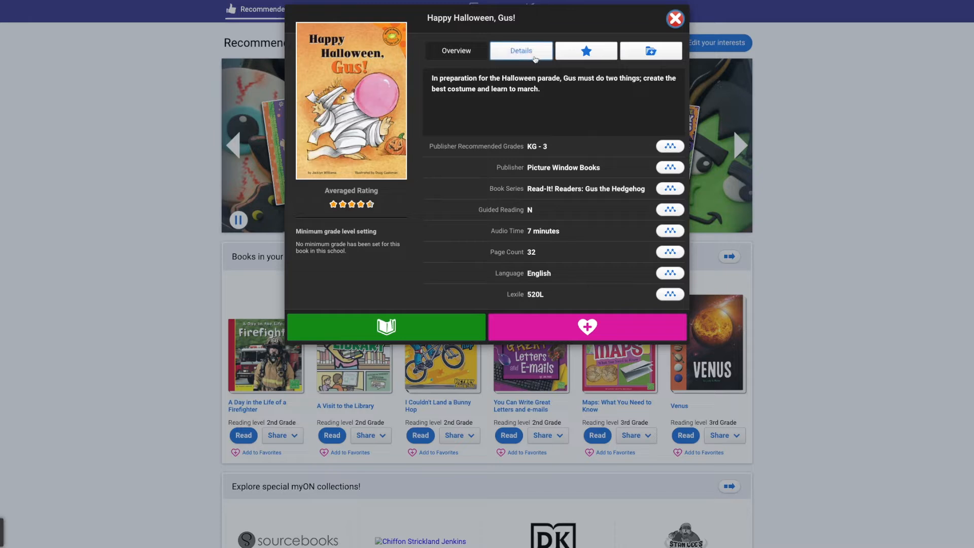
{"action": "left_click", "coordinate": [520, 51]}
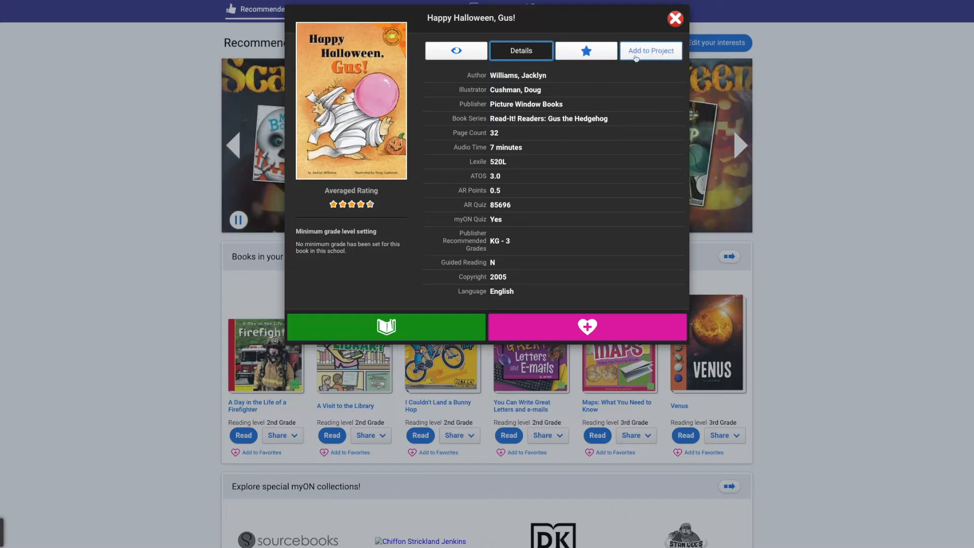
{"action": "left_click", "coordinate": [456, 50]}
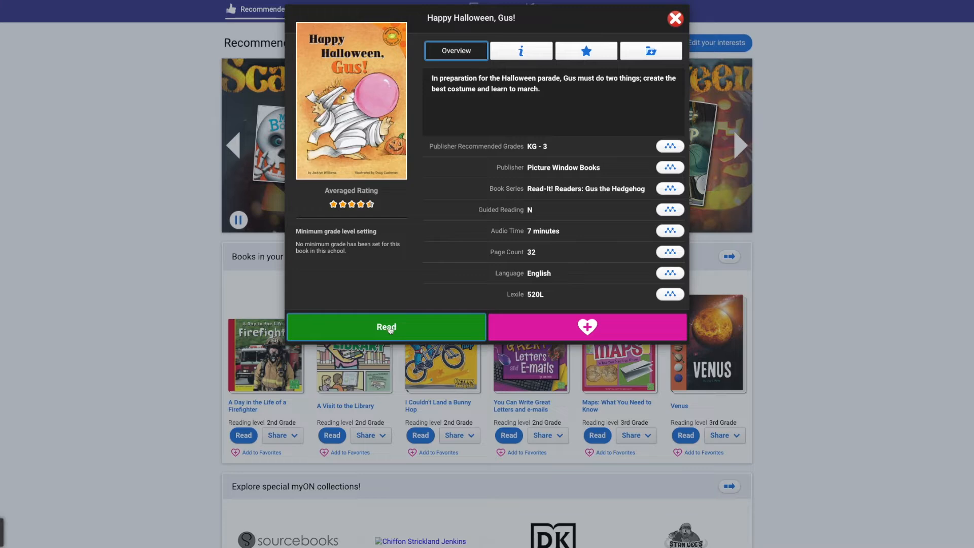
Open Happy Halloween, Gus! in the reader and start the book at its cover.
{"action": "left_click", "coordinate": [385, 327]}
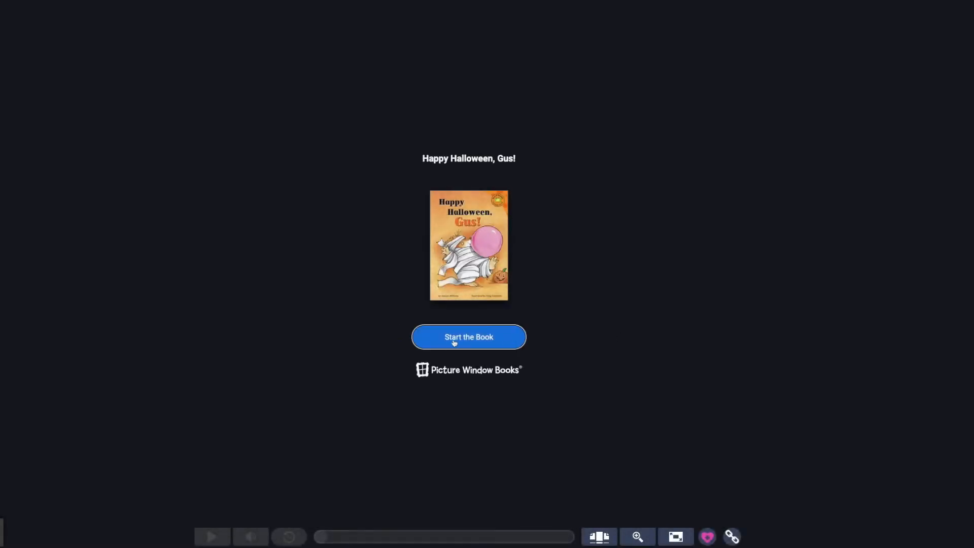
{"action": "left_click", "coordinate": [467, 337]}
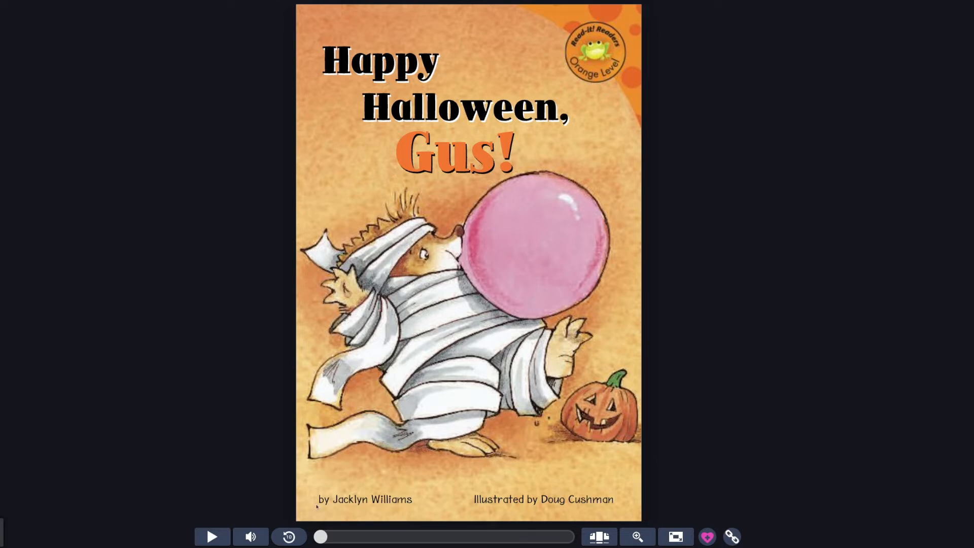
{"action": "mouse_move", "coordinate": [695, 490]}
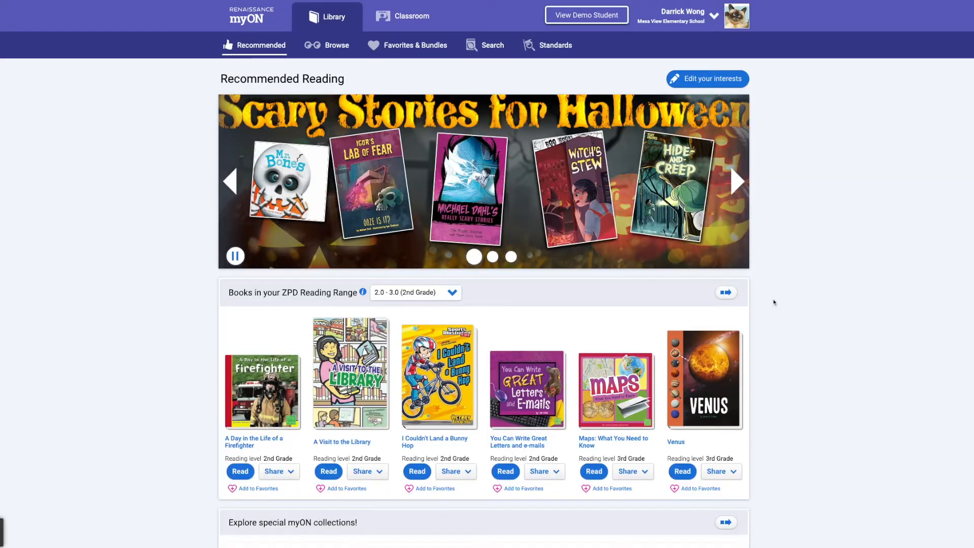
Save Happy Halloween, Gus! into a new project named 'Halloween Reading'.
{"action": "left_click", "coordinate": [736, 181]}
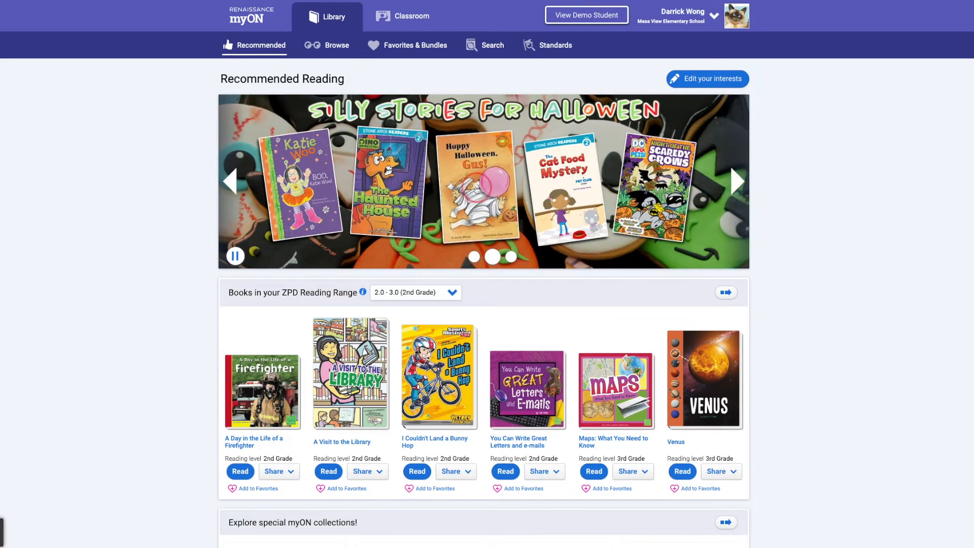
{"action": "left_click", "coordinate": [477, 191]}
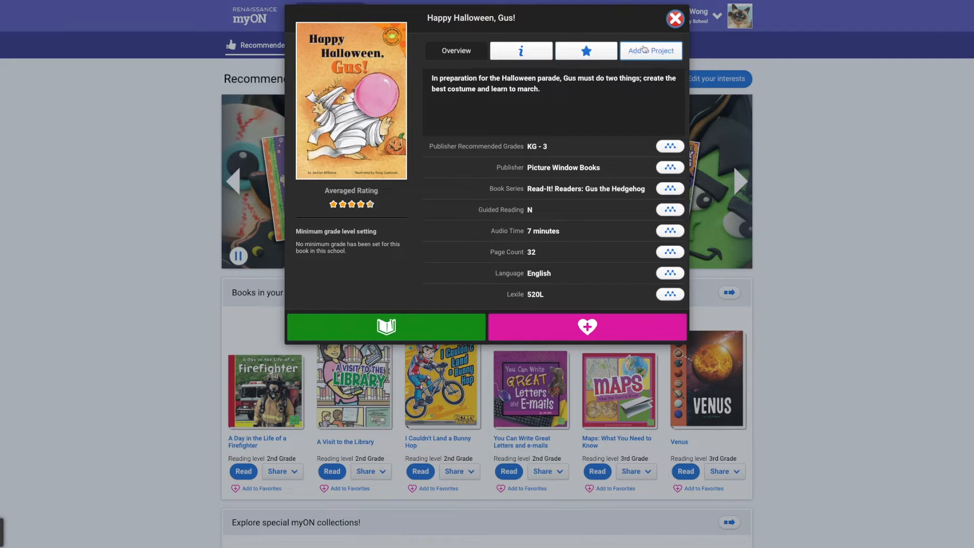
{"action": "mouse_move", "coordinate": [658, 55]}
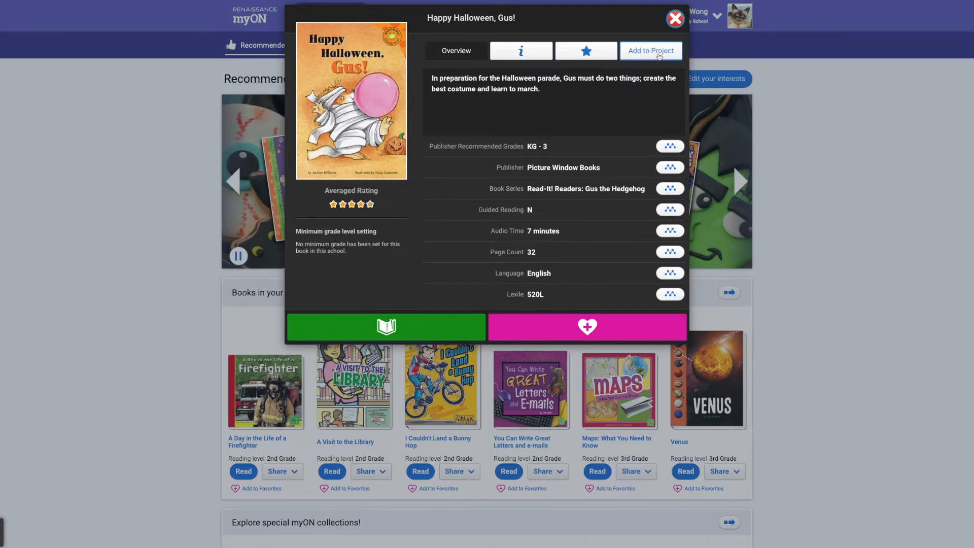
{"action": "left_click", "coordinate": [651, 50]}
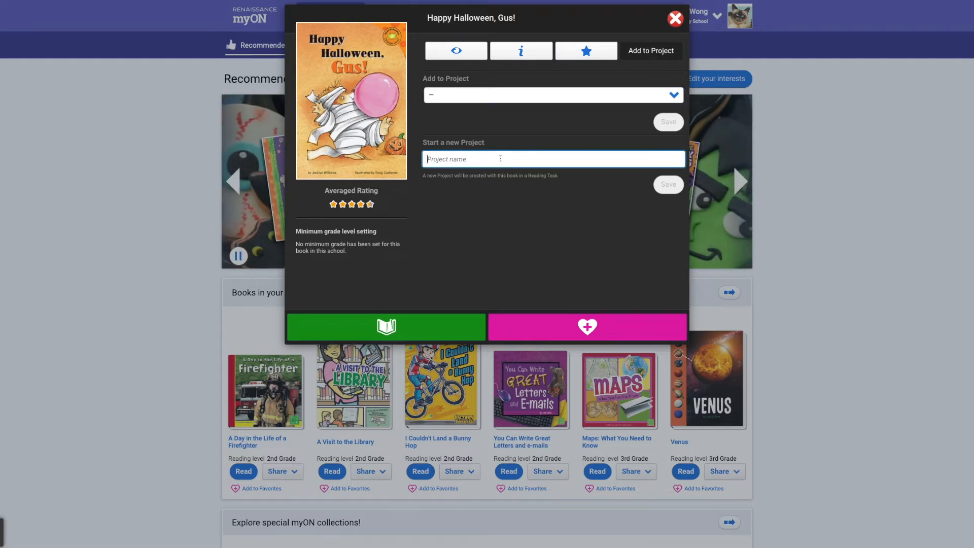
{"action": "type", "text": "Halloween"}
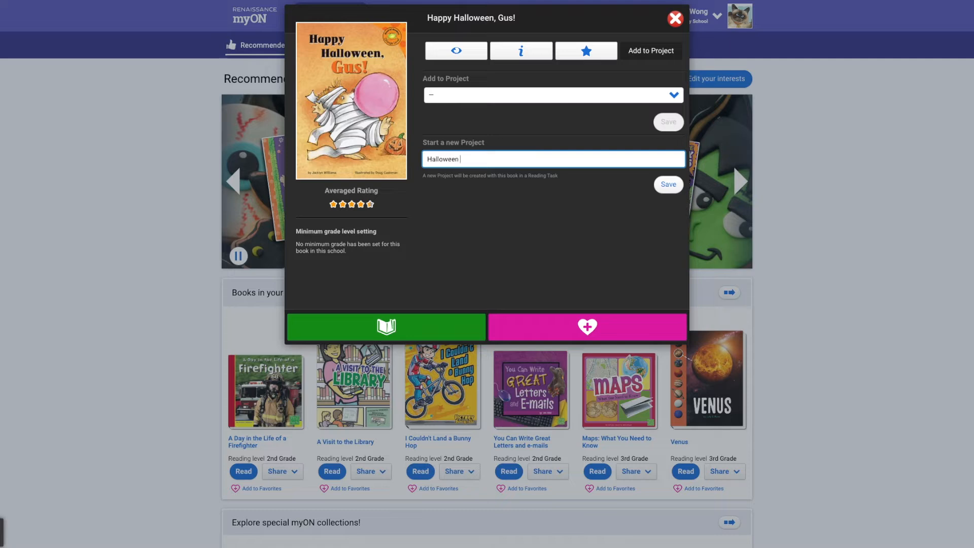
{"action": "type", "text": "Reading"}
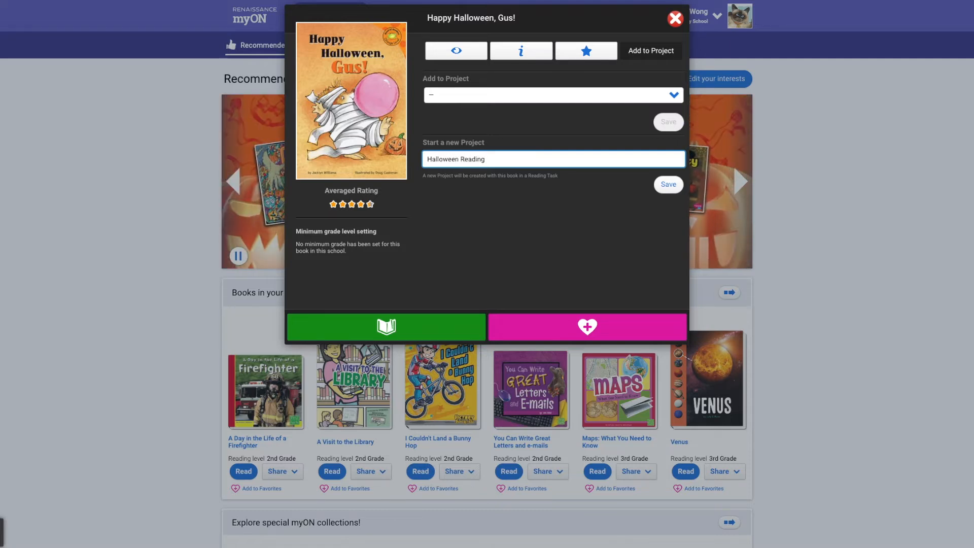
{"action": "mouse_move", "coordinate": [669, 185]}
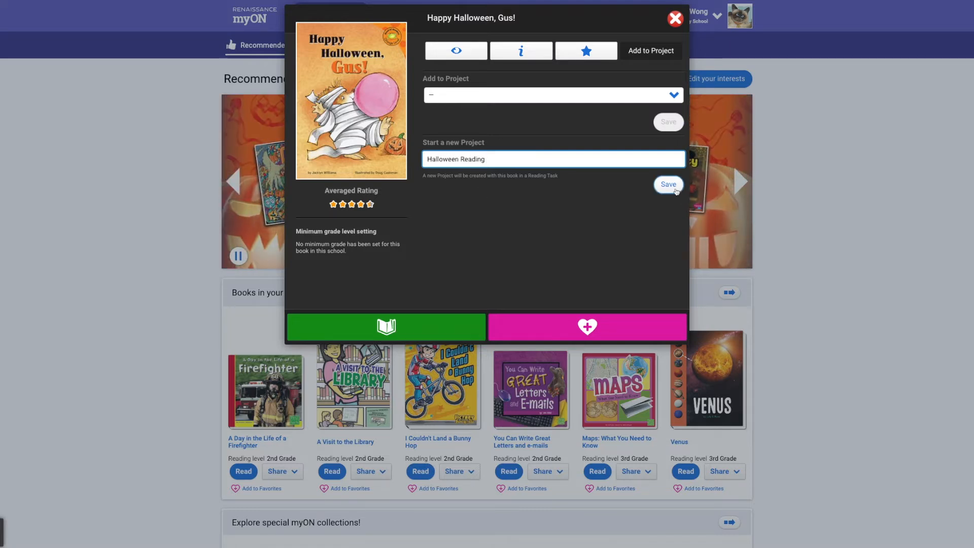
{"action": "left_click", "coordinate": [668, 184]}
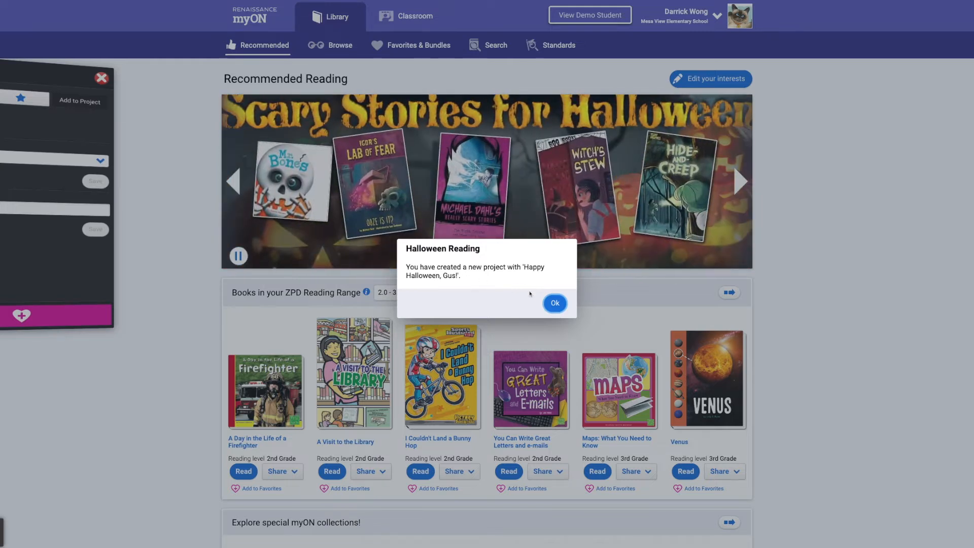
{"action": "left_click", "coordinate": [554, 303]}
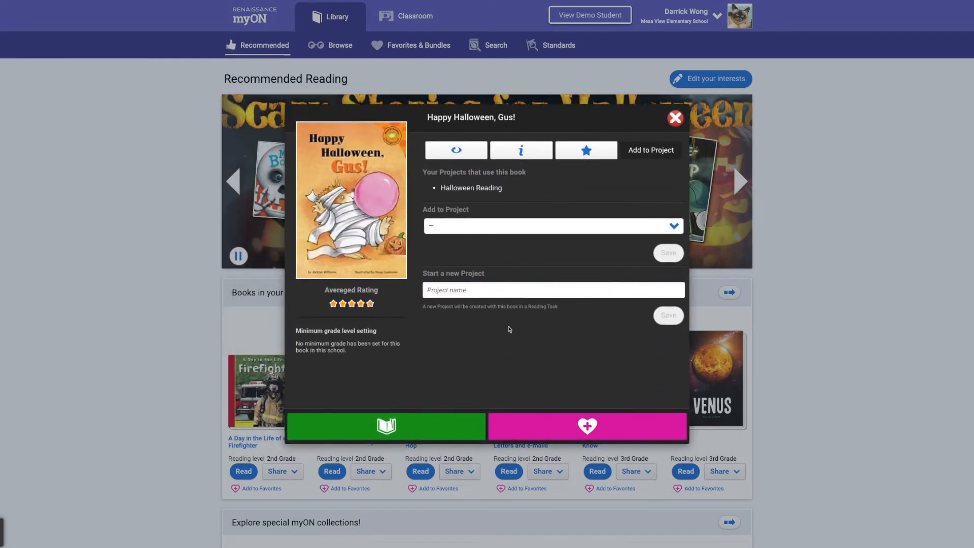
{"action": "left_click", "coordinate": [674, 118]}
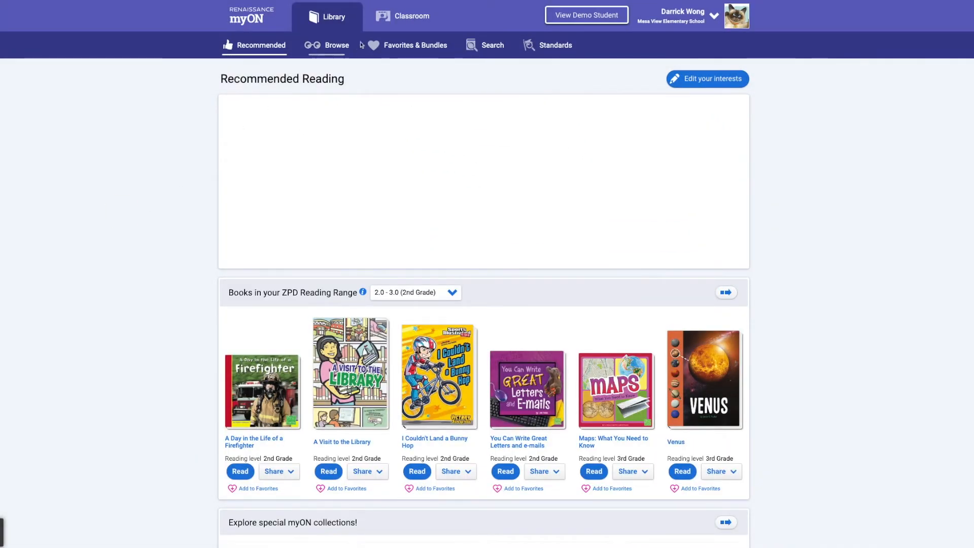
{"action": "left_click", "coordinate": [407, 16]}
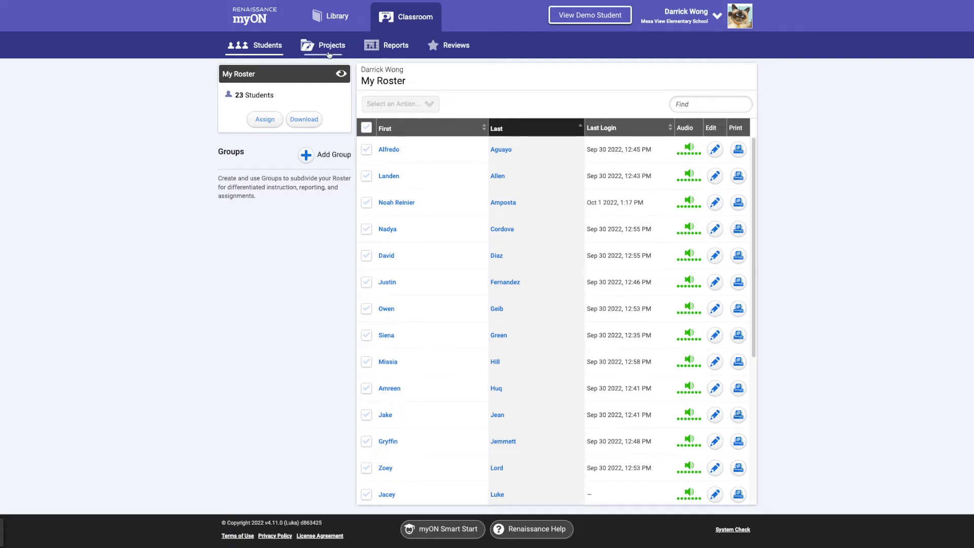
{"action": "left_click", "coordinate": [331, 45]}
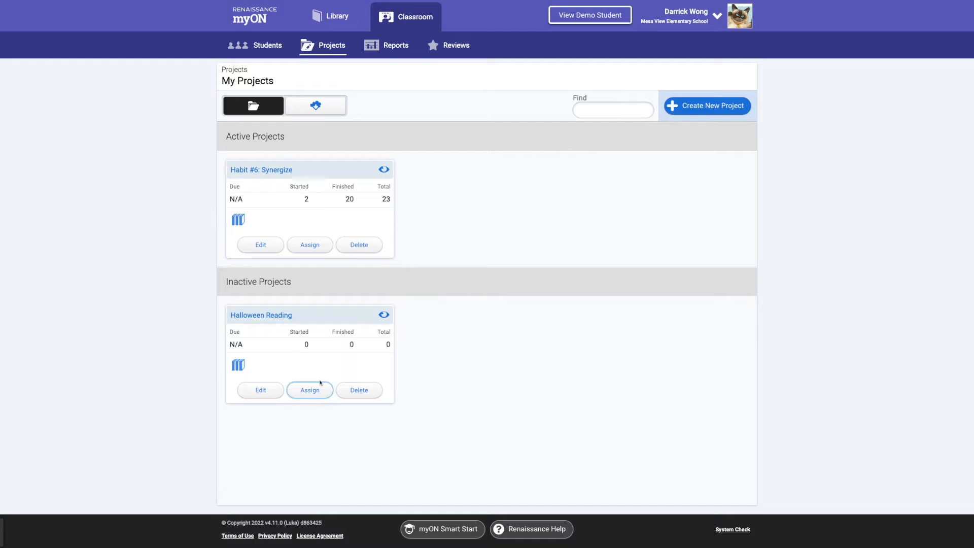
{"action": "mouse_move", "coordinate": [305, 353]}
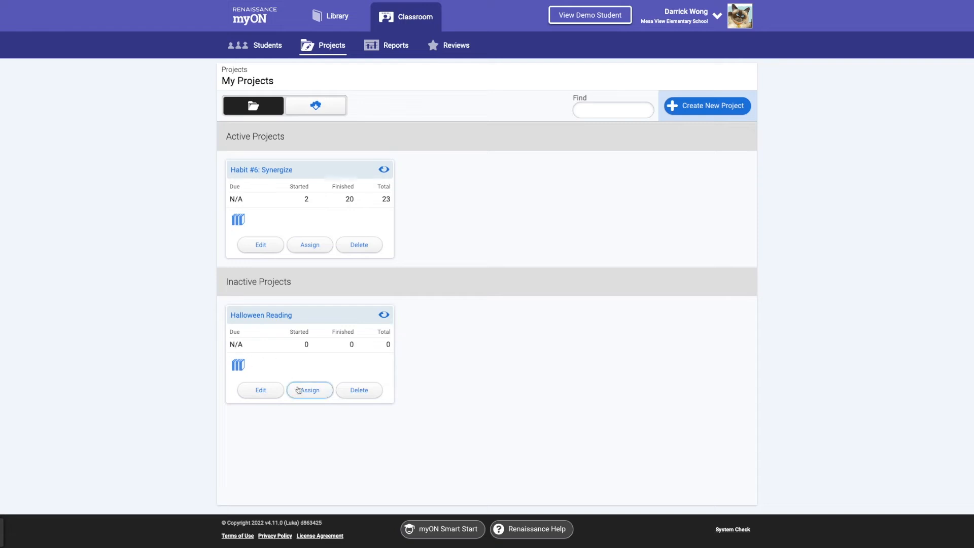
Give the Halloween Reading project the description 'Halloween AR reading' and save it.
{"action": "left_click", "coordinate": [260, 390]}
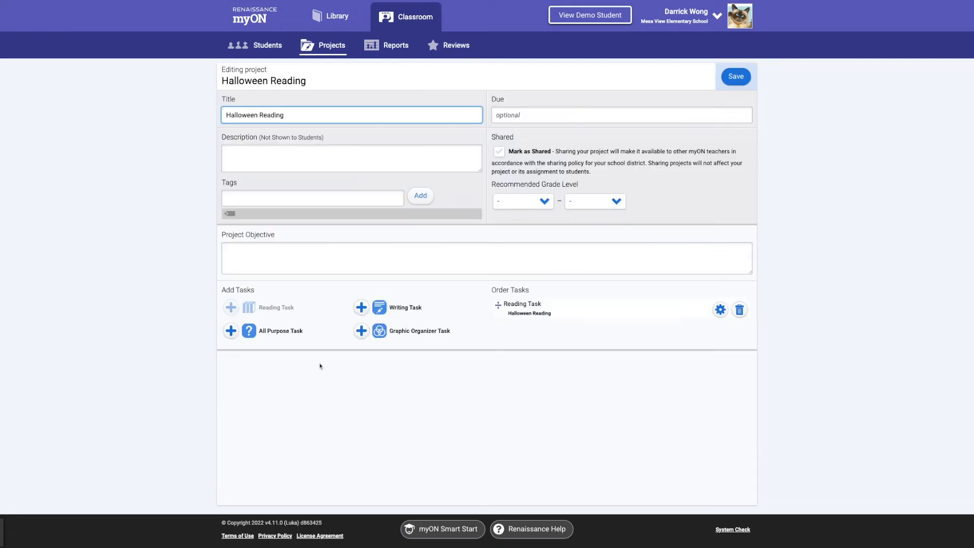
{"action": "left_click", "coordinate": [351, 158]}
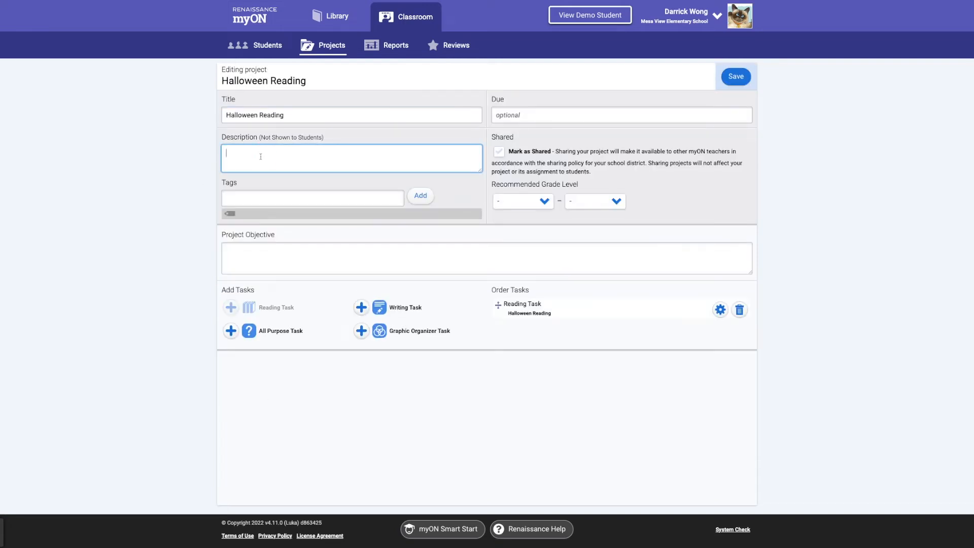
{"action": "type", "text": "Halloween"}
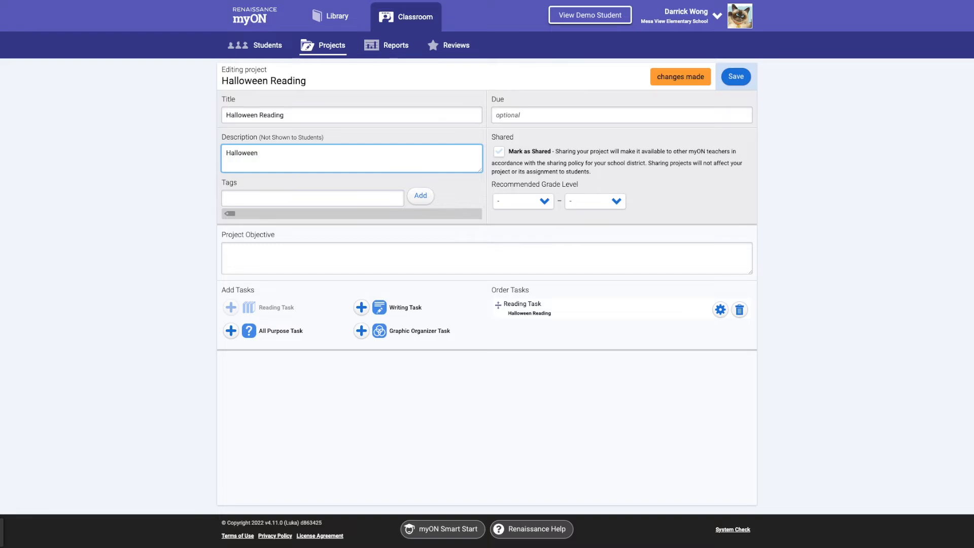
{"action": "type", "text": "AR reading"}
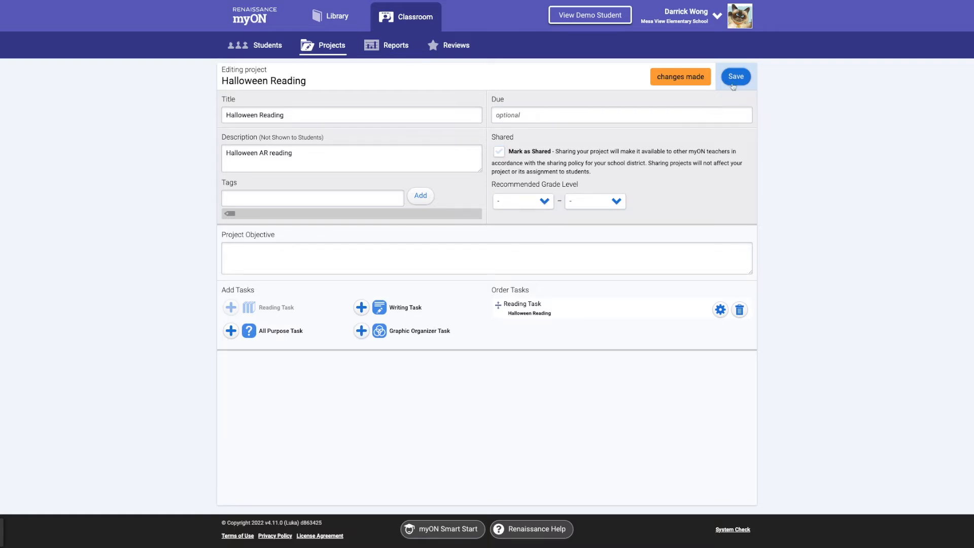
{"action": "left_click", "coordinate": [735, 75]}
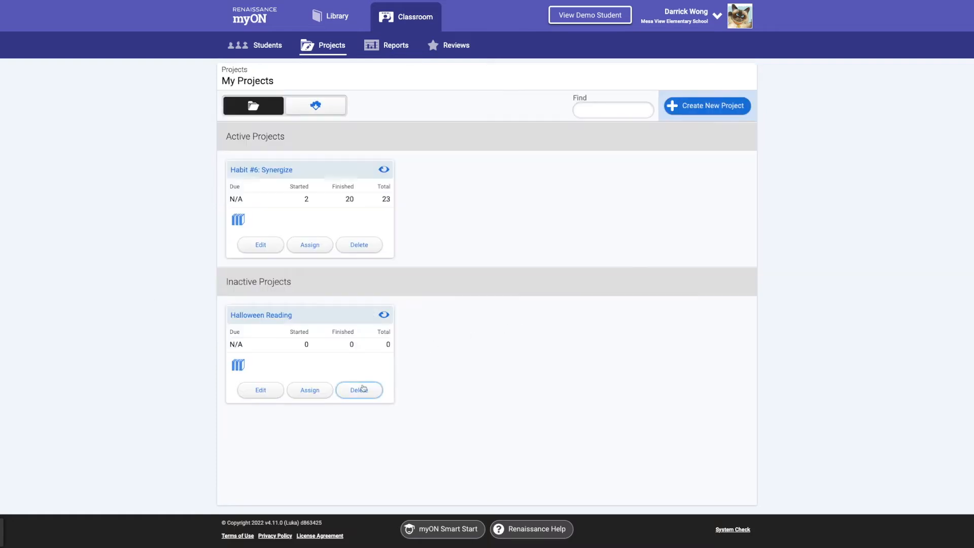
Assign Halloween Reading to all students in My Roster.
{"action": "left_click", "coordinate": [310, 390]}
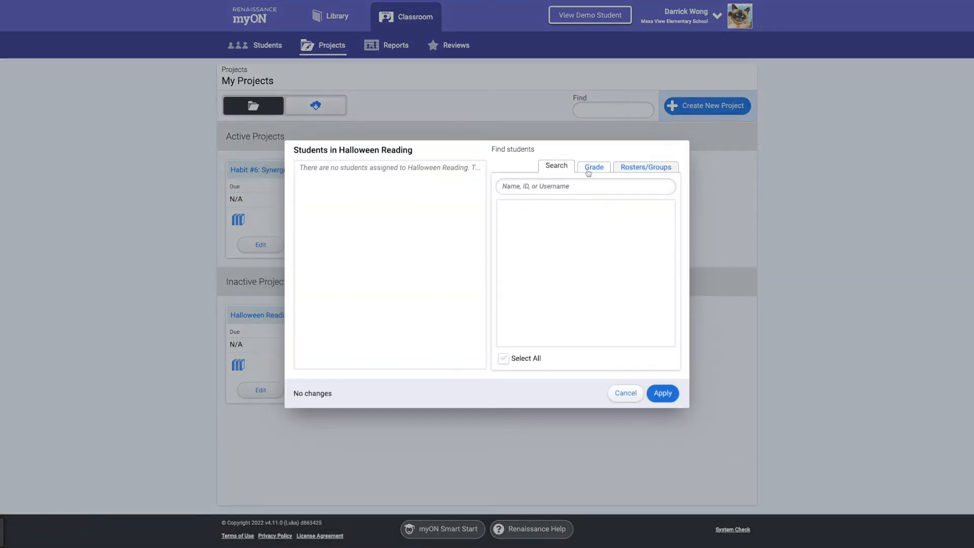
{"action": "left_click", "coordinate": [646, 166]}
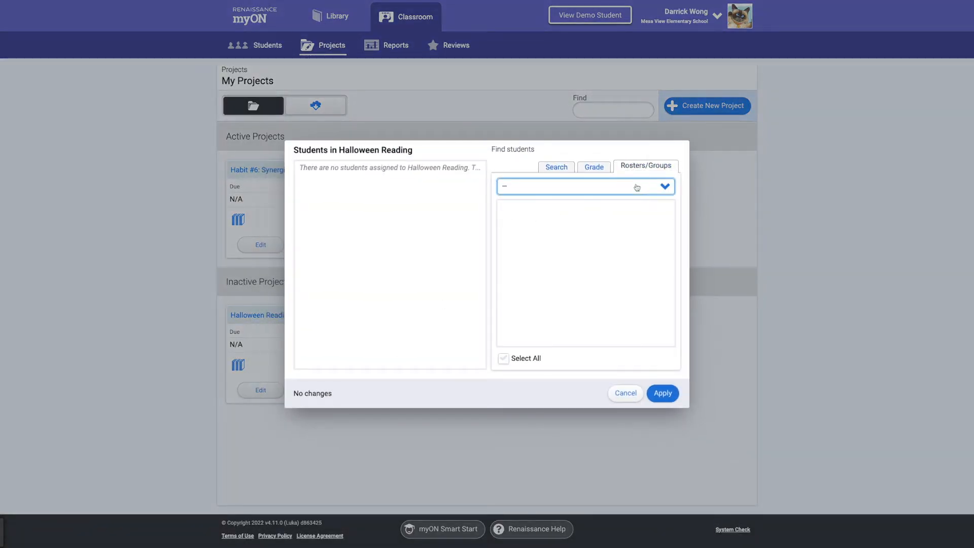
{"action": "left_click", "coordinate": [584, 186]}
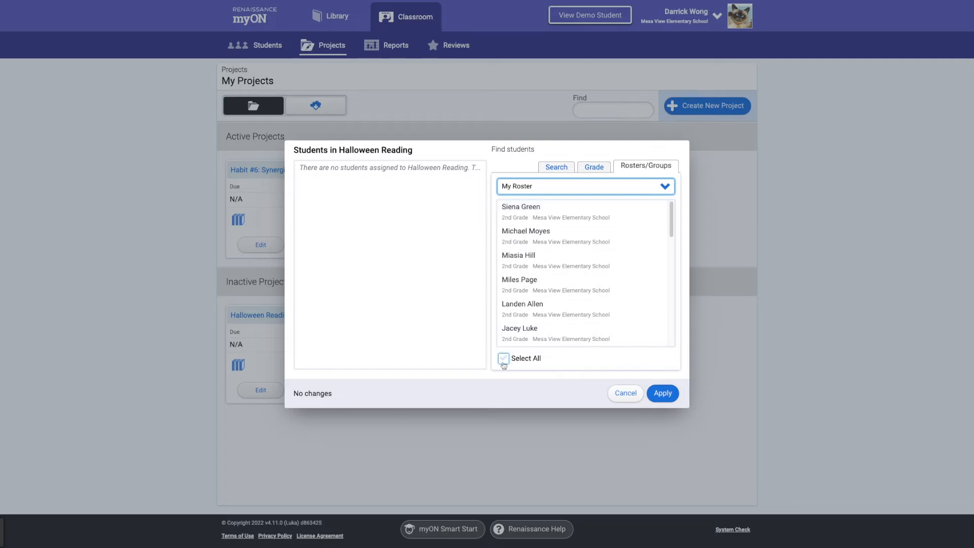
{"action": "left_click", "coordinate": [503, 357]}
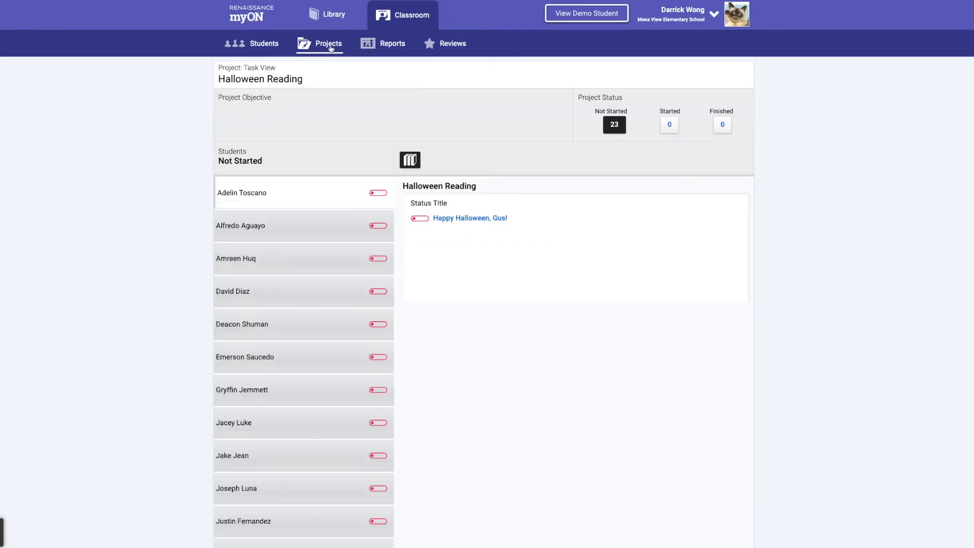
{"action": "left_click", "coordinate": [328, 43]}
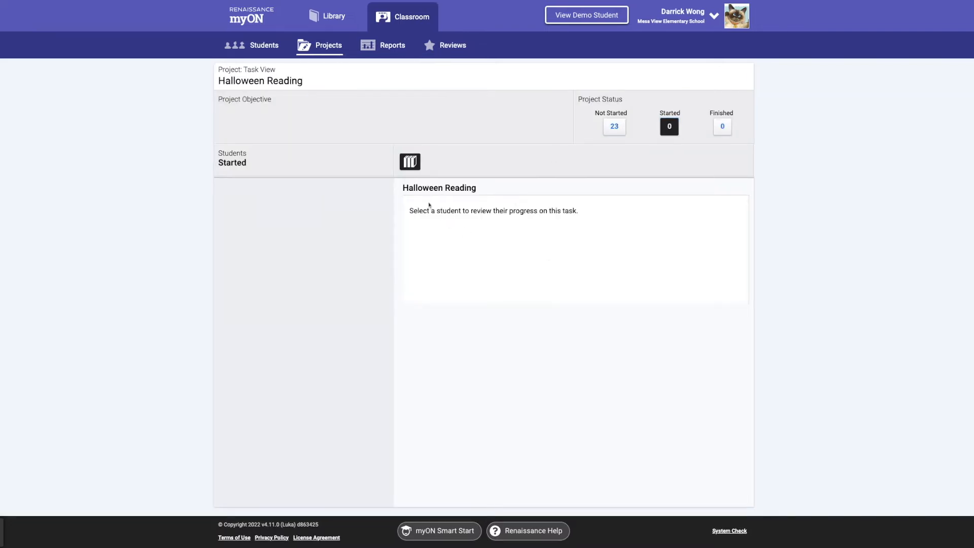
{"action": "left_click", "coordinate": [614, 126]}
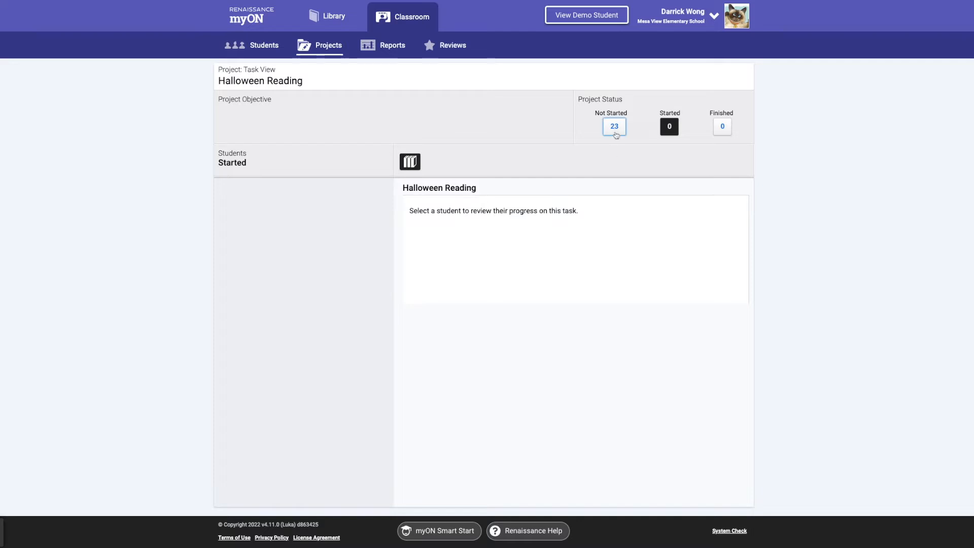
{"action": "left_click", "coordinate": [614, 127]}
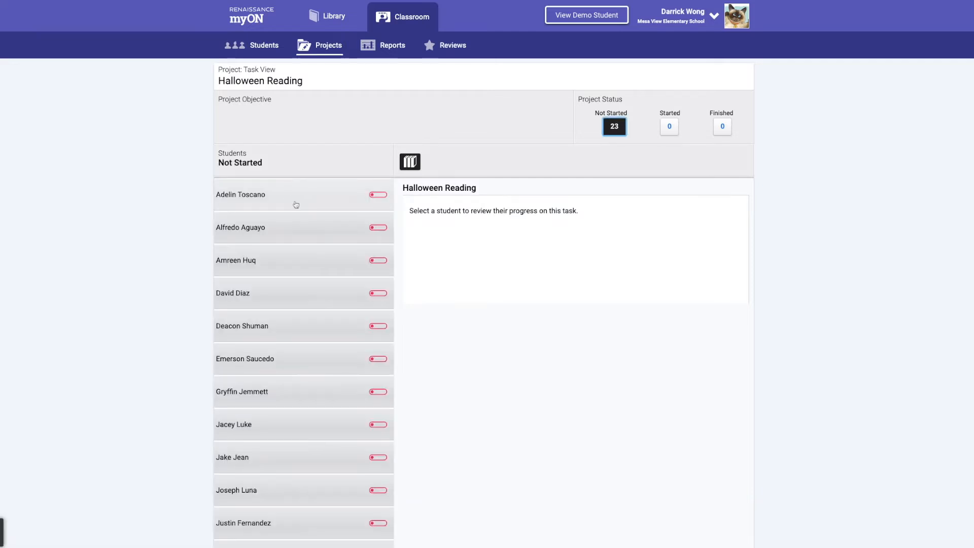
{"action": "left_click", "coordinate": [248, 194]}
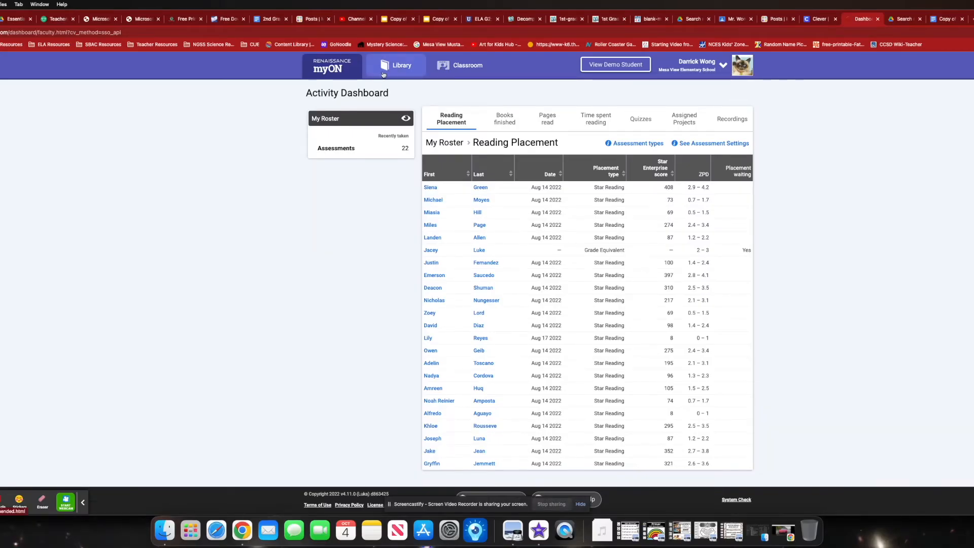
Set the library's recommended grade level to 2nd Grade and save it.
{"action": "left_click", "coordinate": [402, 65]}
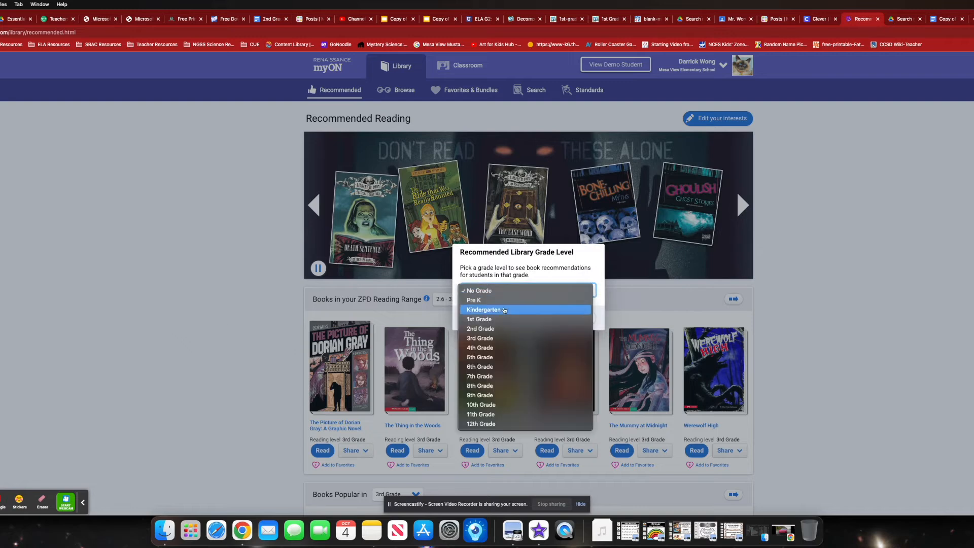
{"action": "left_click", "coordinate": [481, 329]}
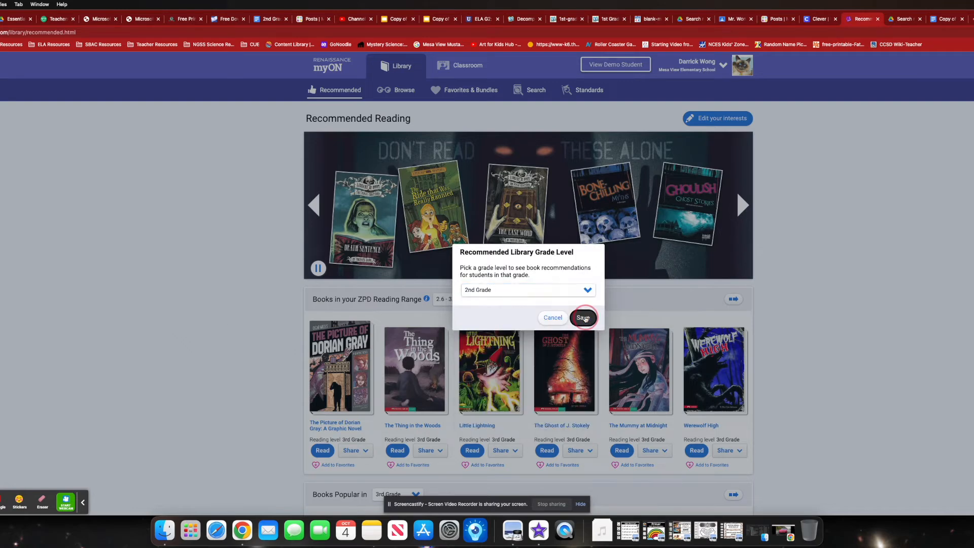
{"action": "left_click", "coordinate": [582, 317]}
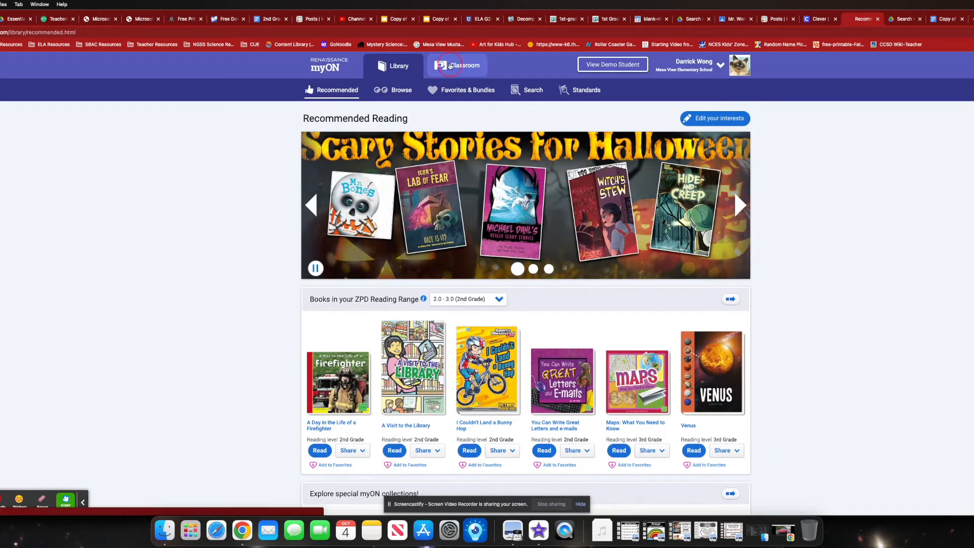
Check the active projects under Classroom, then return to the Library.
{"action": "left_click", "coordinate": [463, 65]}
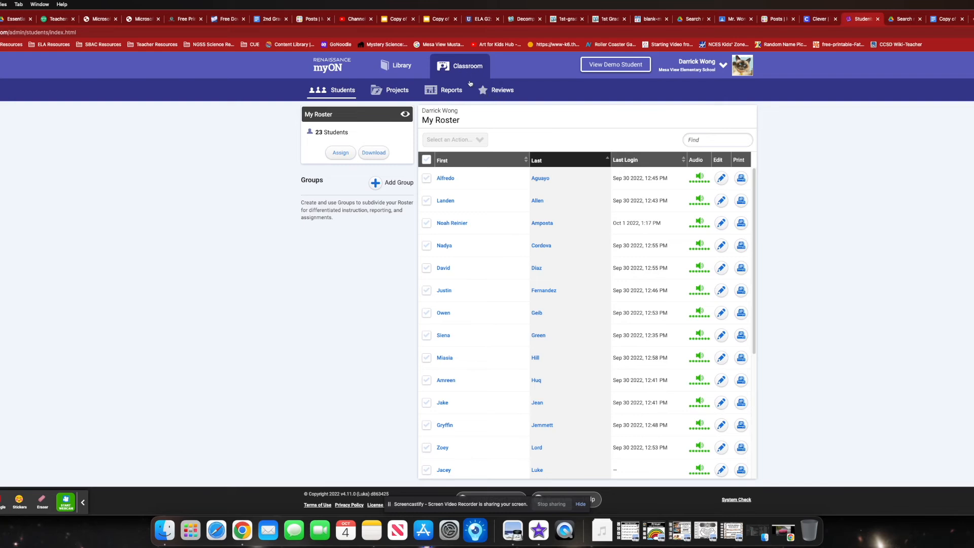
{"action": "left_click", "coordinate": [396, 89]}
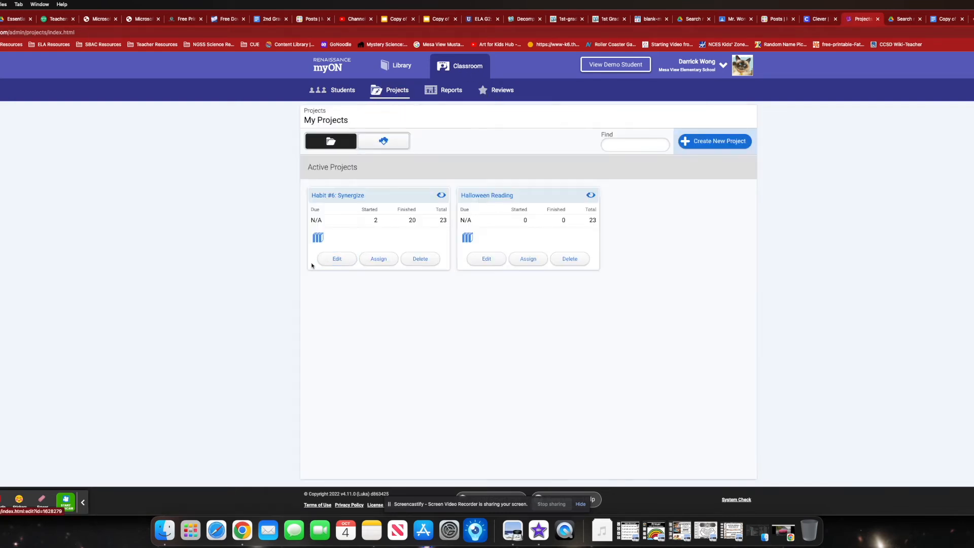
{"action": "mouse_move", "coordinate": [262, 285]}
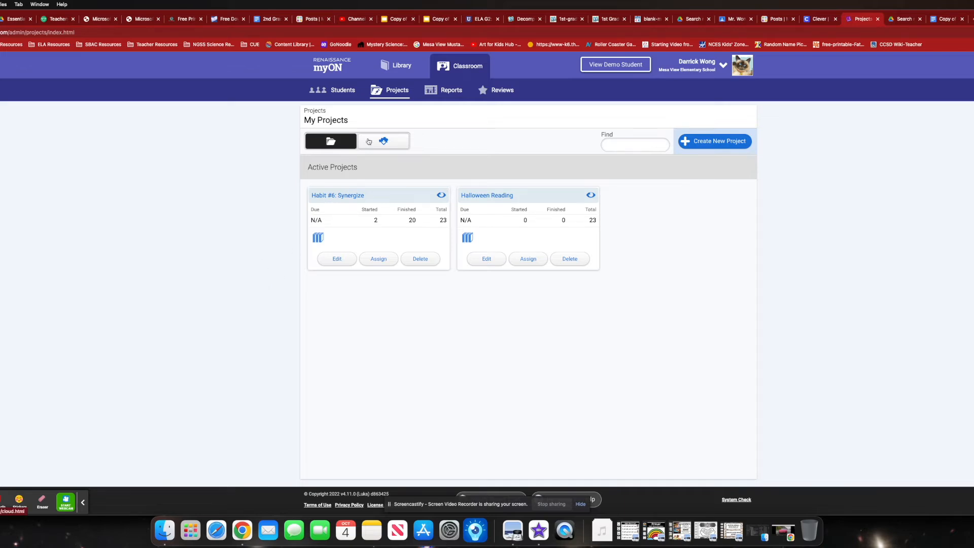
{"action": "left_click", "coordinate": [396, 66]}
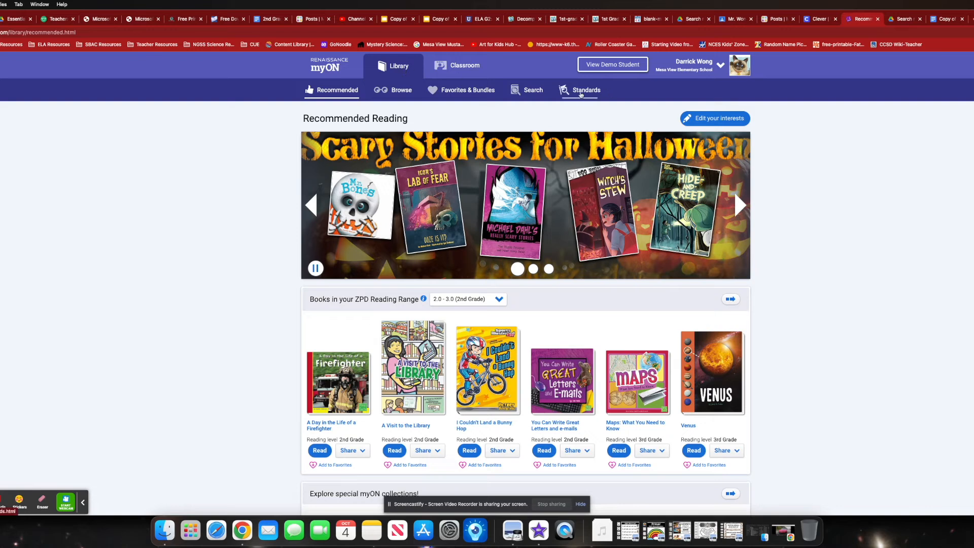
Search Common Core Language Arts standards for grade 3 Reading Standards for Literature.
{"action": "left_click", "coordinate": [584, 90]}
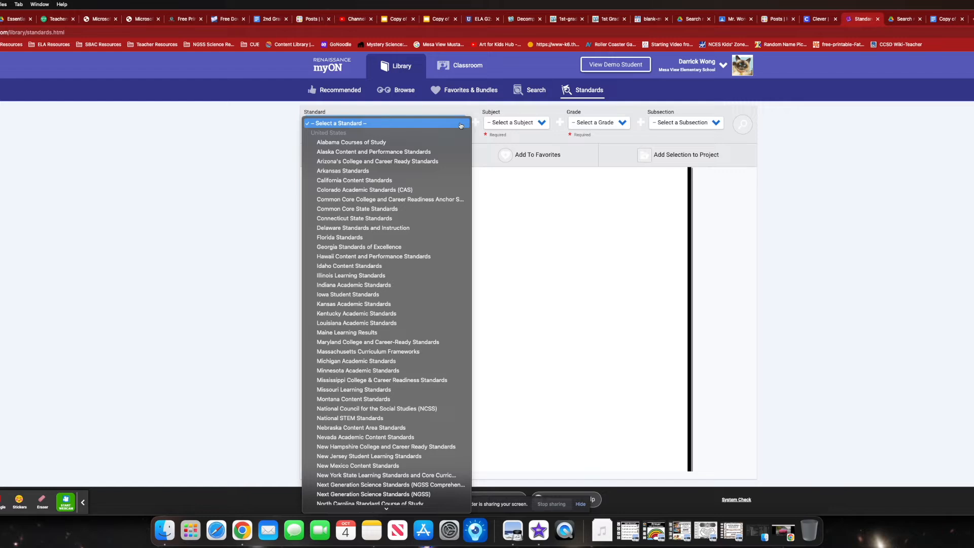
{"action": "mouse_move", "coordinate": [387, 208]}
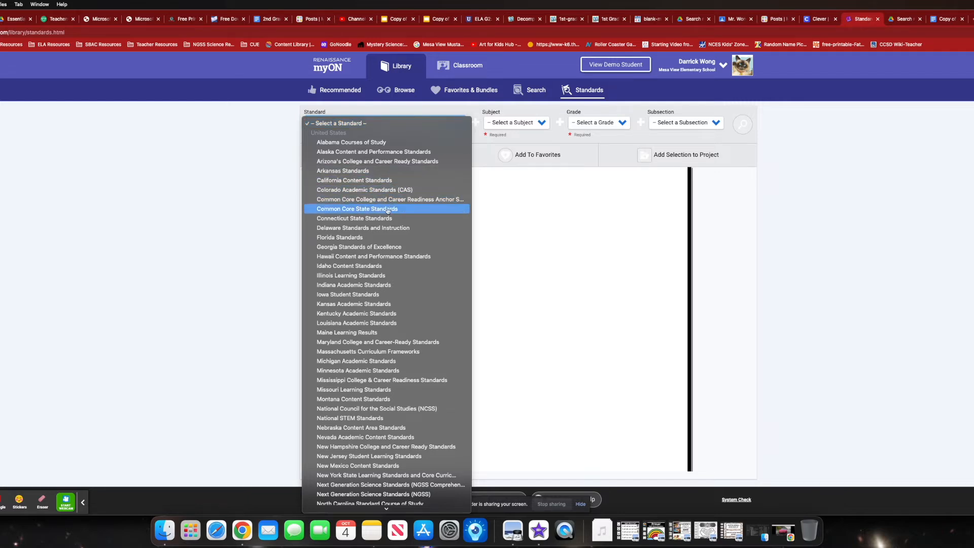
{"action": "left_click", "coordinate": [374, 208]}
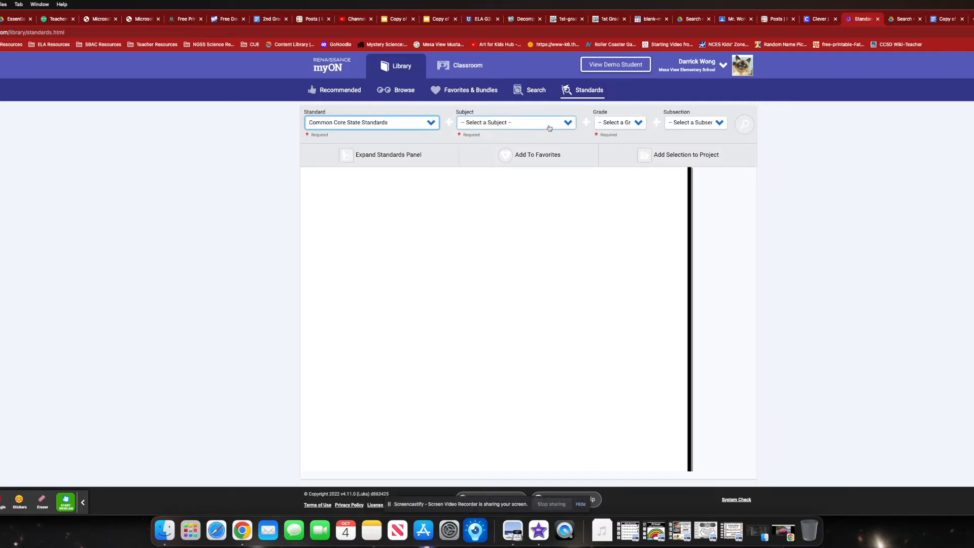
{"action": "left_click", "coordinate": [514, 122]}
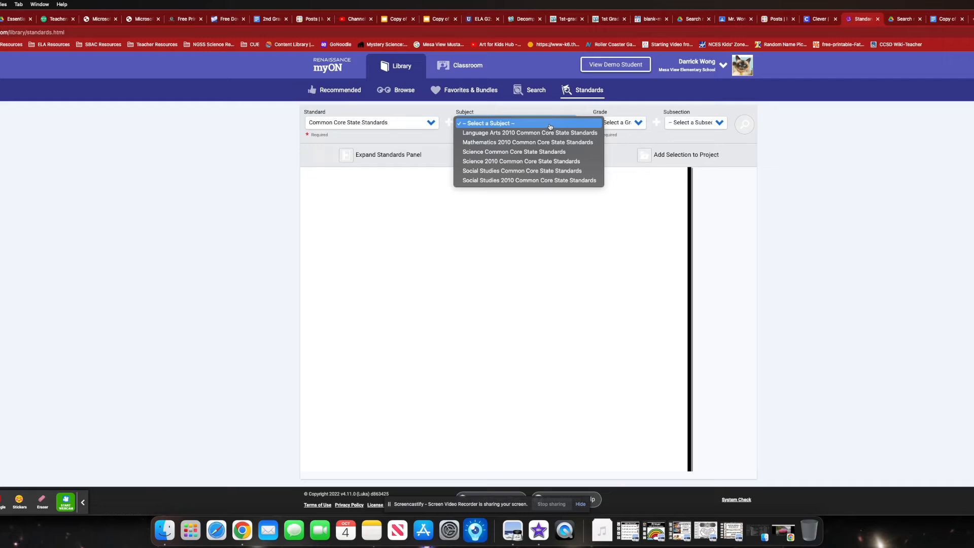
{"action": "left_click", "coordinate": [529, 133]}
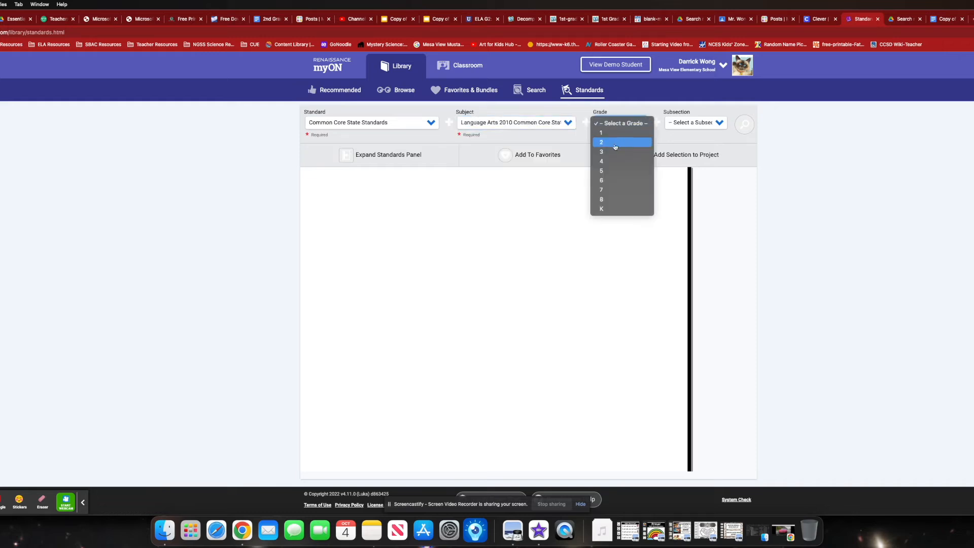
{"action": "left_click", "coordinate": [601, 152]}
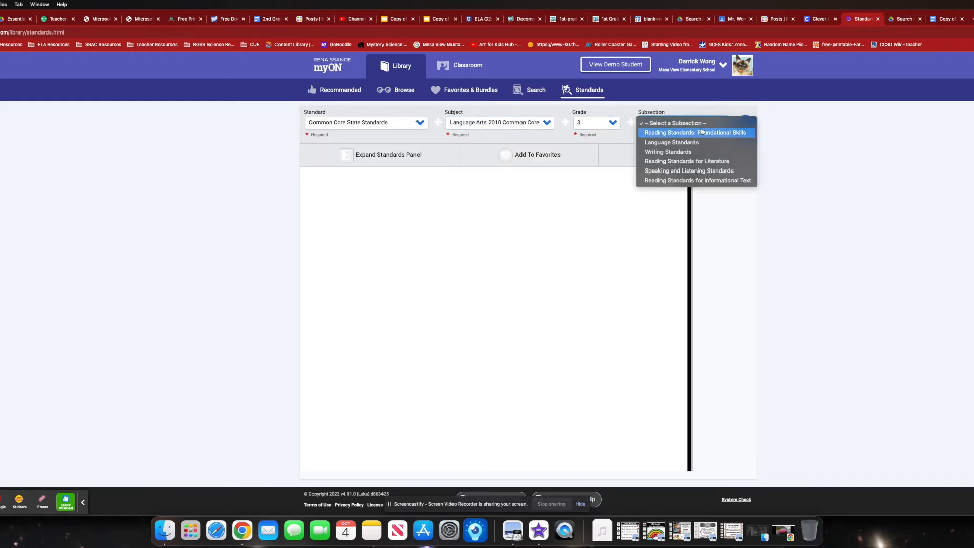
{"action": "mouse_move", "coordinate": [696, 161]}
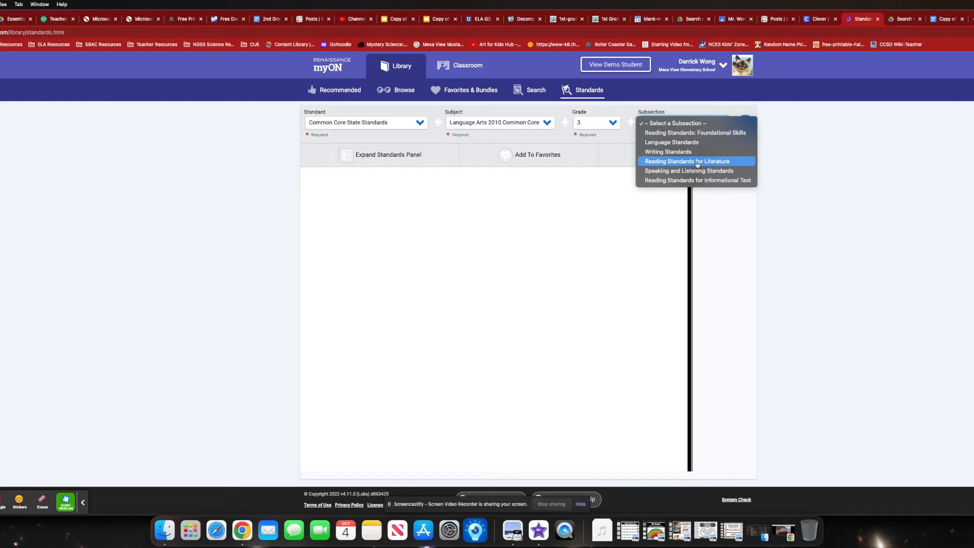
{"action": "left_click", "coordinate": [687, 161]}
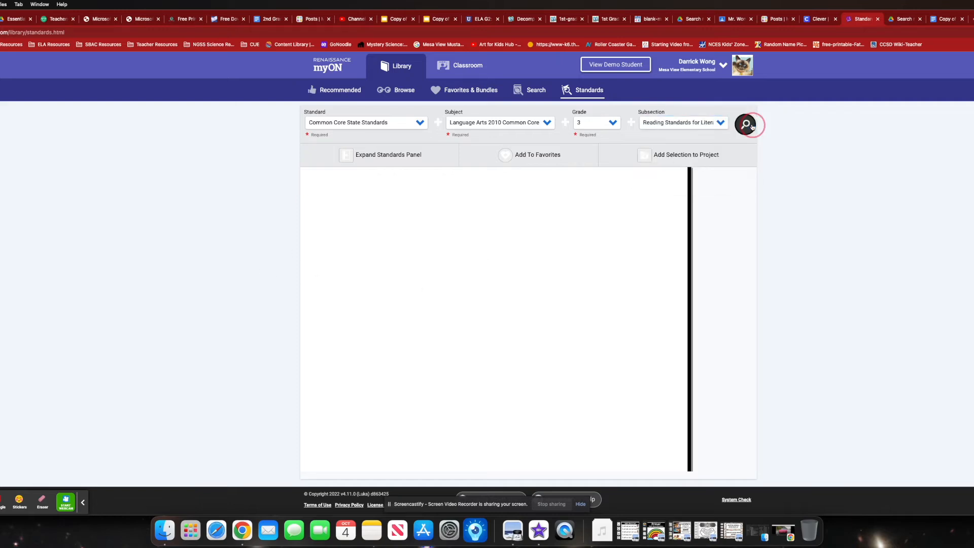
{"action": "left_click", "coordinate": [745, 125]}
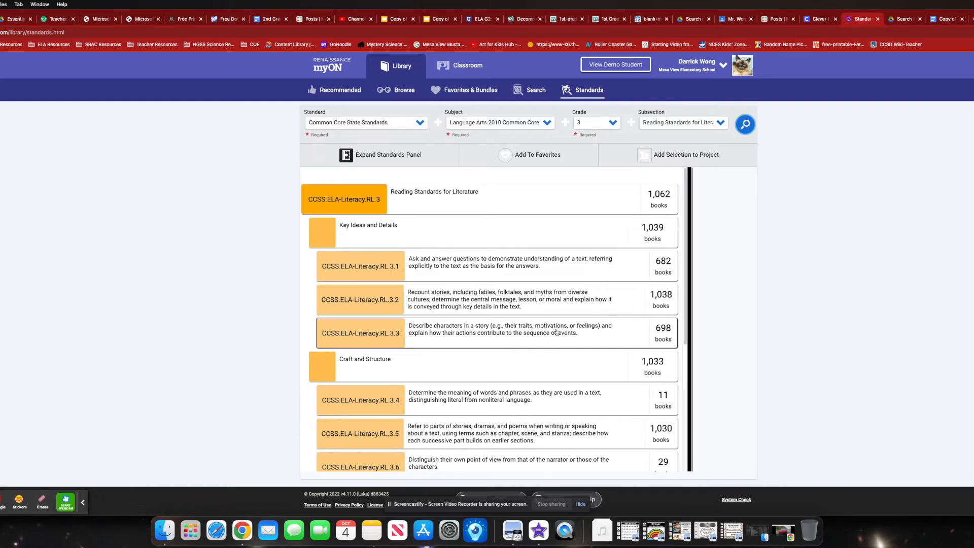
{"action": "mouse_move", "coordinate": [500, 274]}
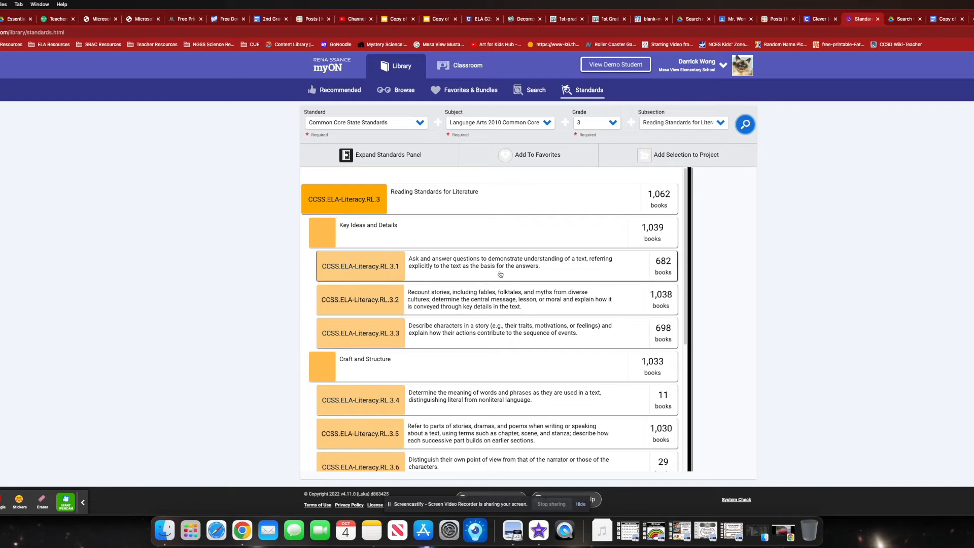
Load the 682 books aligned to CCSS.ELA-Literacy.RL.3.1 and scroll through them.
{"action": "left_click", "coordinate": [359, 266]}
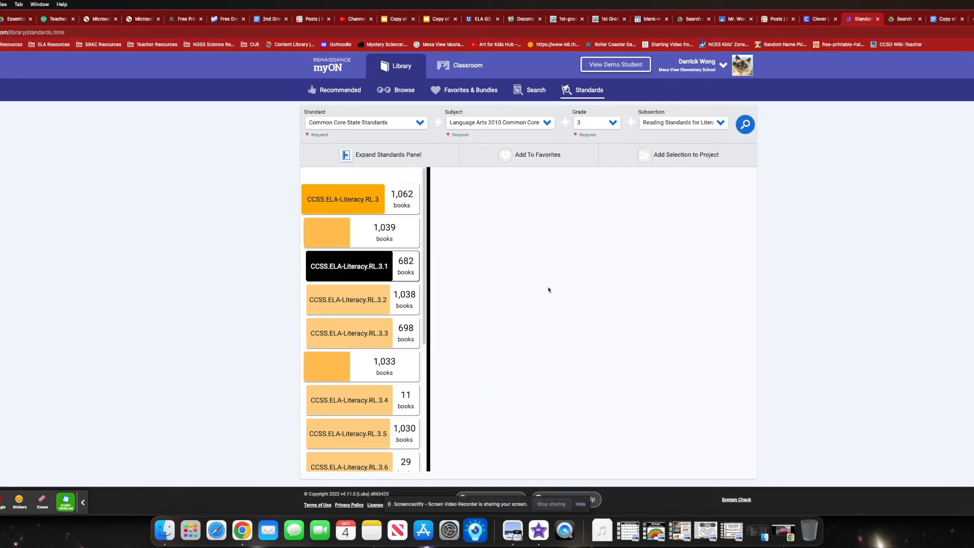
{"action": "left_click", "coordinate": [343, 199]}
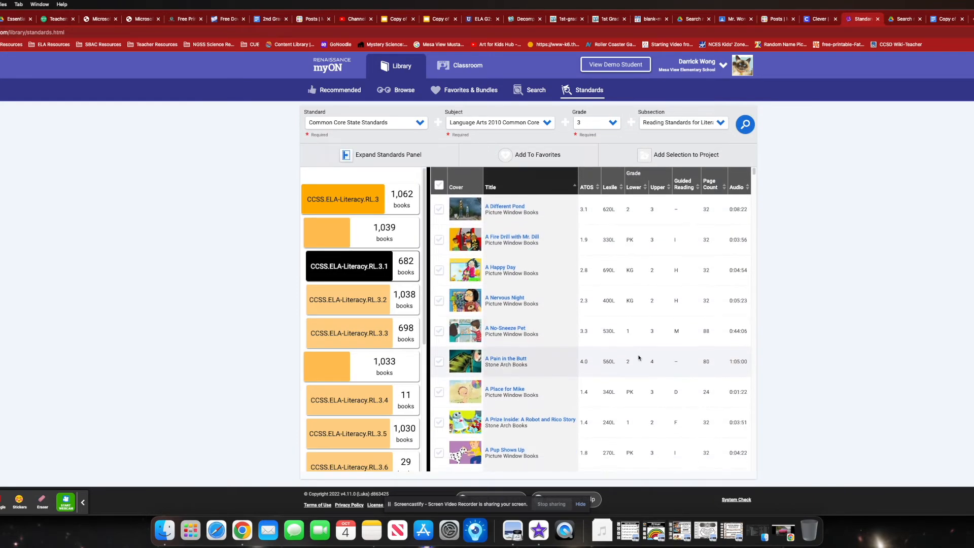
{"action": "scroll", "scroll_direction": "down", "scroll_amount": 3}
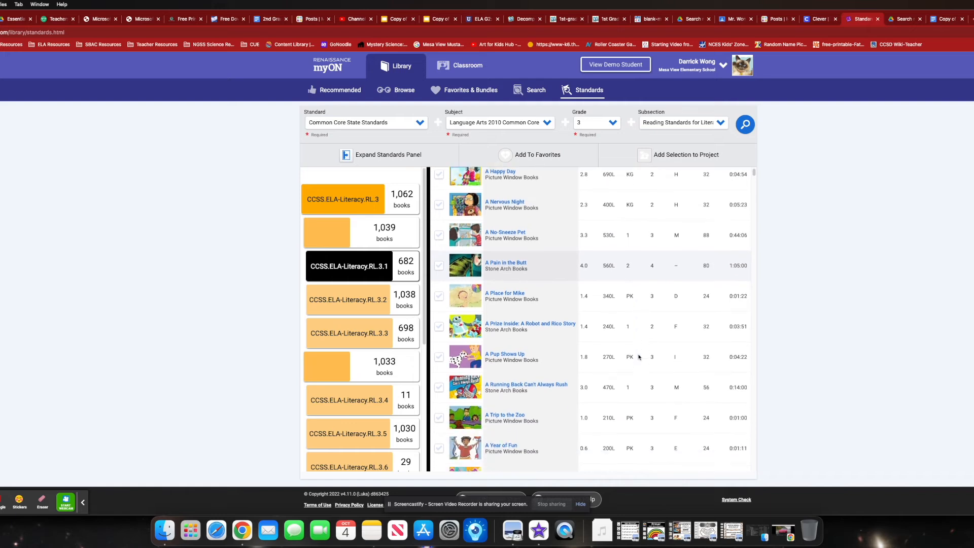
{"action": "left_click", "coordinate": [348, 266]}
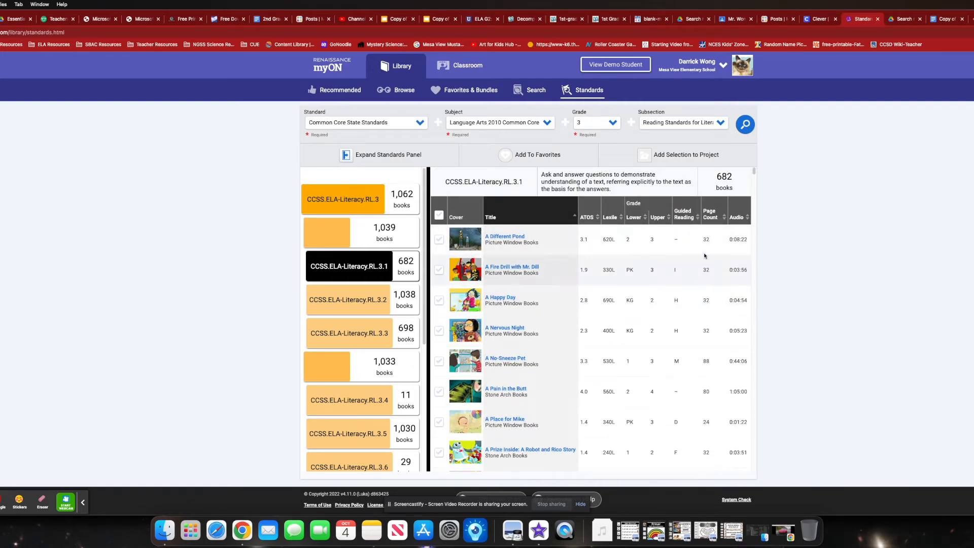
{"action": "mouse_move", "coordinate": [686, 265]}
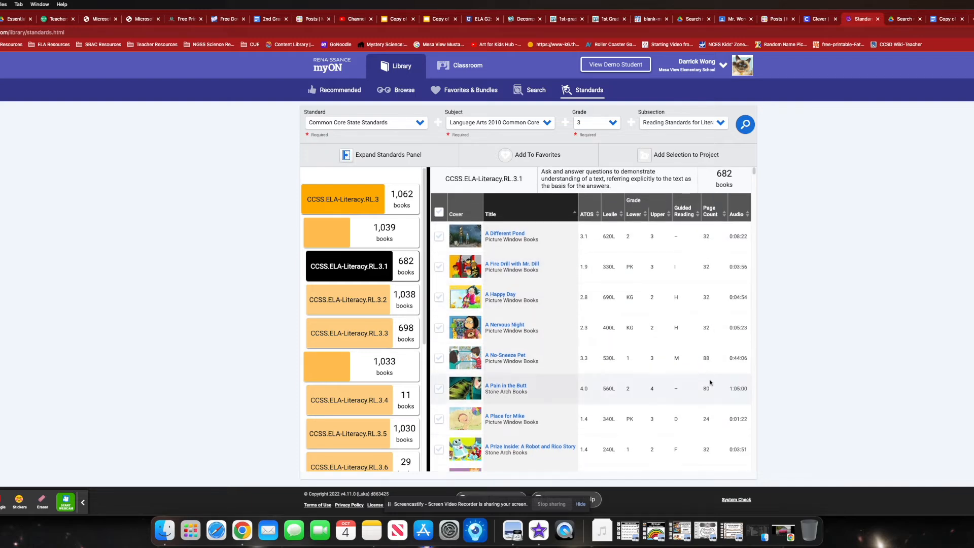
{"action": "scroll", "scroll_direction": "down", "scroll_amount": 3}
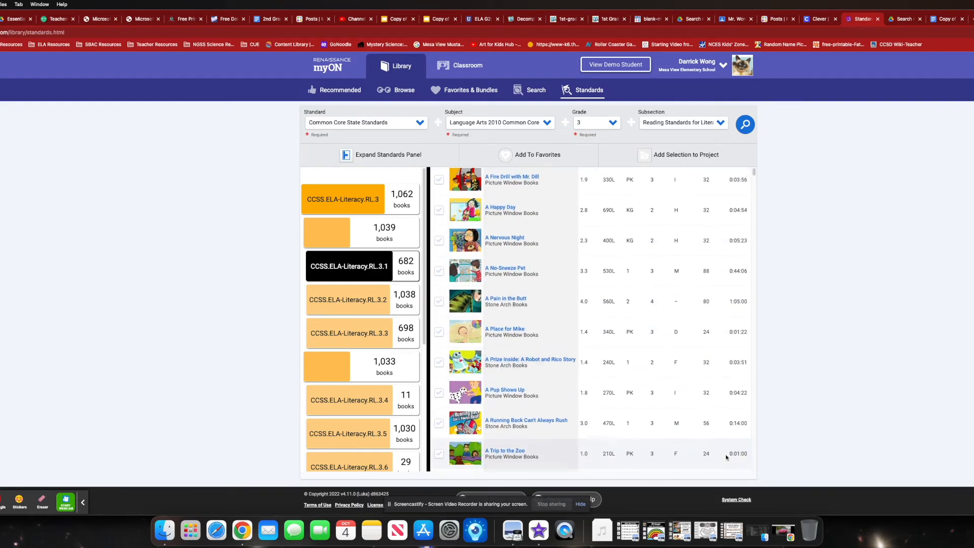
{"action": "scroll", "scroll_direction": "down", "scroll_amount": 3}
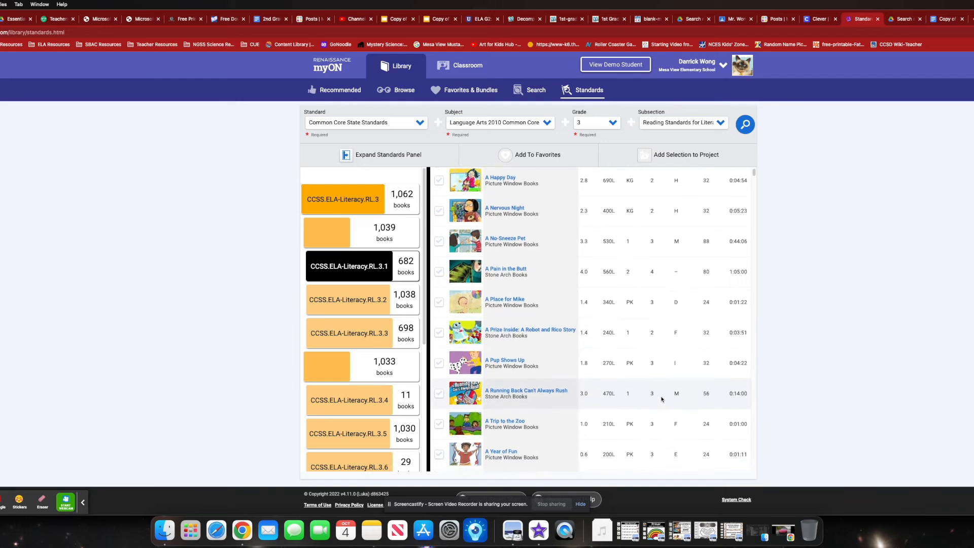
{"action": "scroll", "scroll_direction": "down", "scroll_amount": 3}
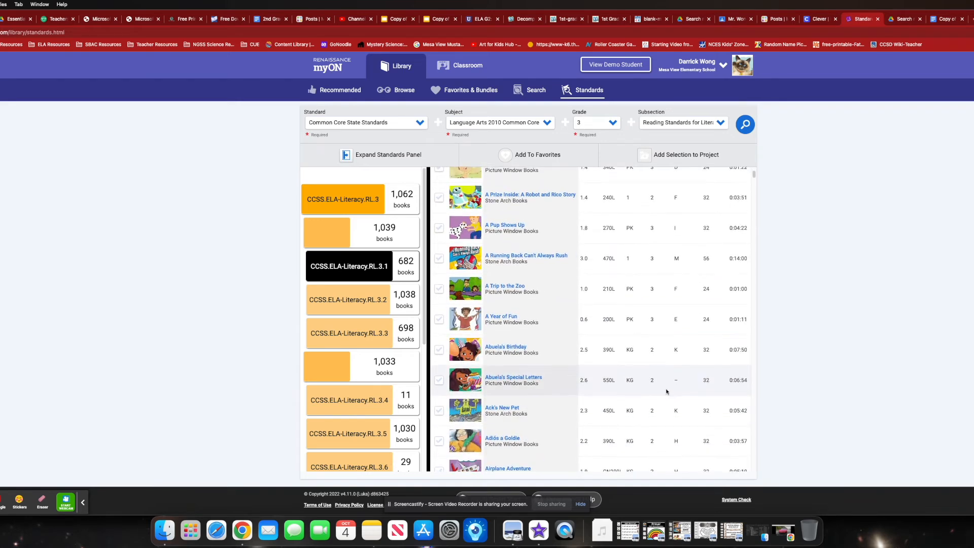
{"action": "scroll", "scroll_direction": "up", "scroll_amount": 3}
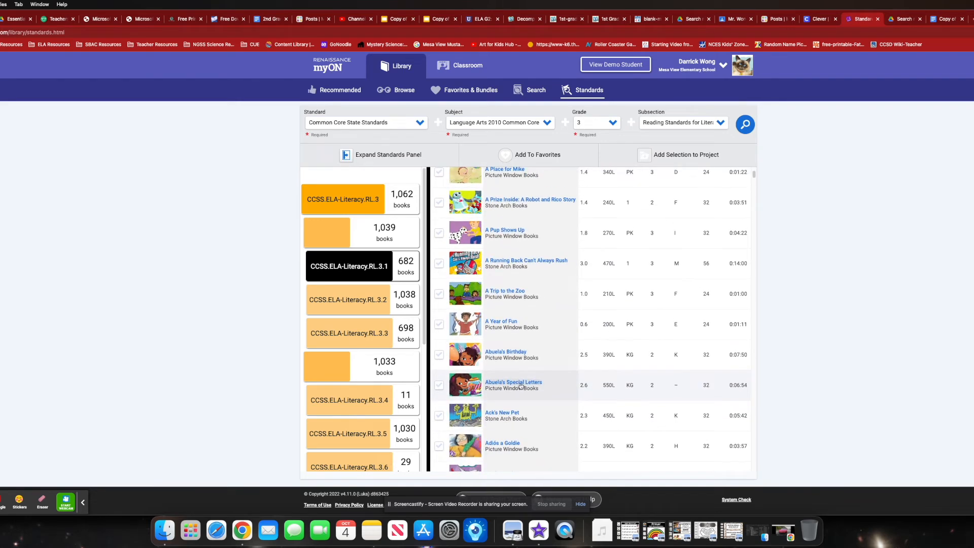
{"action": "left_click", "coordinate": [512, 384]}
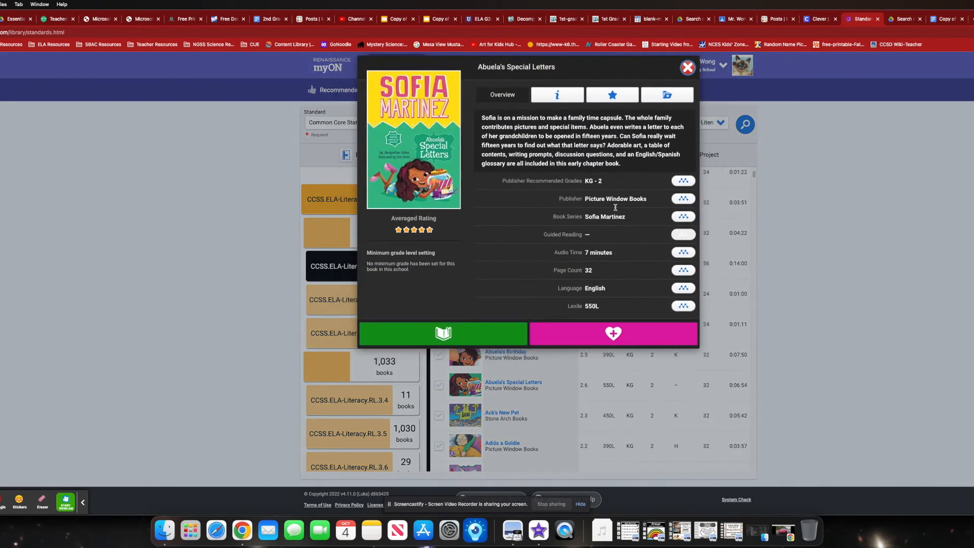
{"action": "mouse_move", "coordinate": [491, 216]}
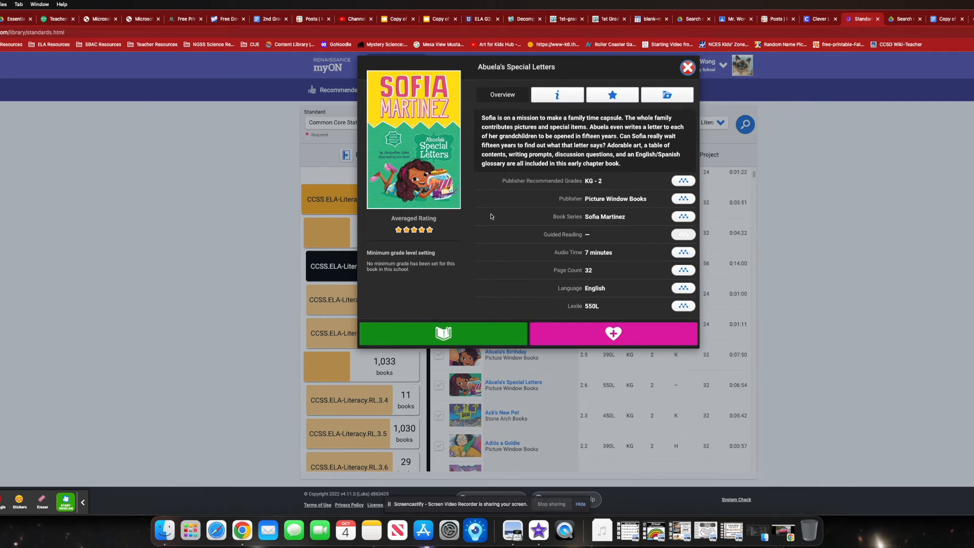
{"action": "mouse_move", "coordinate": [667, 94]}
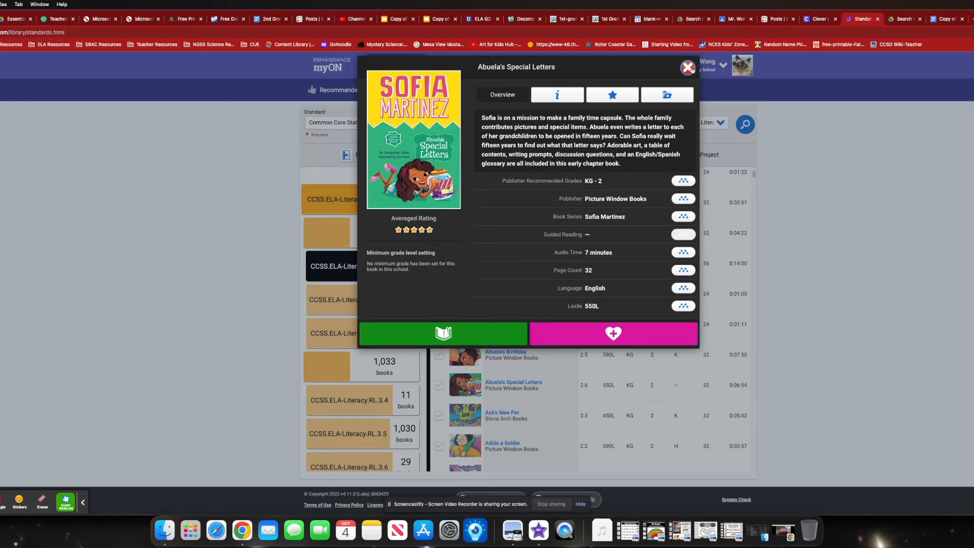
{"action": "left_click", "coordinate": [687, 67]}
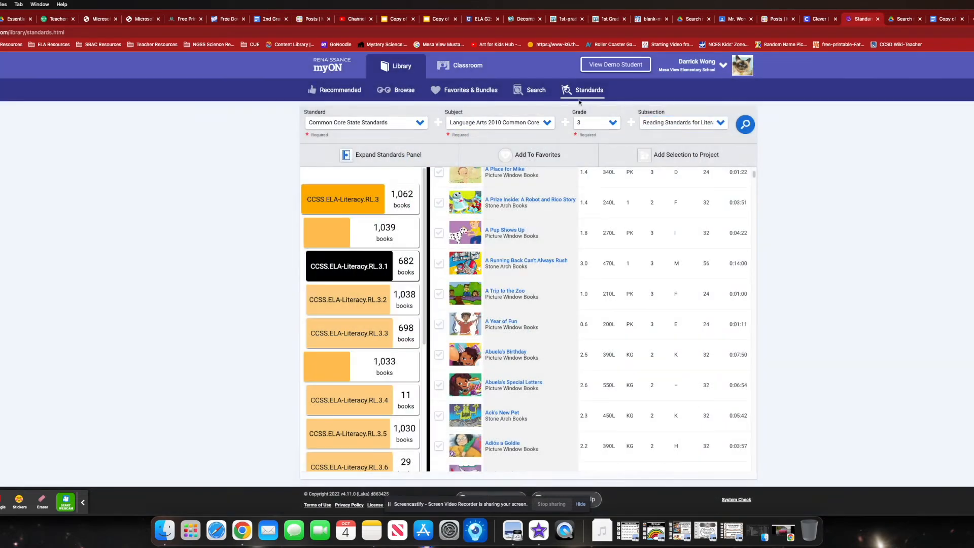
{"action": "mouse_move", "coordinate": [955, 341]}
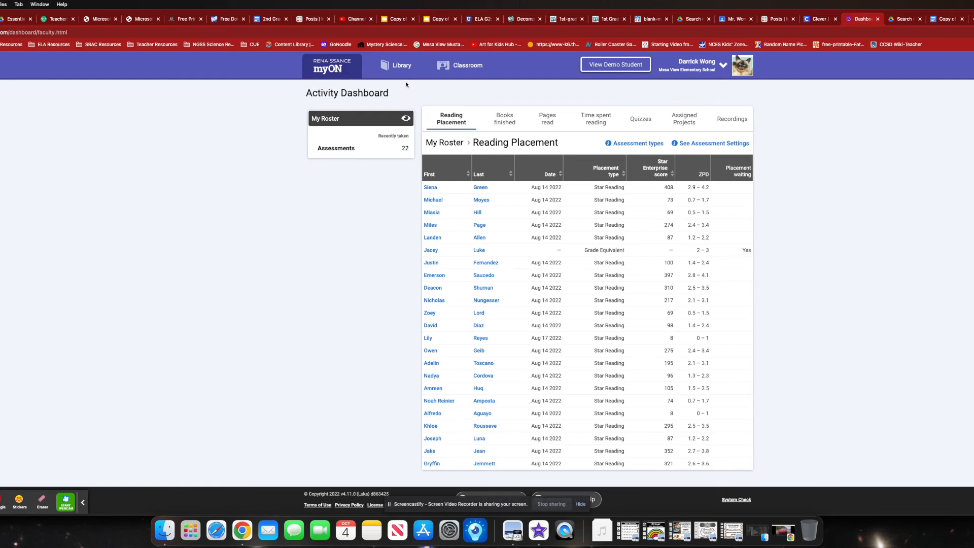
{"action": "mouse_move", "coordinate": [544, 86]}
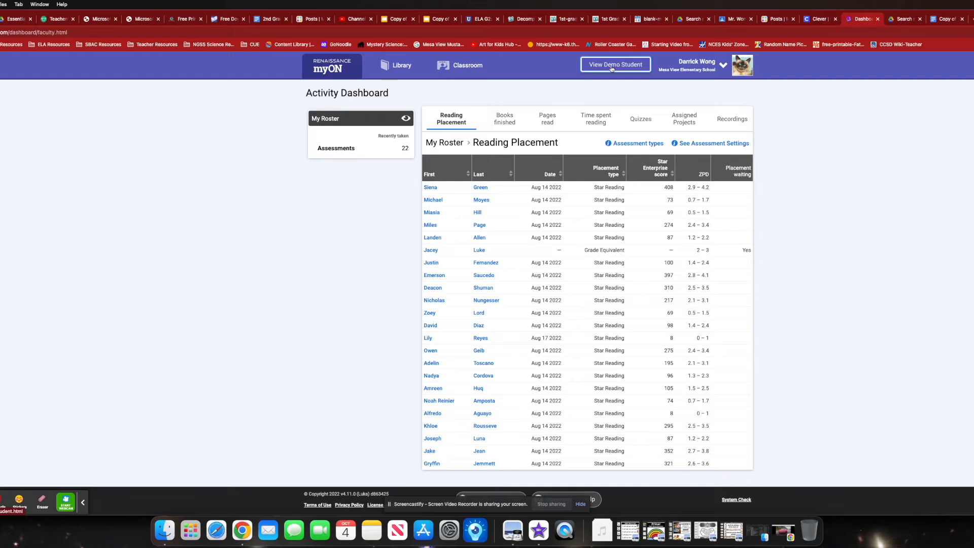
Enter the 2nd Grade demo student view from the Activity Dashboard.
{"action": "left_click", "coordinate": [615, 64]}
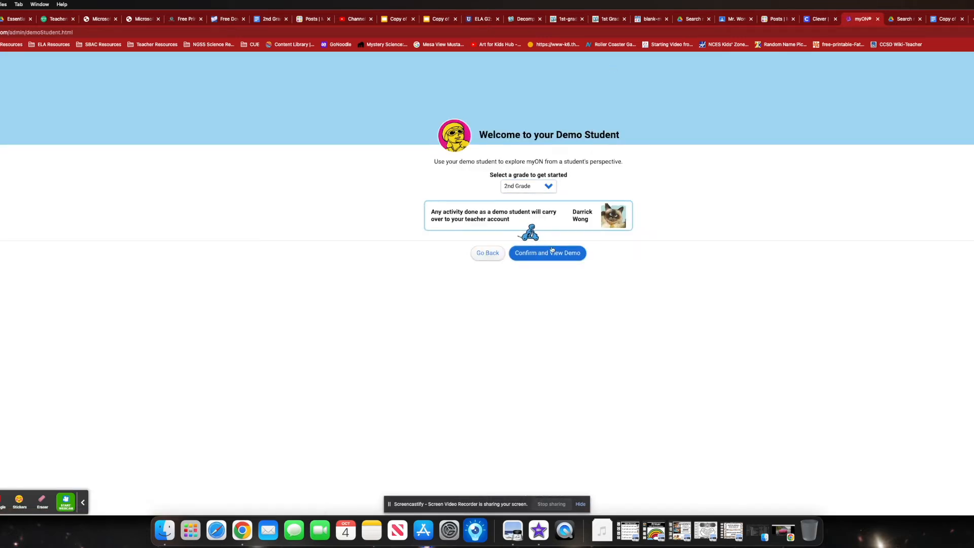
{"action": "left_click", "coordinate": [547, 253]}
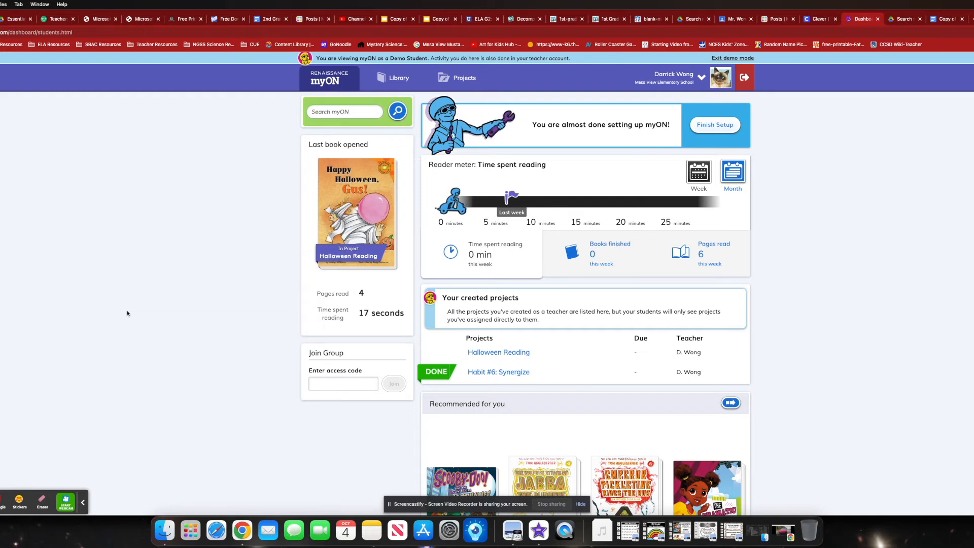
{"action": "mouse_move", "coordinate": [464, 191]}
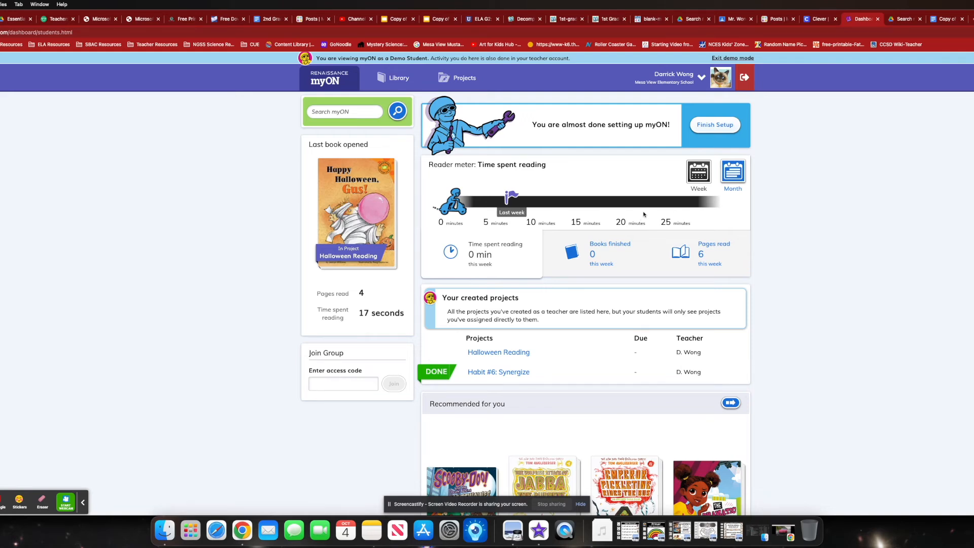
{"action": "left_click", "coordinate": [733, 172]}
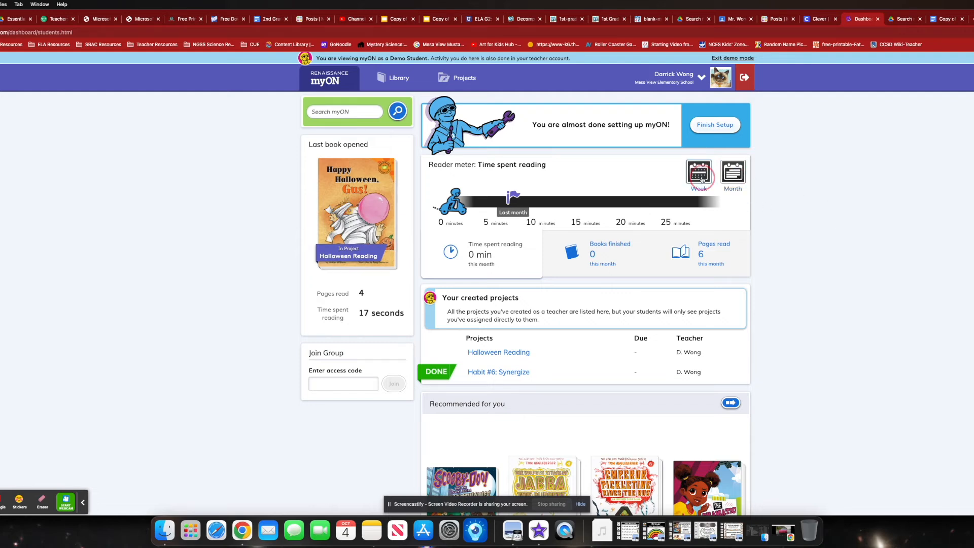
{"action": "left_click", "coordinate": [698, 173]}
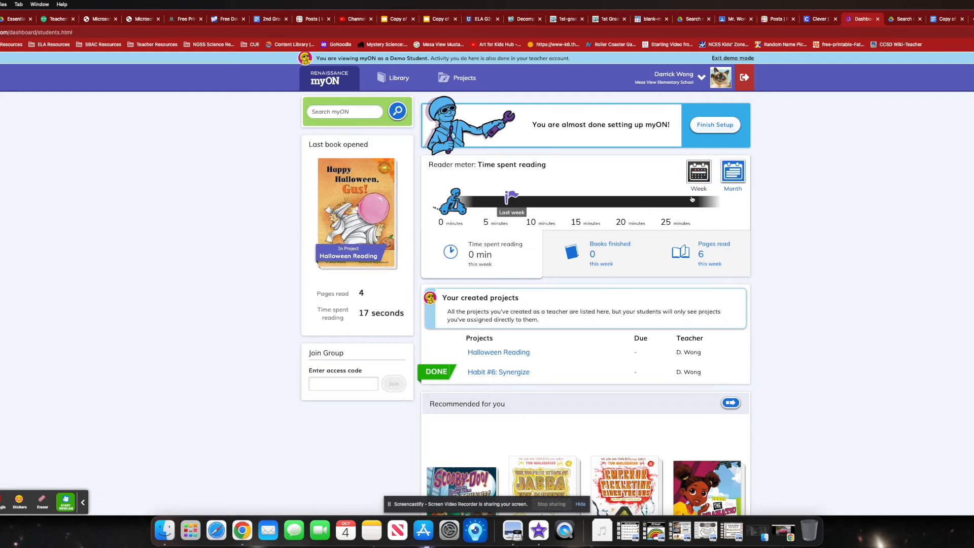
{"action": "mouse_move", "coordinate": [514, 376]}
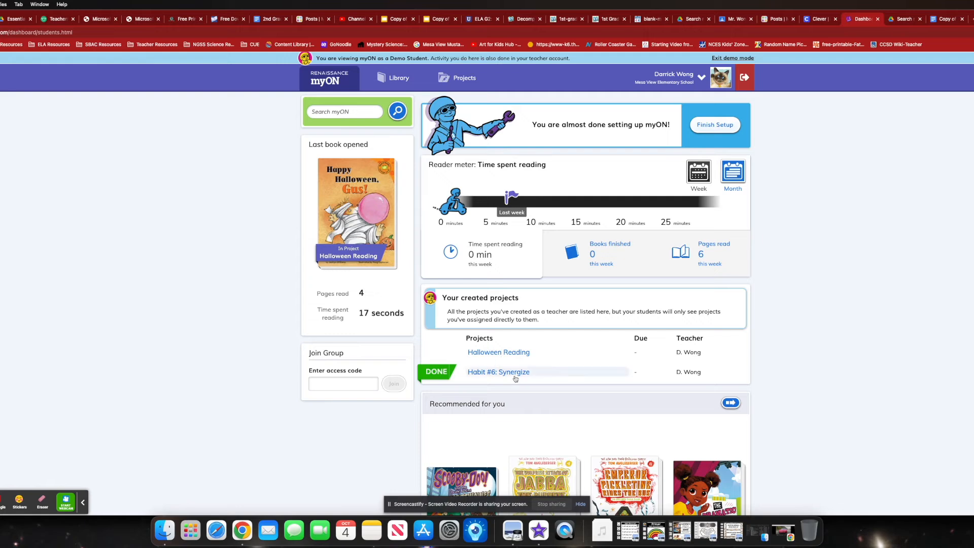
{"action": "mouse_move", "coordinate": [497, 371]}
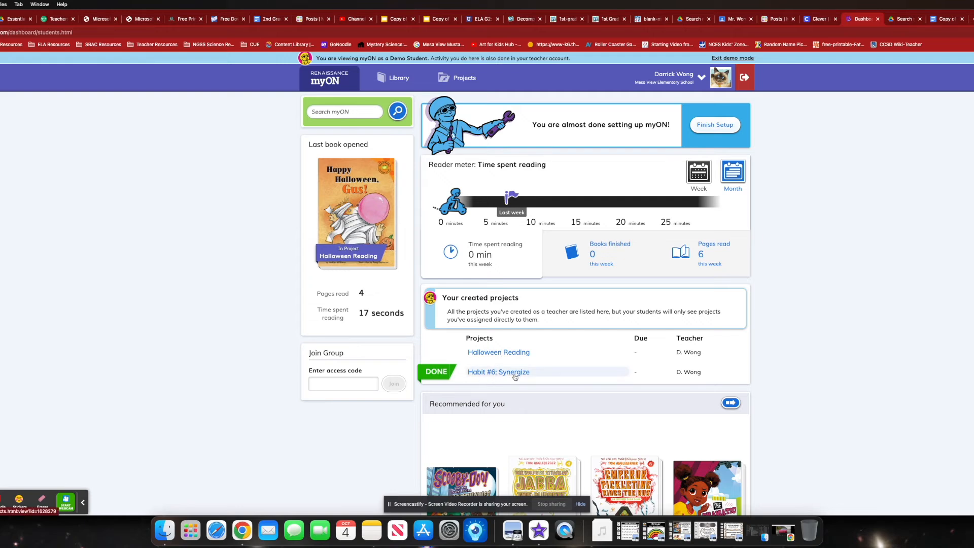
View the Habit #6: Synergize and Halloween Reading projects, returning to the dashboard after each.
{"action": "left_click", "coordinate": [498, 371]}
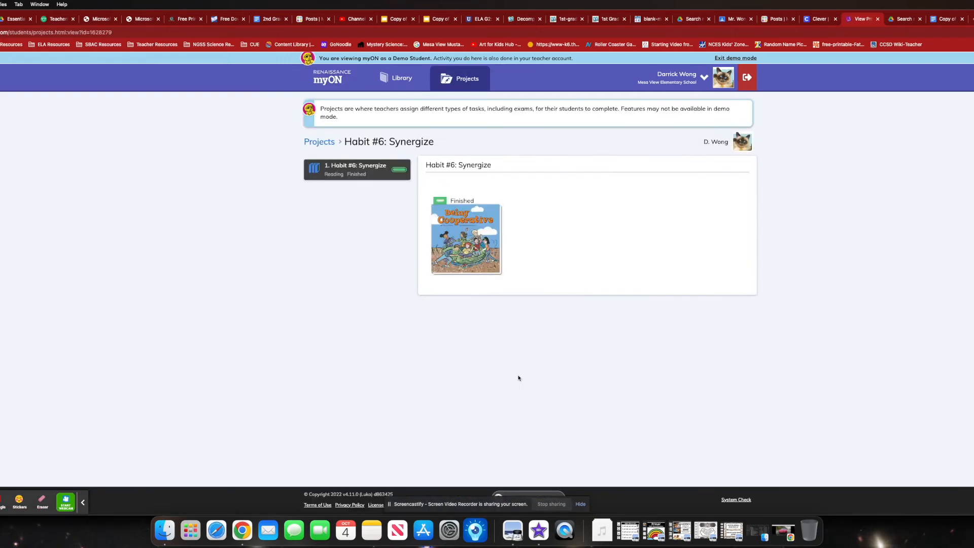
{"action": "mouse_move", "coordinate": [340, 124]}
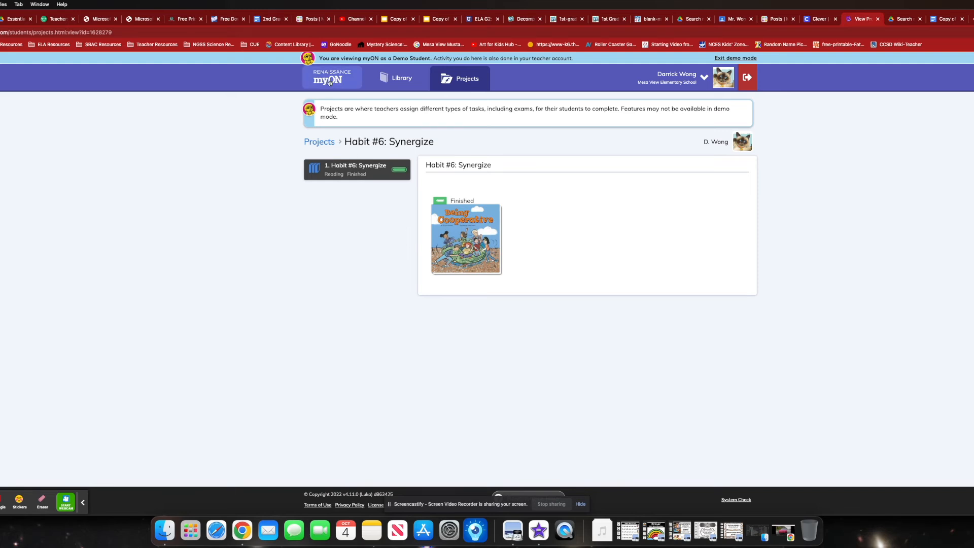
{"action": "left_click", "coordinate": [327, 78]}
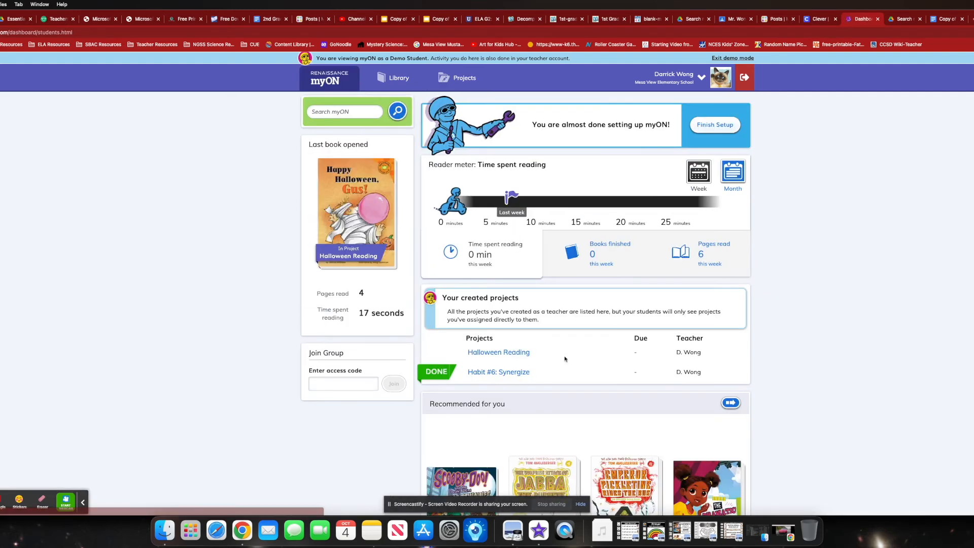
{"action": "left_click", "coordinate": [498, 353]}
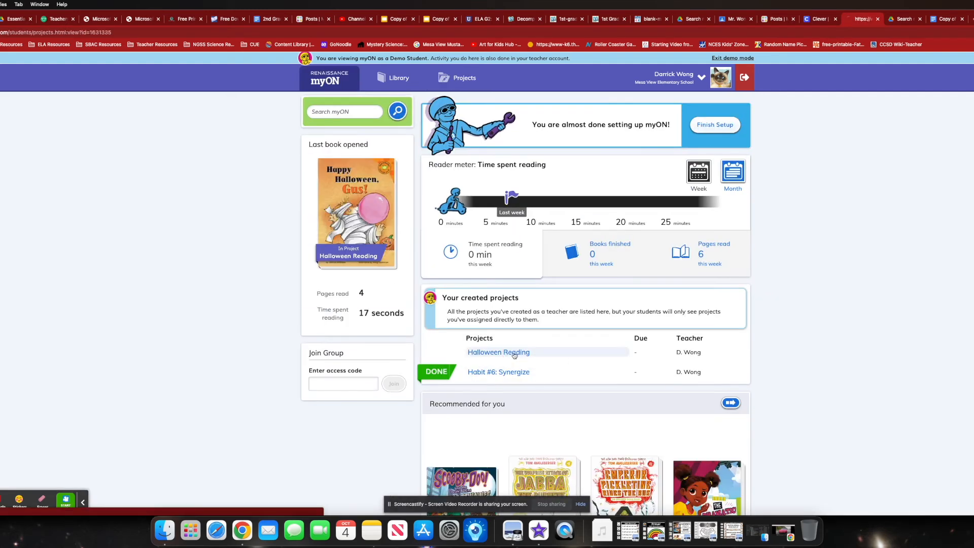
{"action": "left_click", "coordinate": [498, 351]}
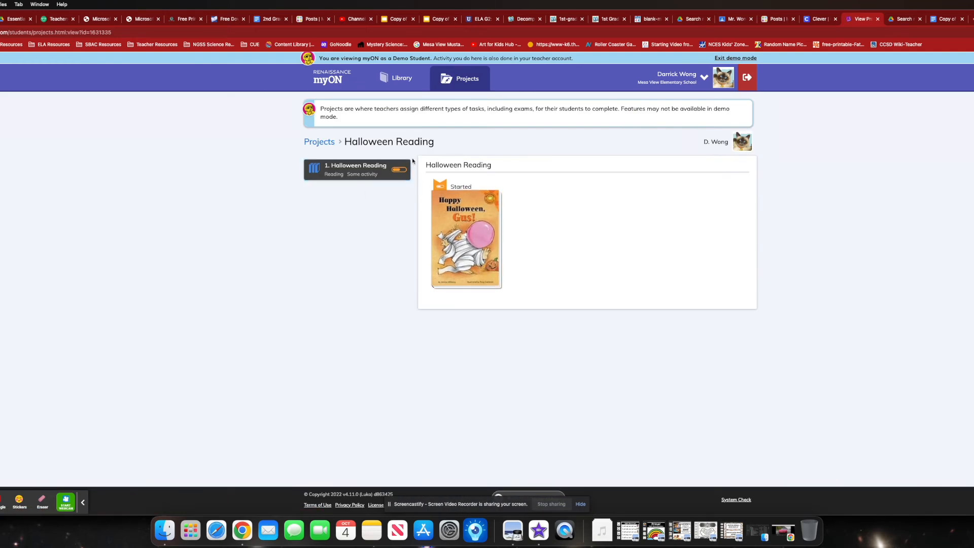
{"action": "left_click", "coordinate": [328, 78]}
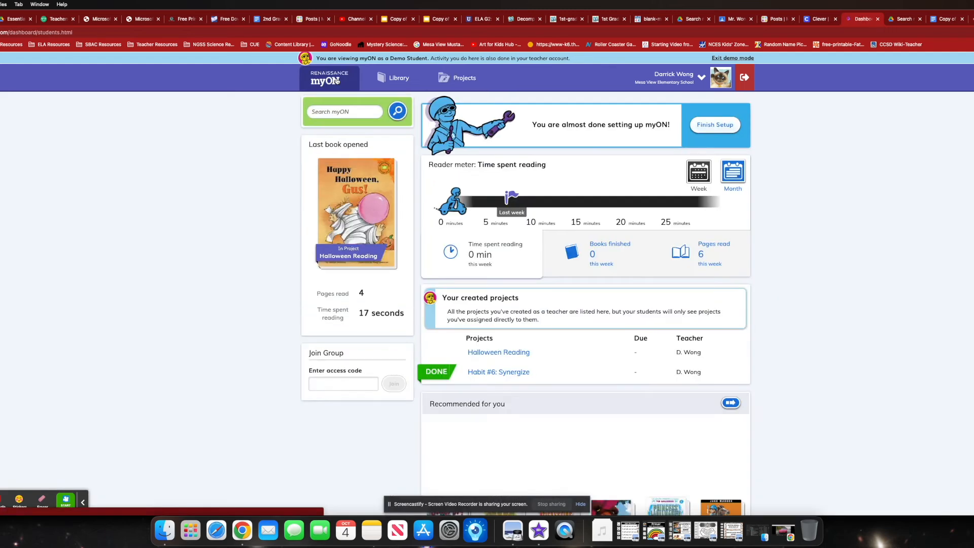
{"action": "scroll", "scroll_direction": "down", "scroll_amount": 3}
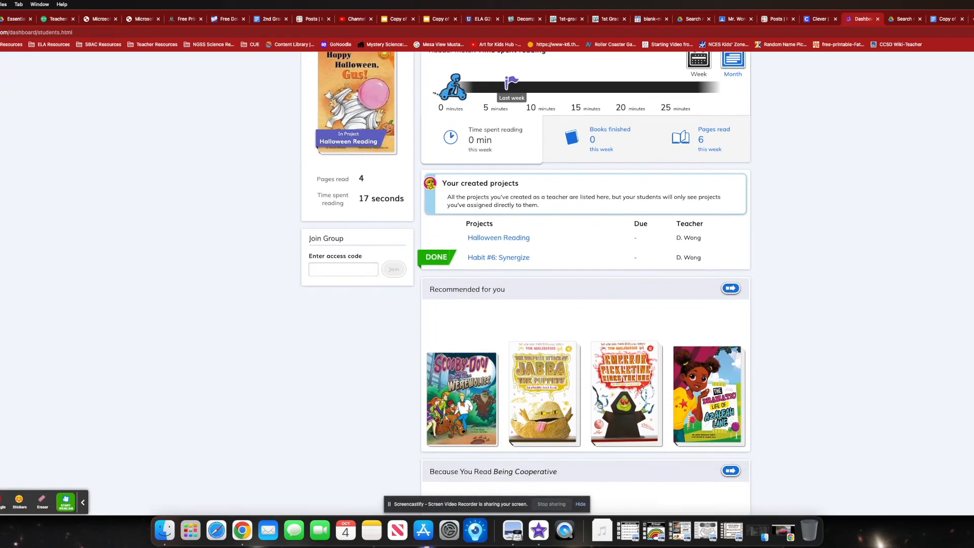
{"action": "scroll", "scroll_direction": "down", "scroll_amount": 3}
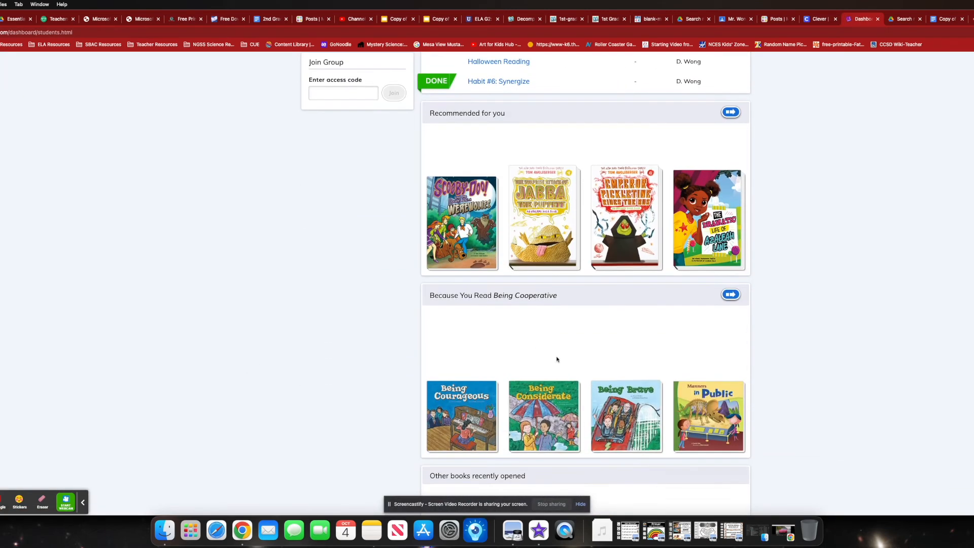
{"action": "scroll", "scroll_direction": "down", "scroll_amount": 3}
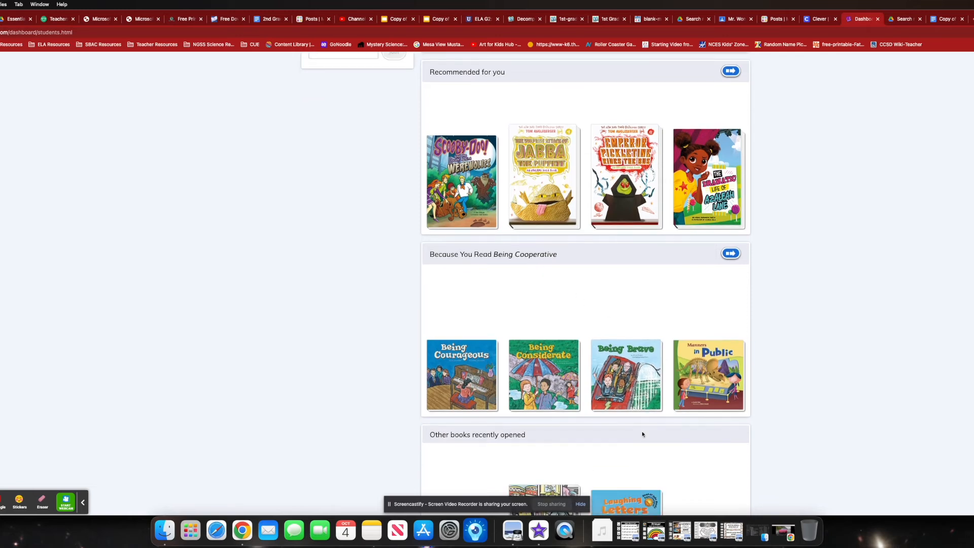
{"action": "scroll", "scroll_direction": "down", "scroll_amount": 3}
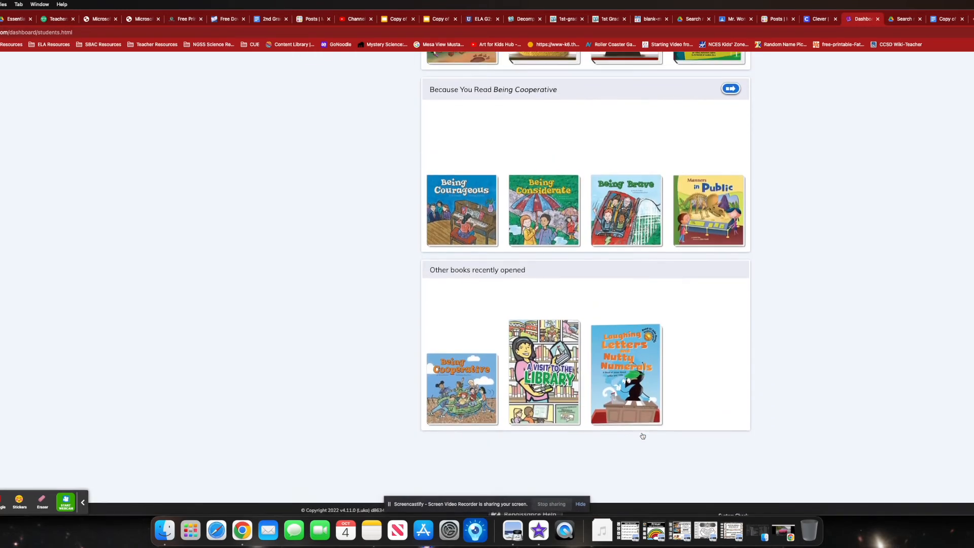
{"action": "scroll", "scroll_direction": "up", "scroll_amount": 3}
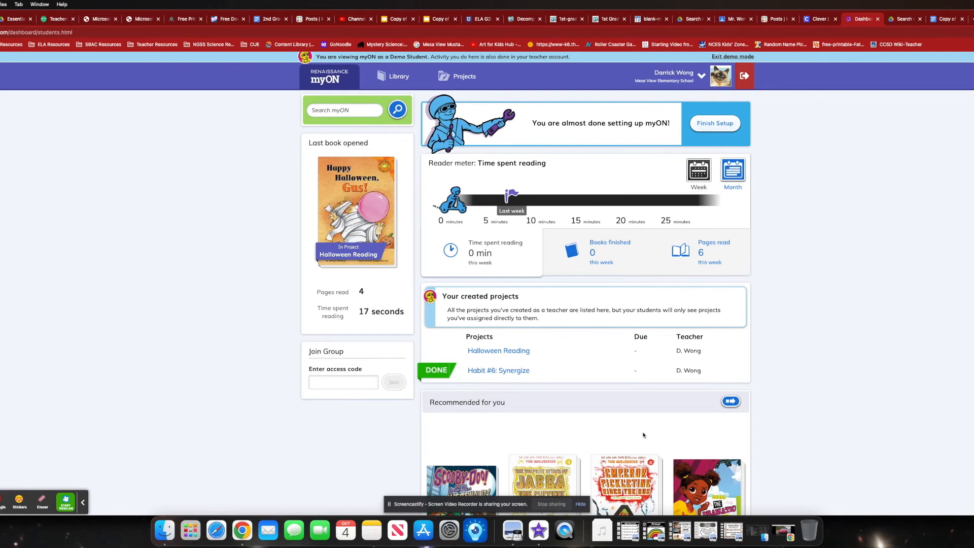
Browse the student library's categories, then check Recommended Reading's Because I Like interest (Pets).
{"action": "left_click", "coordinate": [392, 76]}
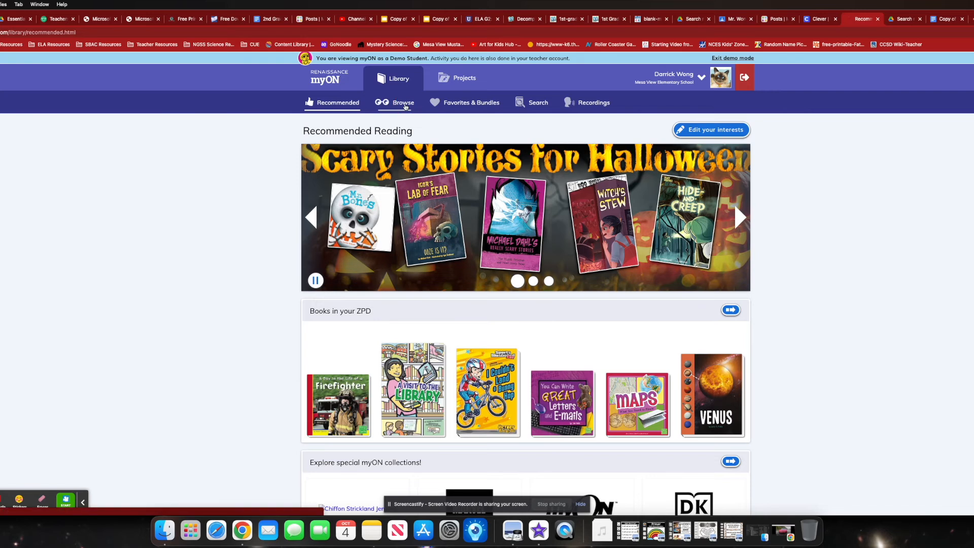
{"action": "left_click", "coordinate": [404, 103]}
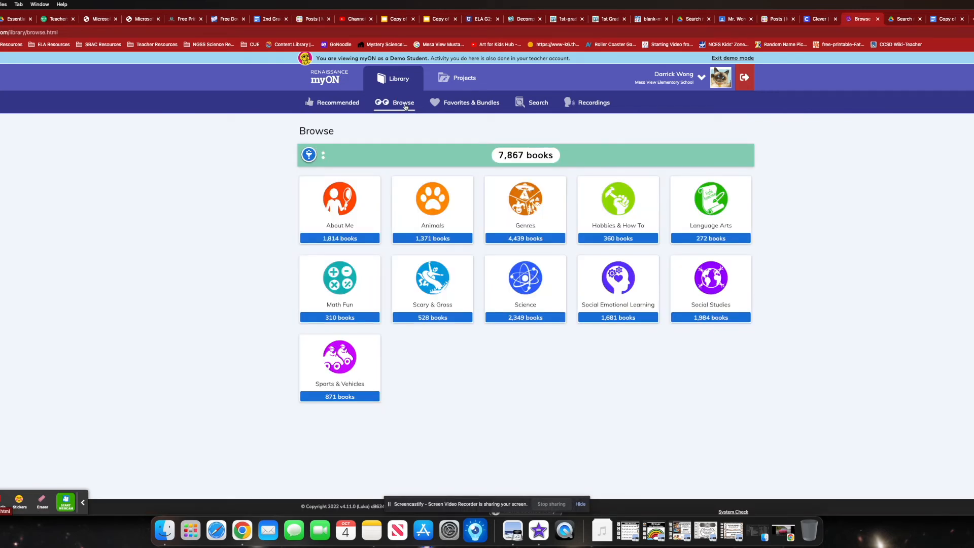
{"action": "mouse_move", "coordinate": [501, 136]}
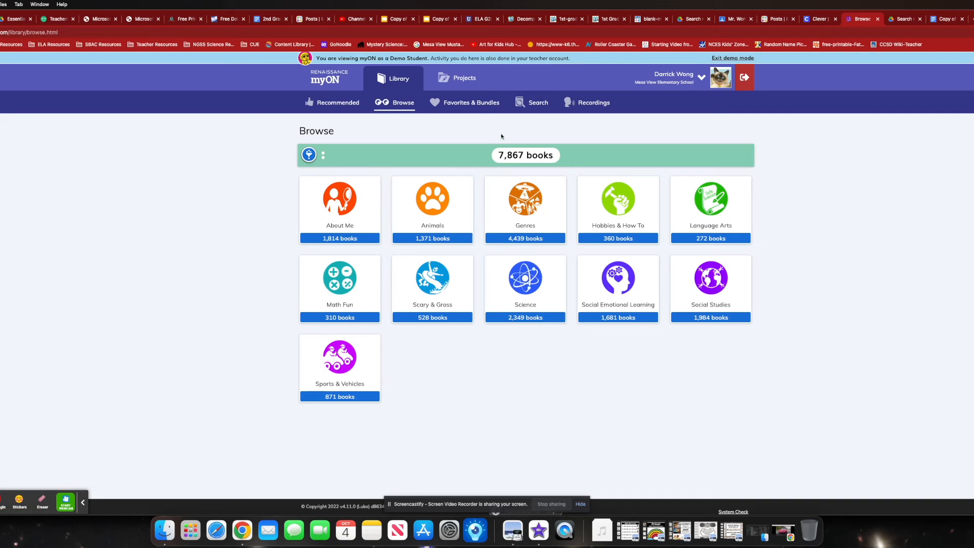
{"action": "left_click", "coordinate": [338, 102]}
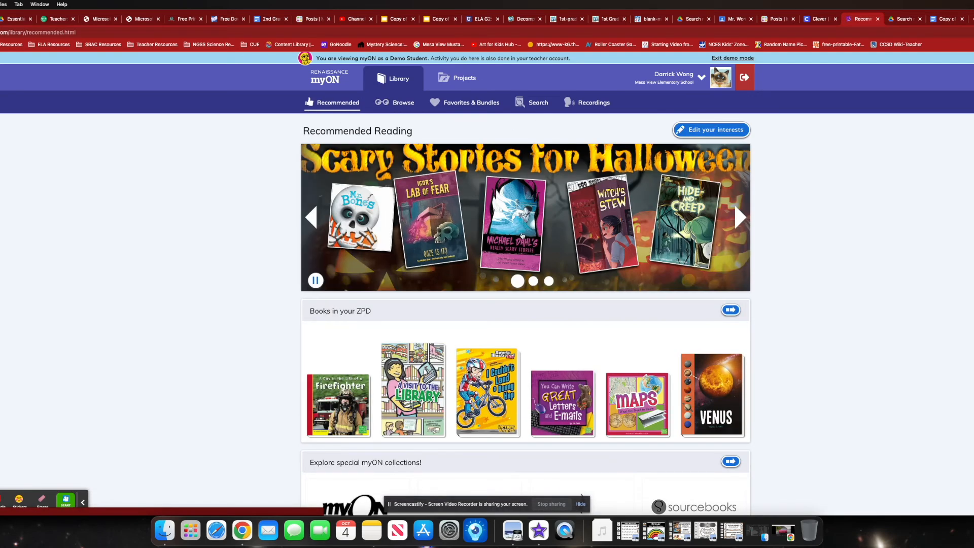
{"action": "scroll", "scroll_direction": "down", "scroll_amount": 3}
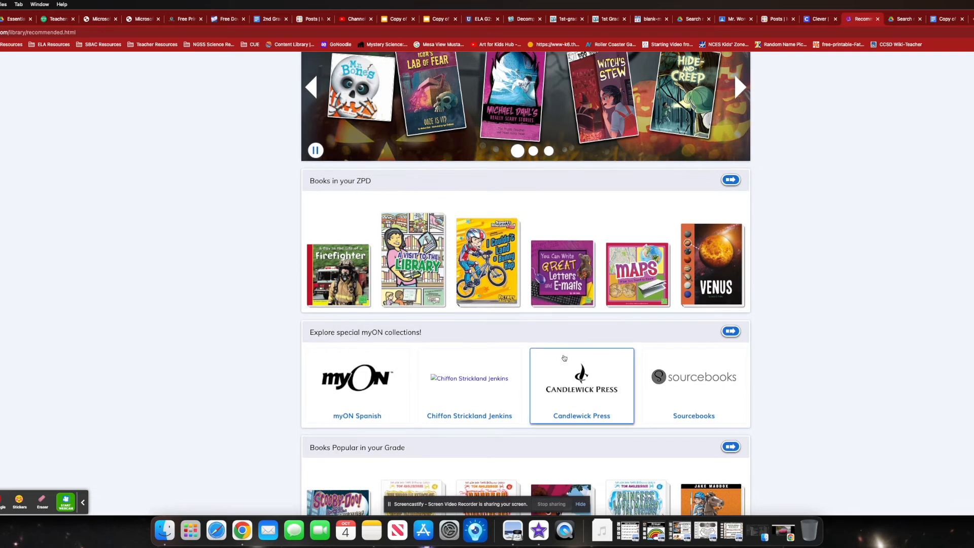
{"action": "scroll", "scroll_direction": "down", "scroll_amount": 3}
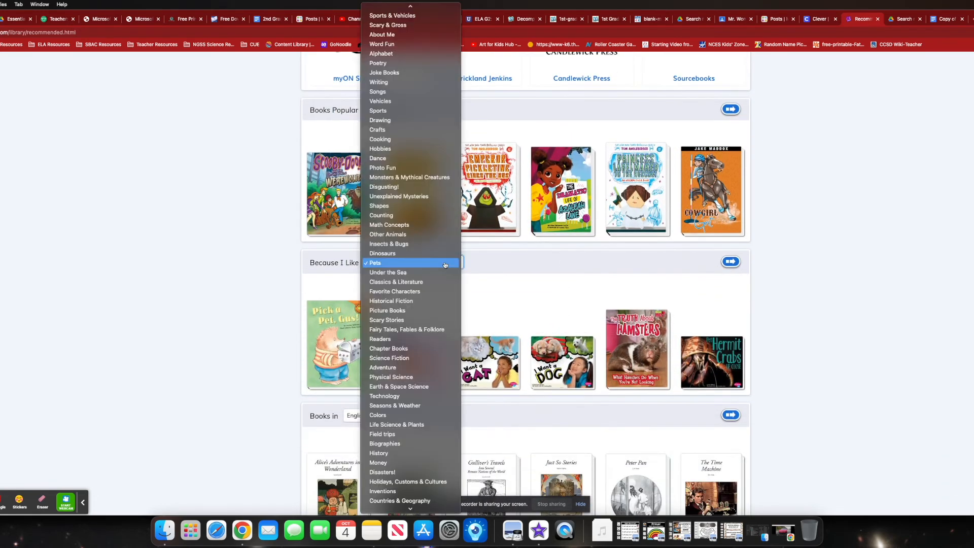
{"action": "mouse_move", "coordinate": [218, 277]}
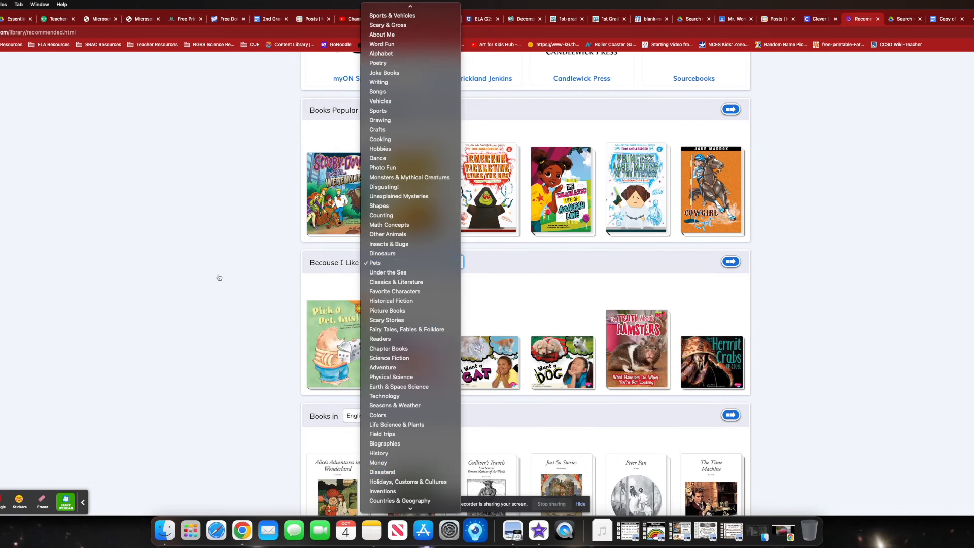
{"action": "left_click", "coordinate": [374, 262]}
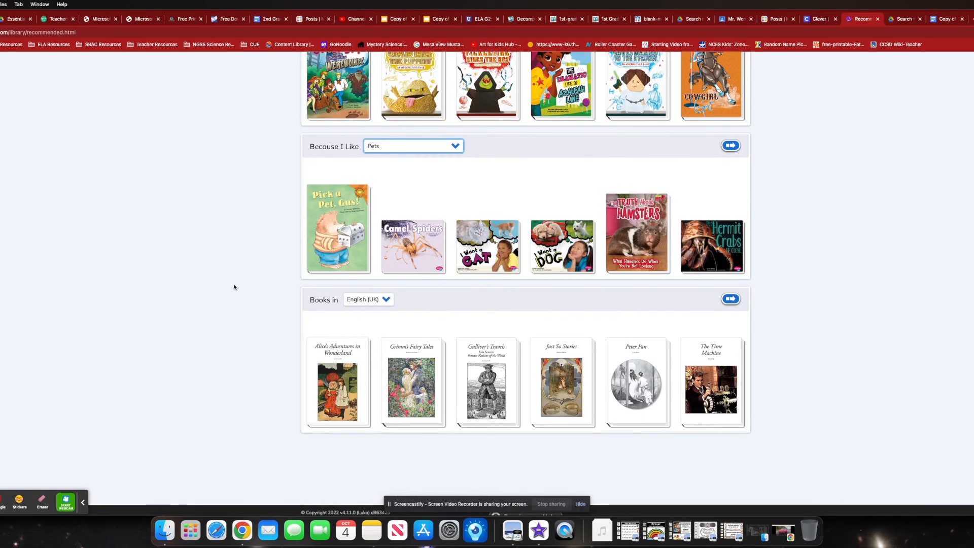
{"action": "scroll", "scroll_direction": "up", "scroll_amount": 3}
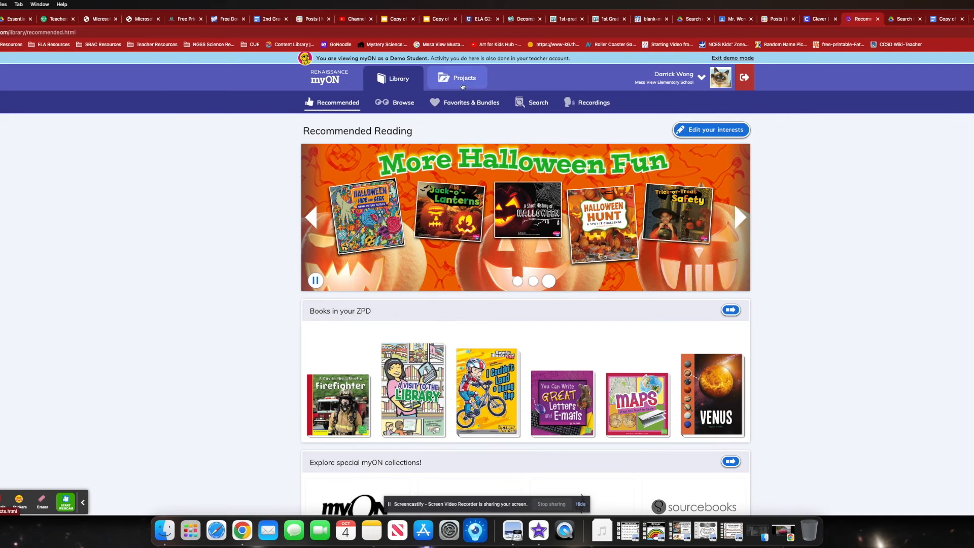
Open the Halloween Reading project and show the Happy Halloween, Gus! book options.
{"action": "left_click", "coordinate": [465, 78]}
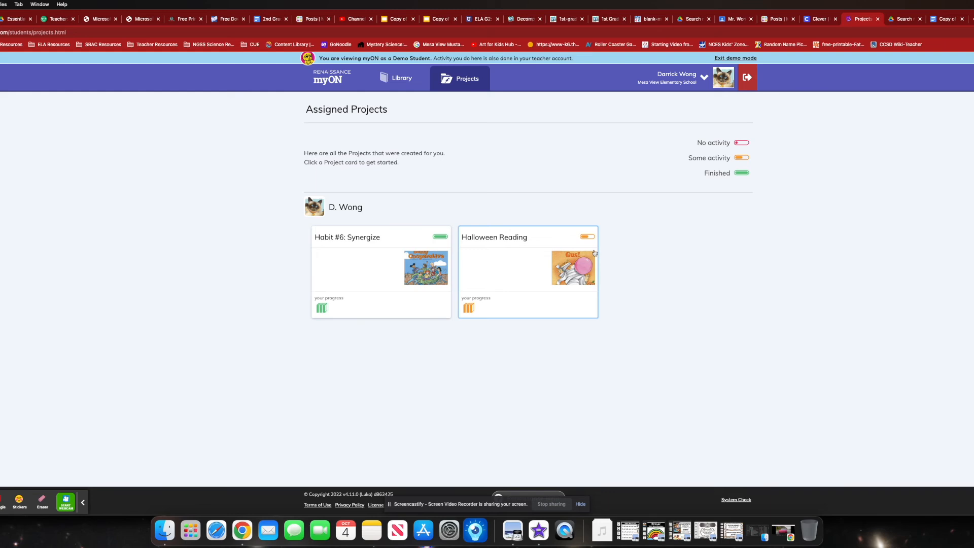
{"action": "left_click", "coordinate": [329, 77]}
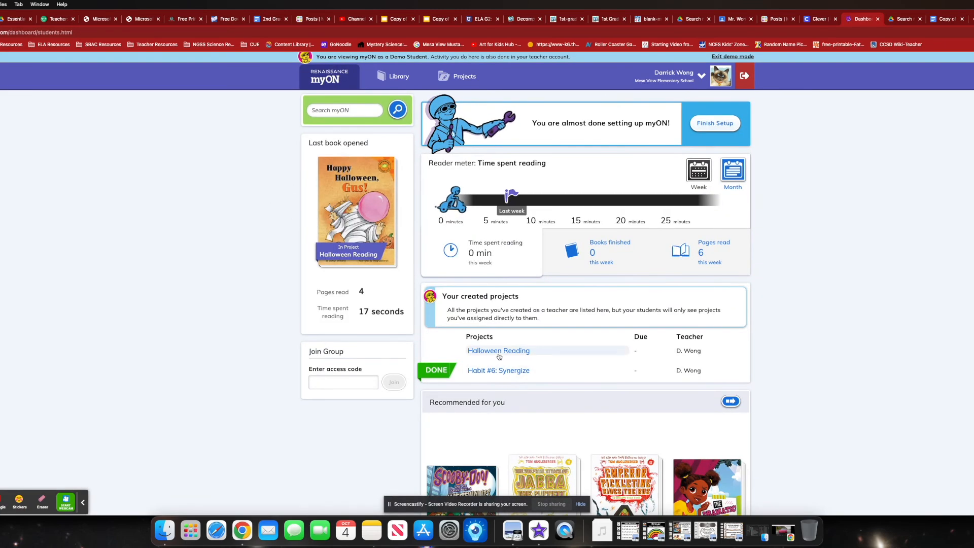
{"action": "left_click", "coordinate": [498, 351]}
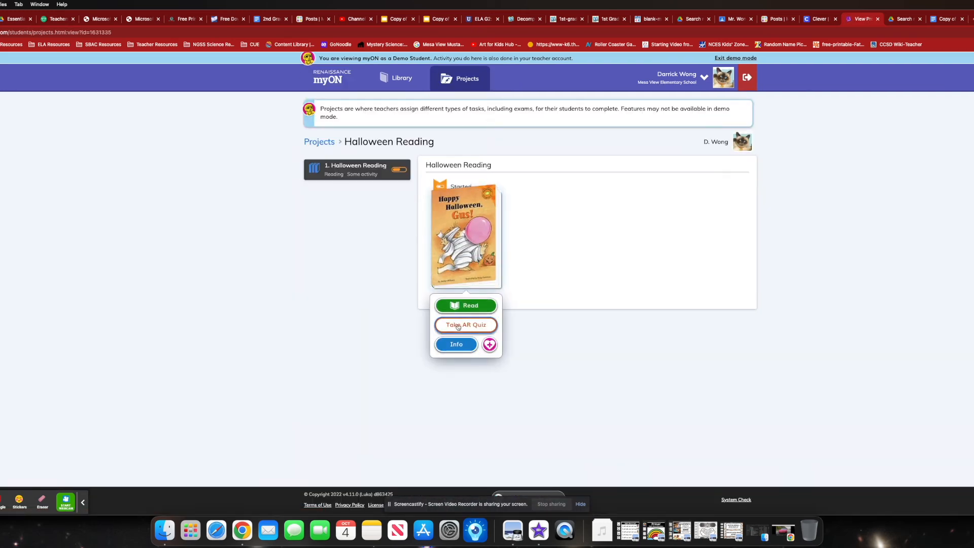
{"action": "mouse_move", "coordinate": [461, 327]}
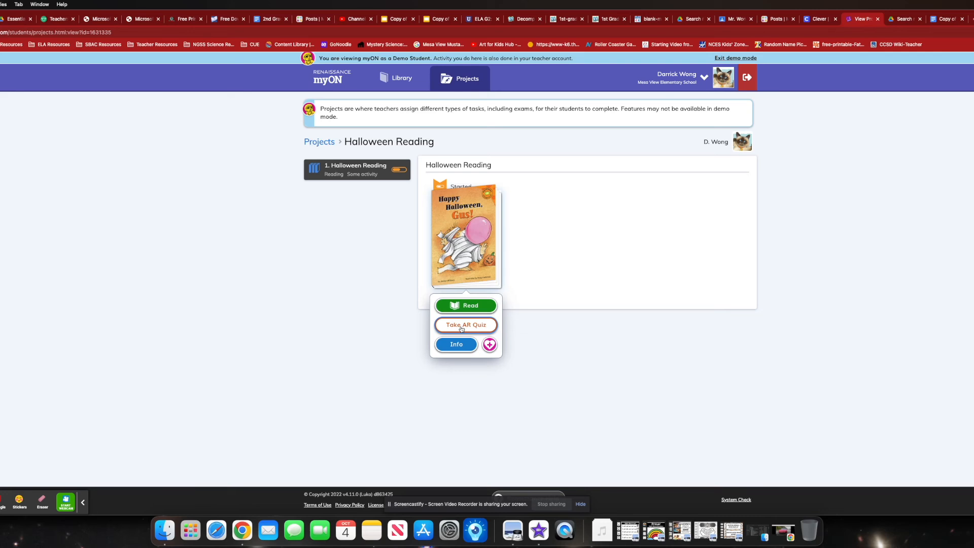
Try Take AR Quiz, dismiss the Taking AR Quizzes note, and return home.
{"action": "left_click", "coordinate": [465, 324]}
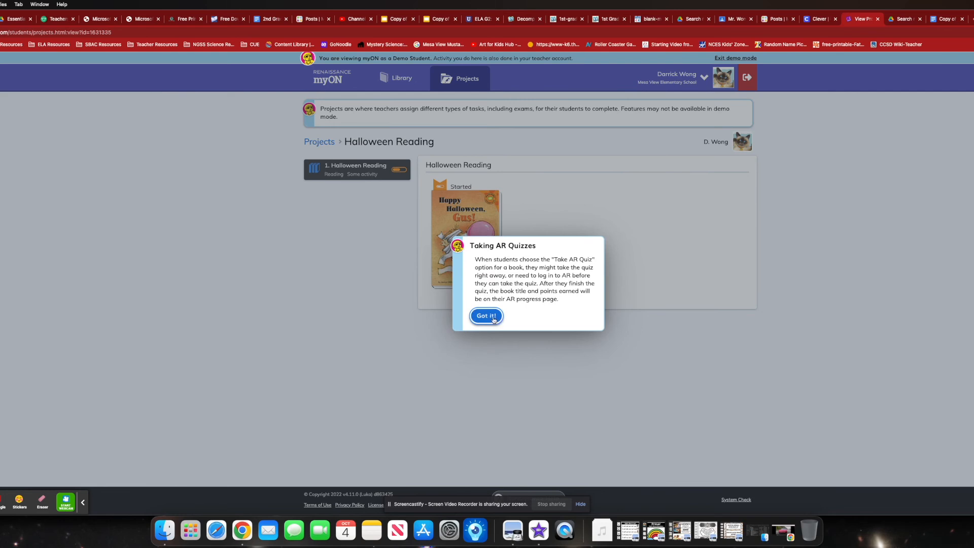
{"action": "left_click", "coordinate": [486, 316]}
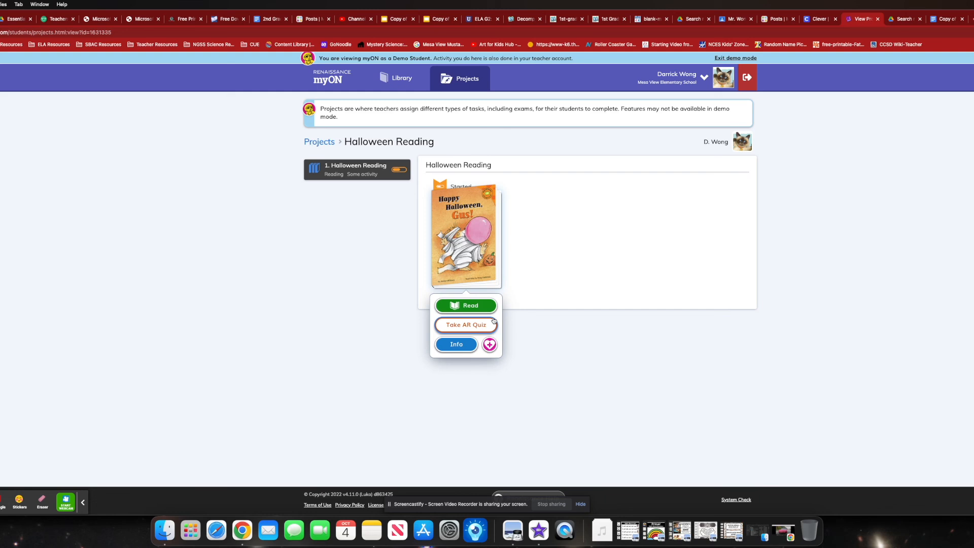
{"action": "left_click", "coordinate": [332, 77]}
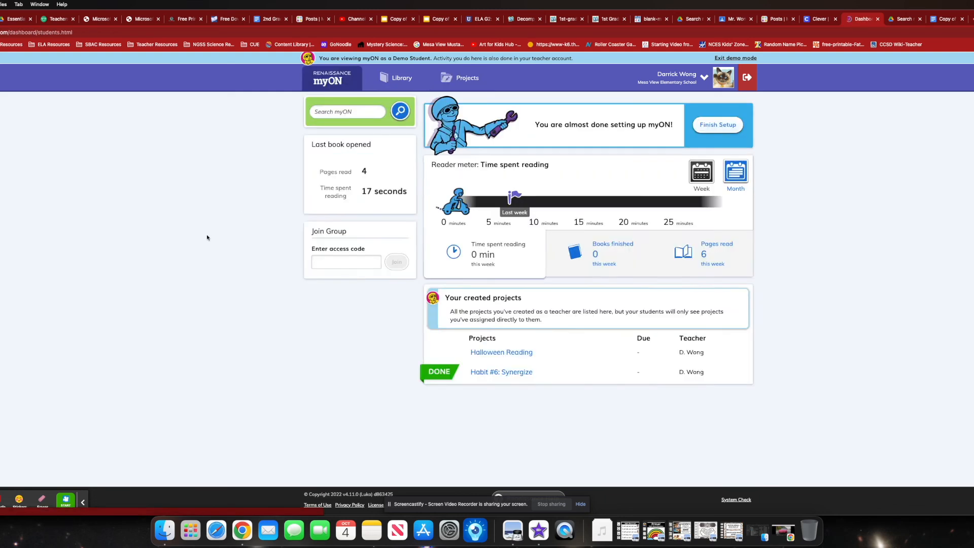